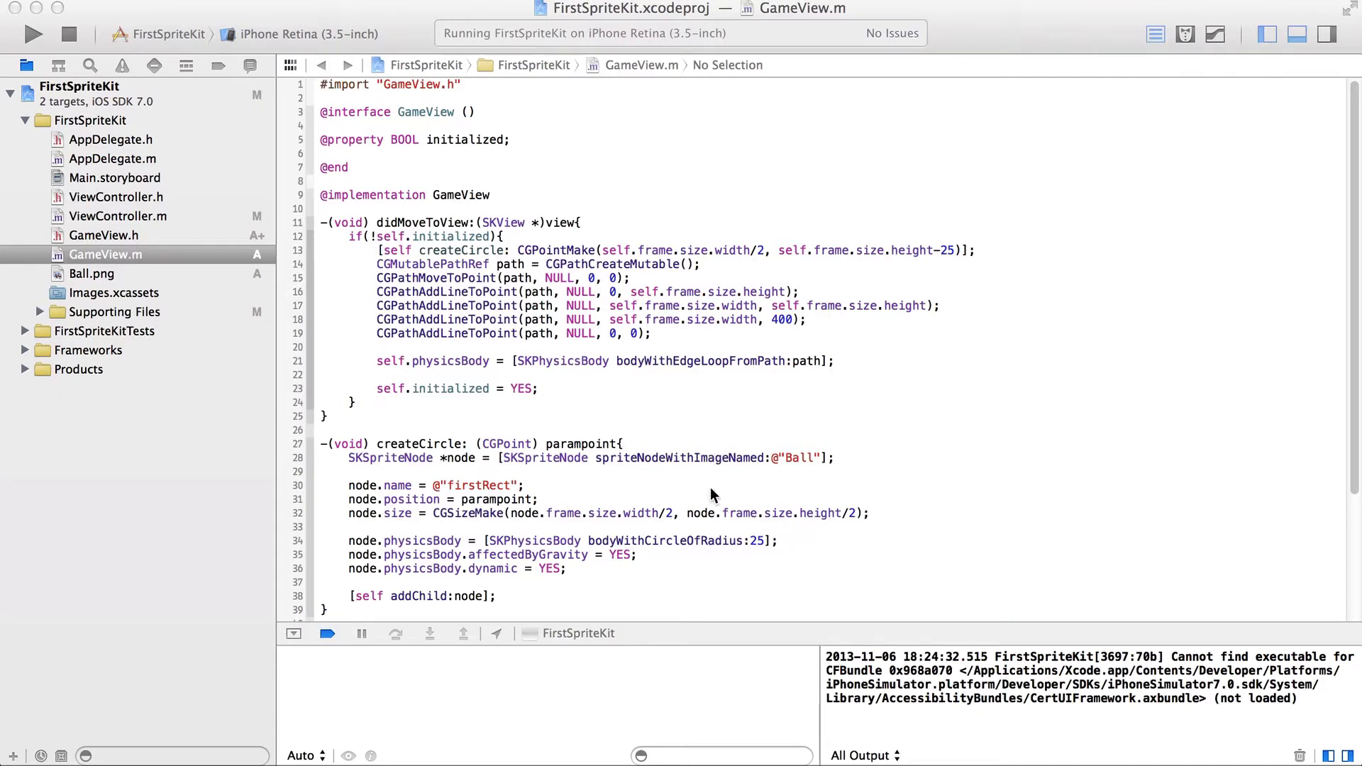
mouse_move(575, 400)
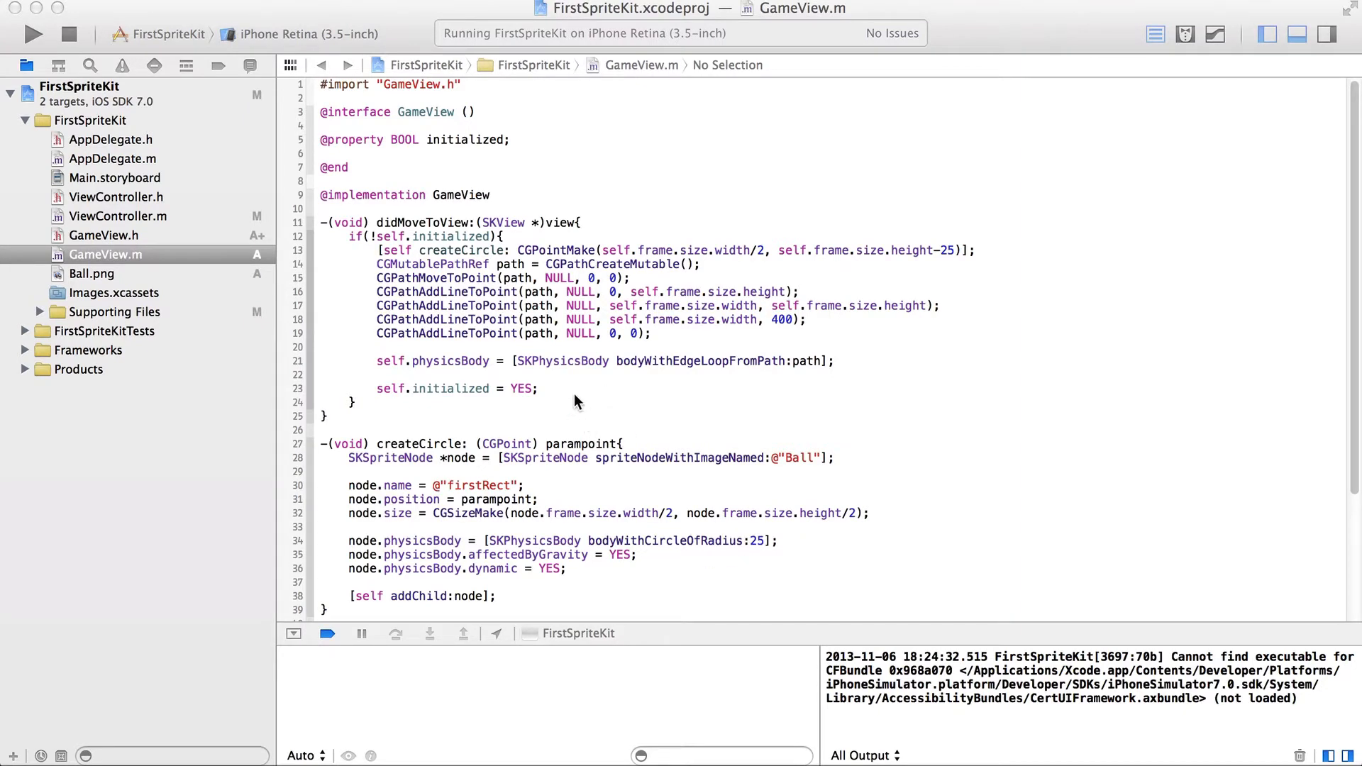
mouse_move(495, 390)
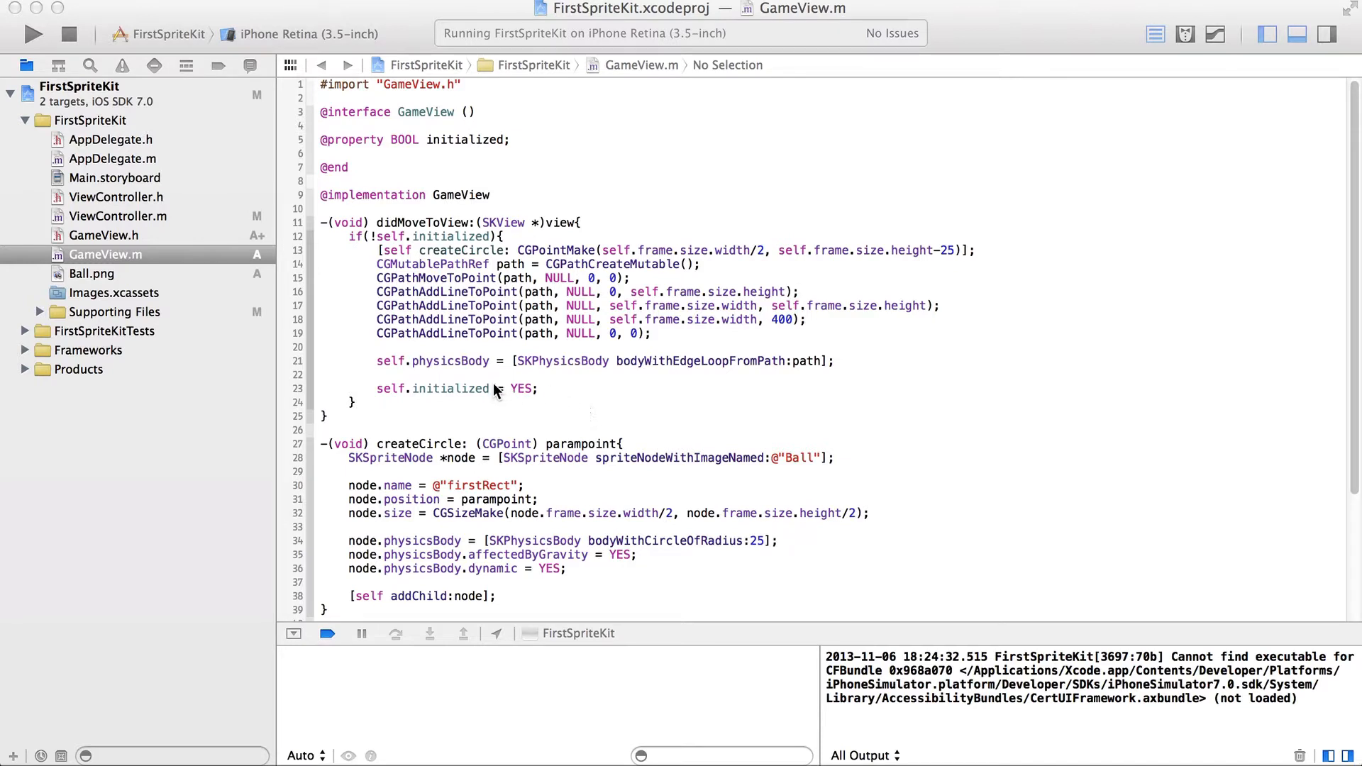
mouse_move(632, 433)
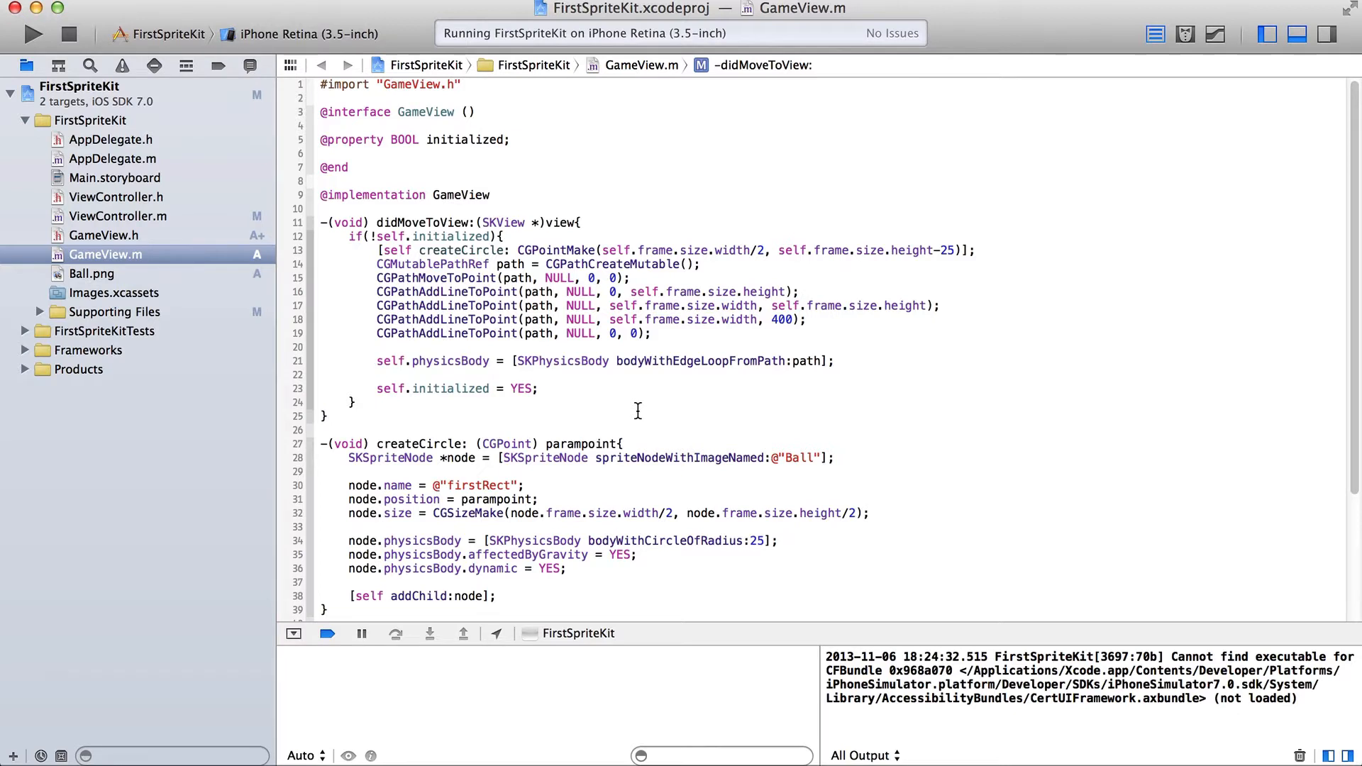
Remove the createCircle call from the touchesBegan handler.
scroll(down, 3)
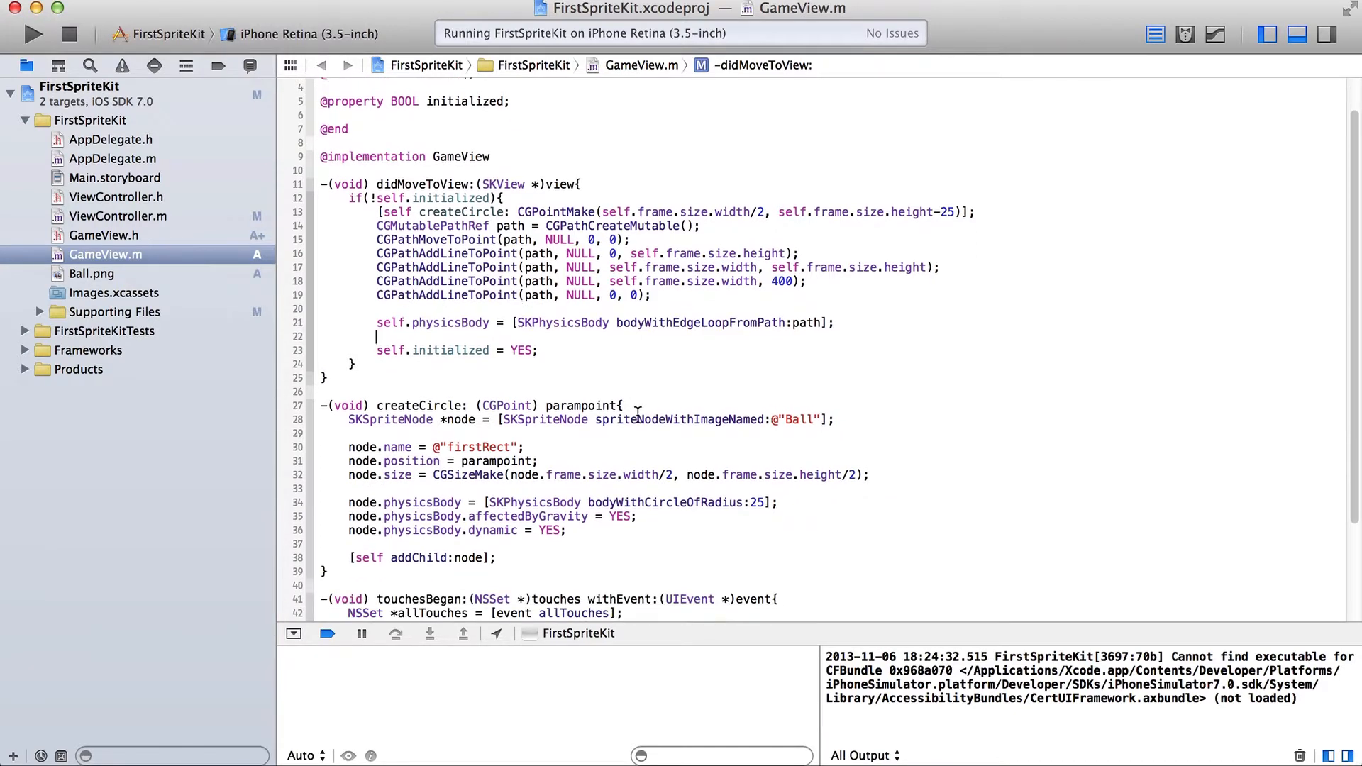
scroll(down, 3)
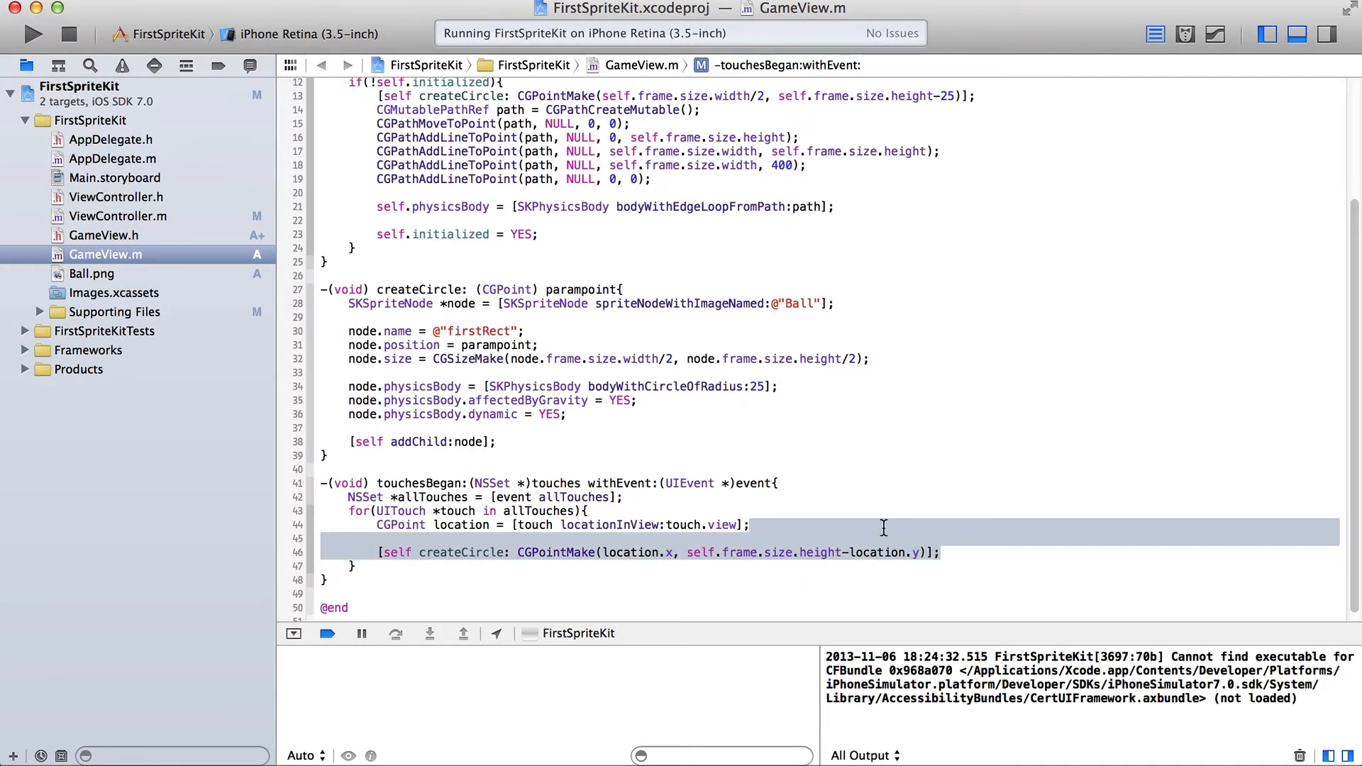
key(Delete)
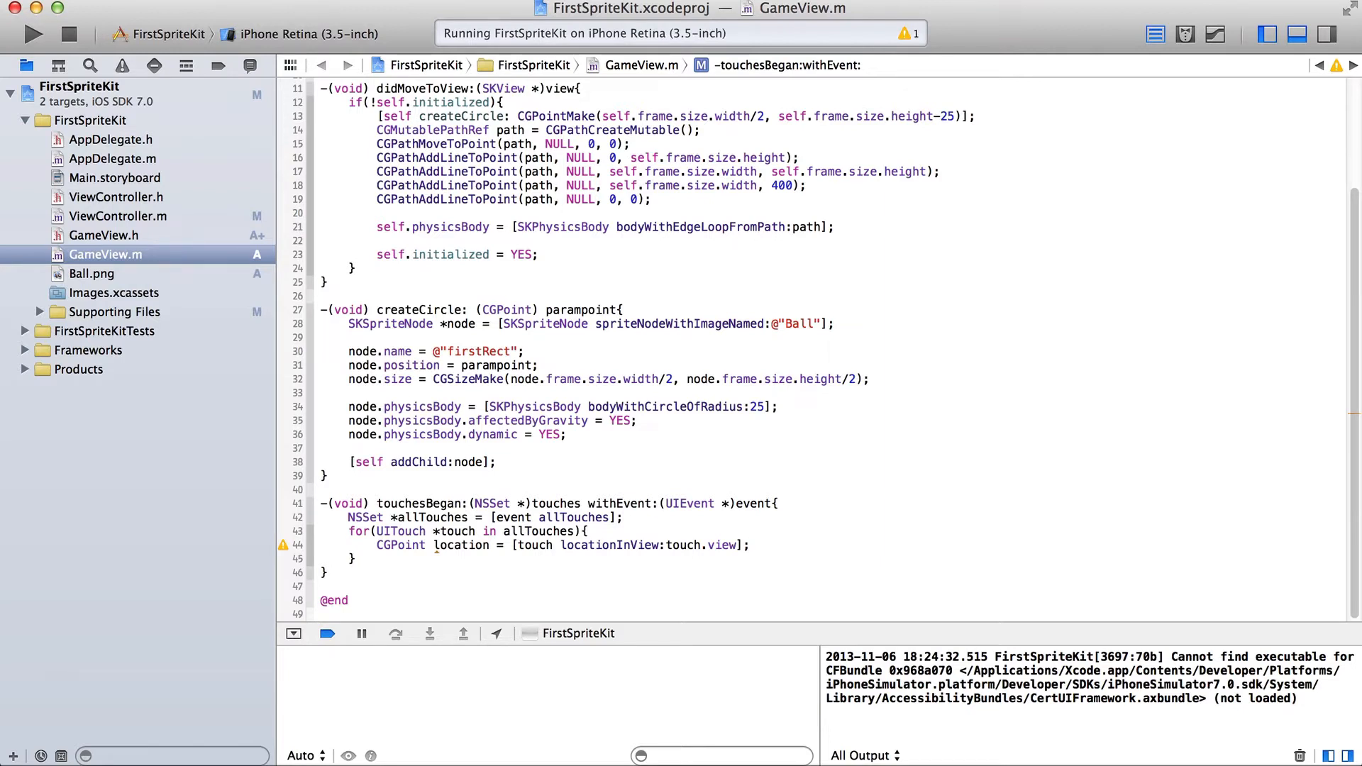
click(749, 545)
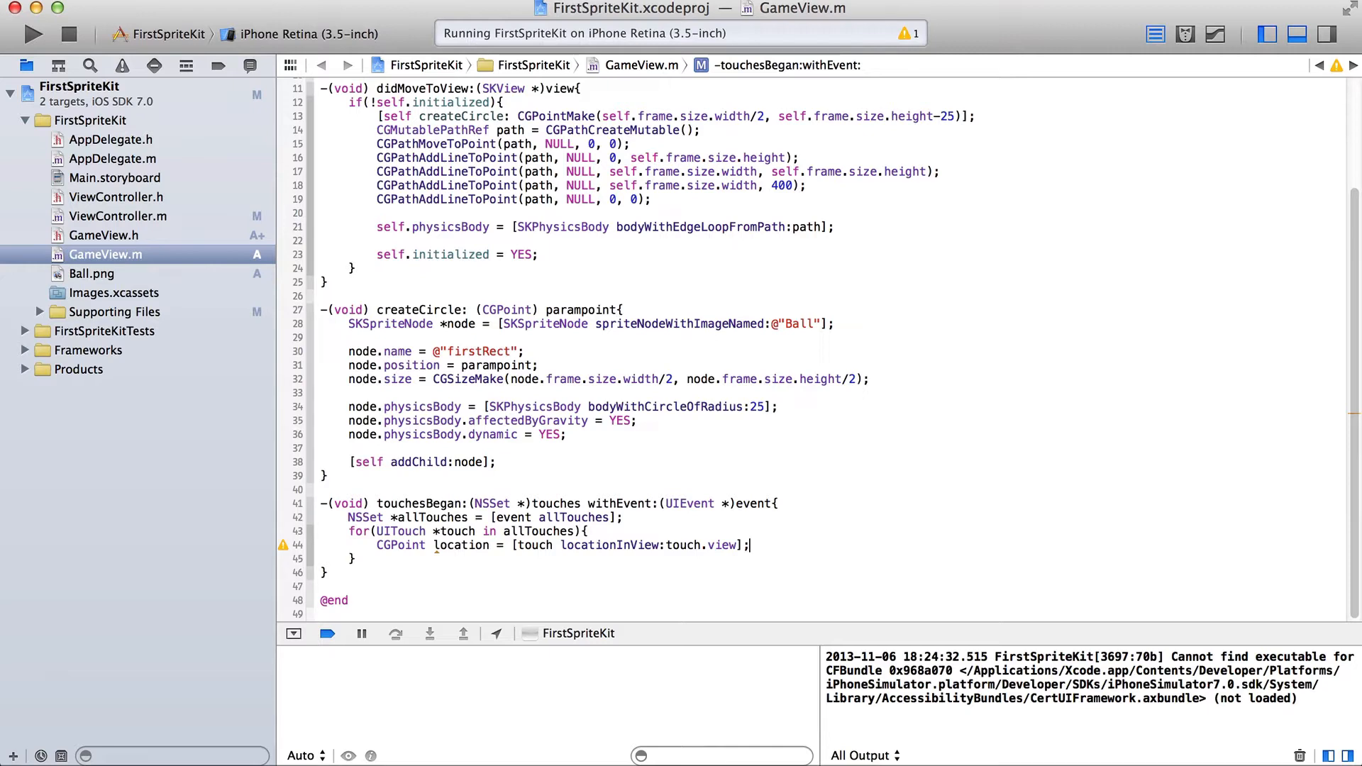
mouse_move(779, 275)
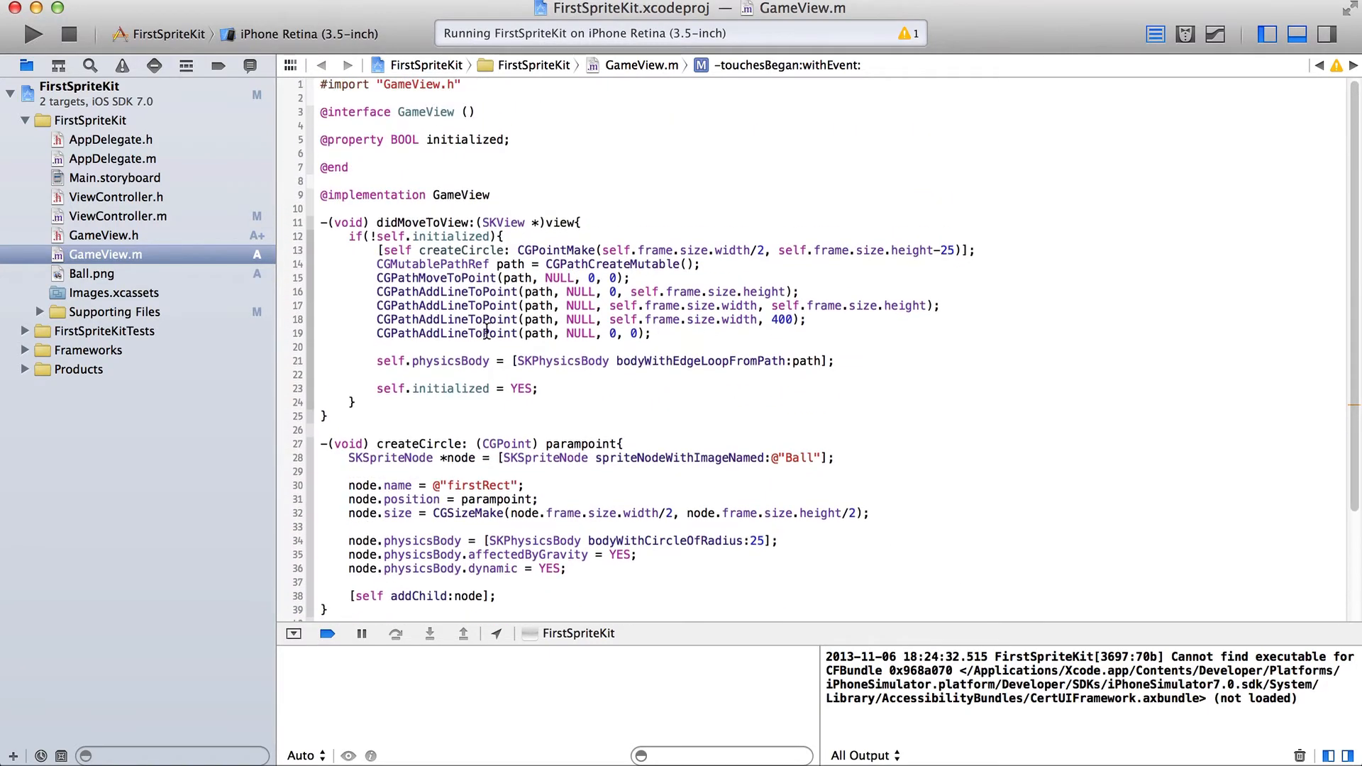
Remove the CGPath lines and bodyWithEdgeLoopFromPath body from didMoveToView.
click(811, 339)
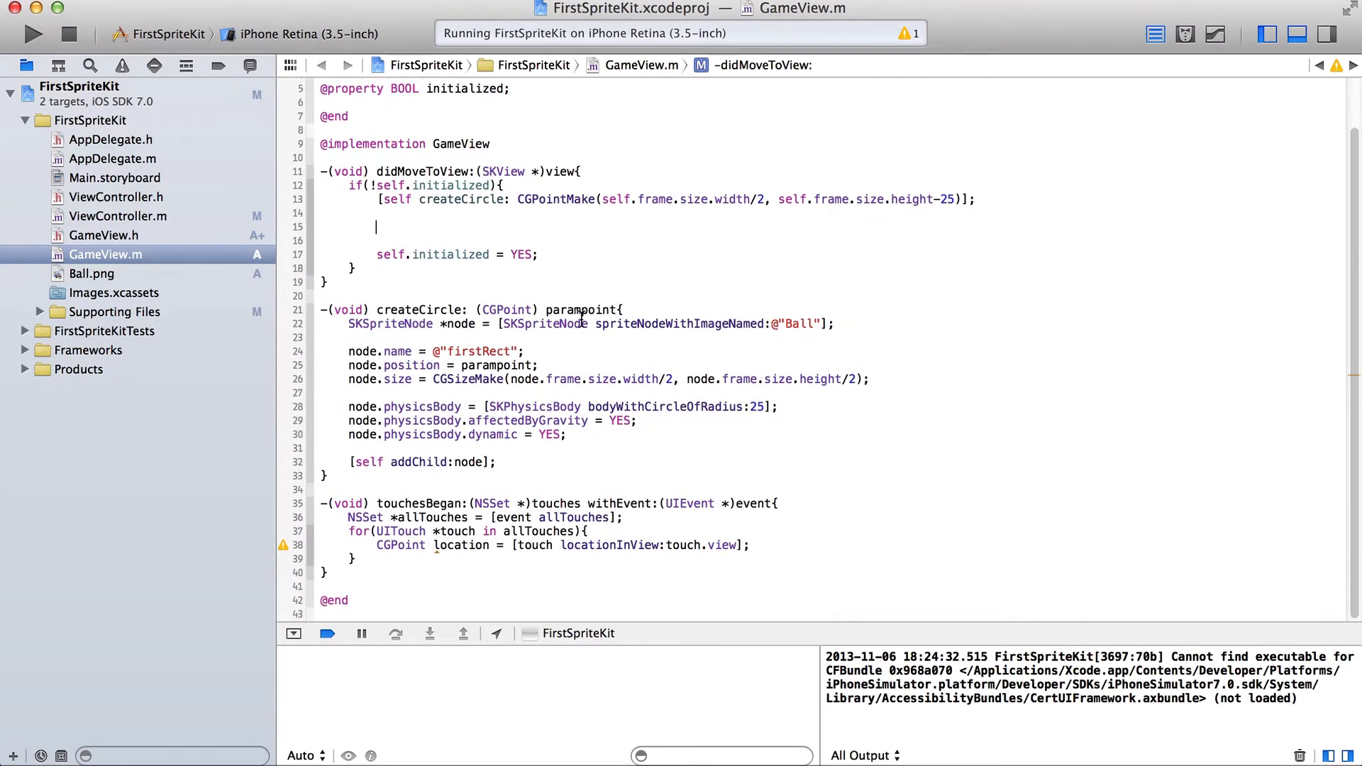
click(702, 563)
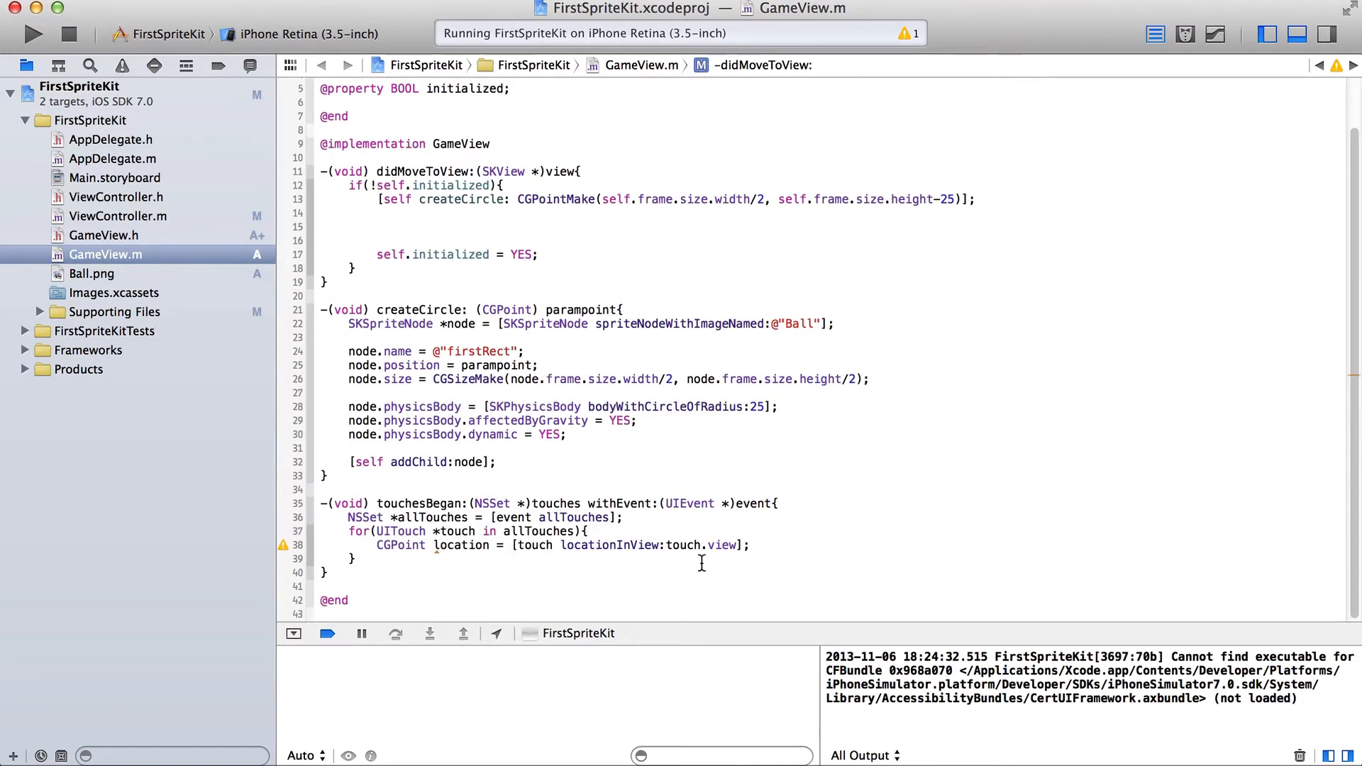
click(362, 555)
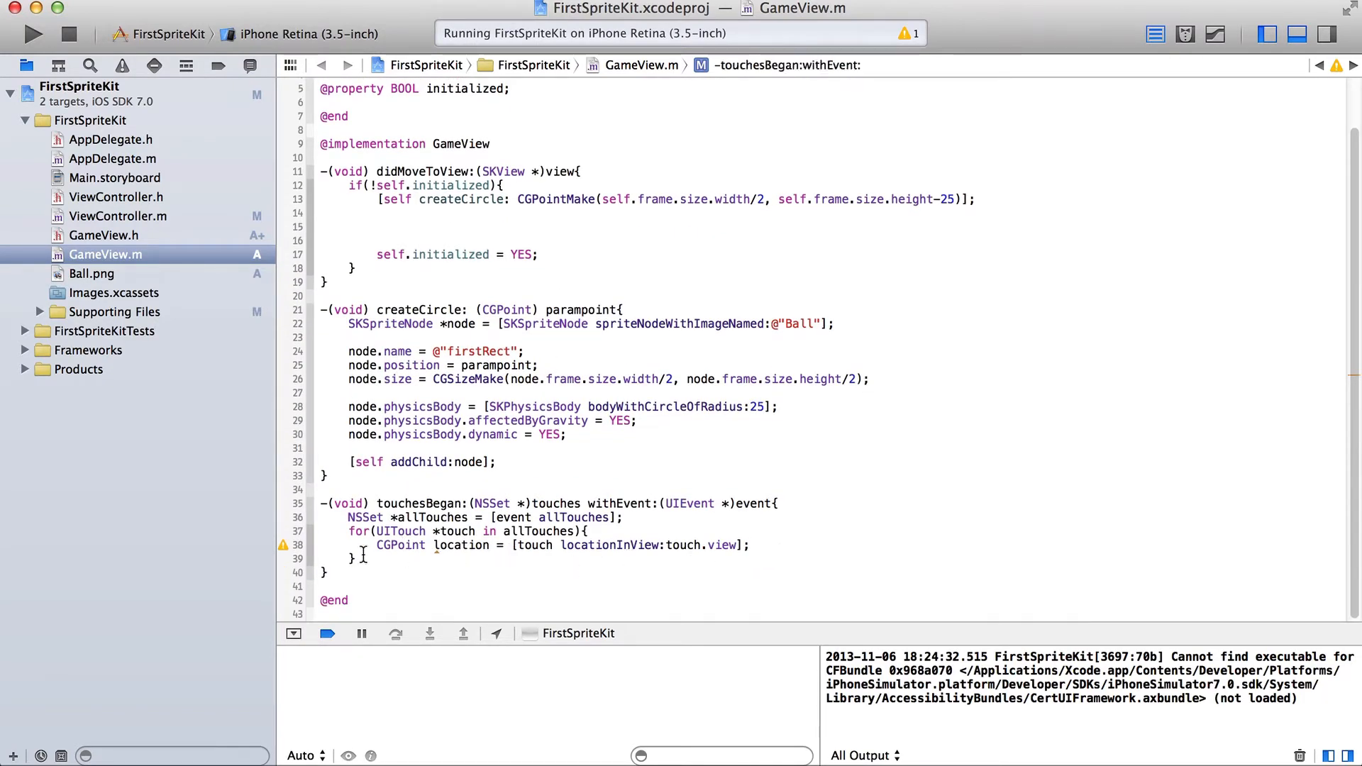
Begin self.physicsBody = [SKPhysicsBody ...] in didMoveToView, clearing leftover path code.
scroll(up, 3)
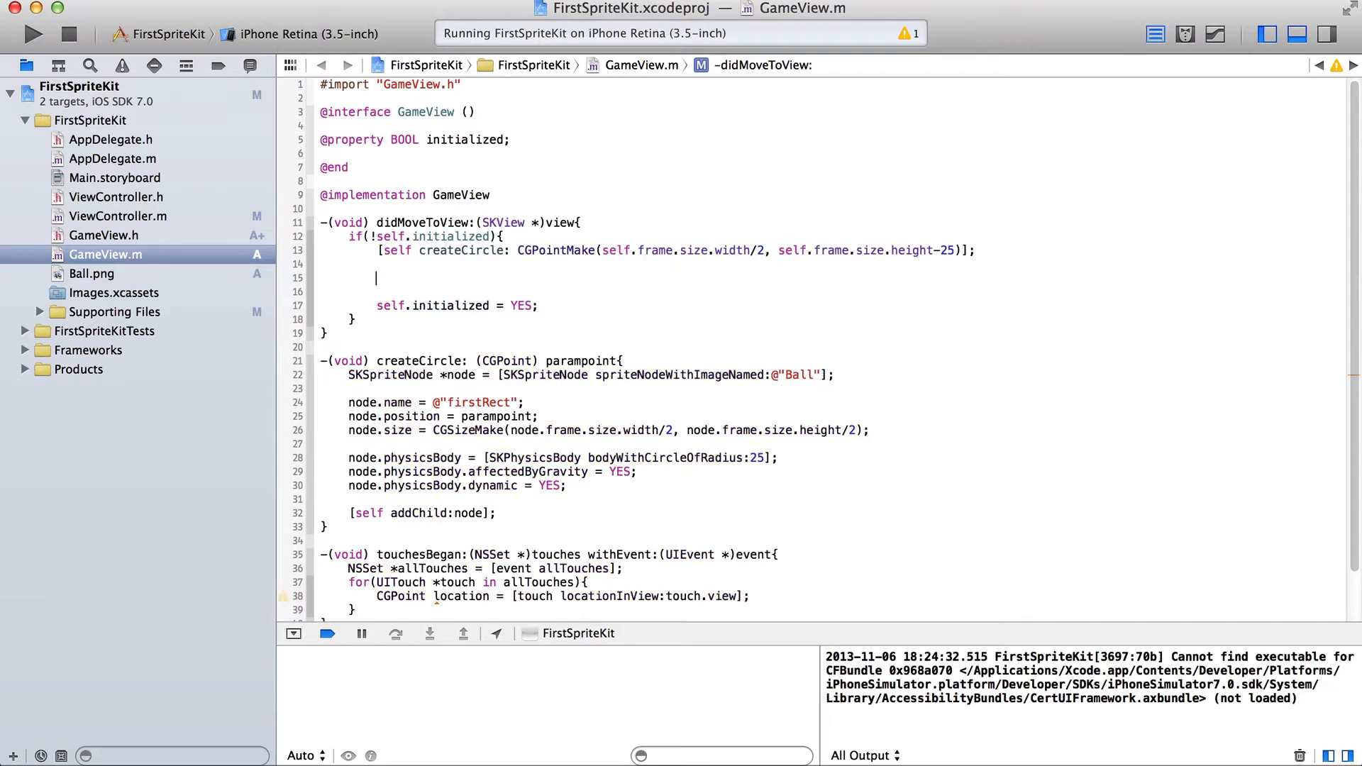
text(self.physicsBody)
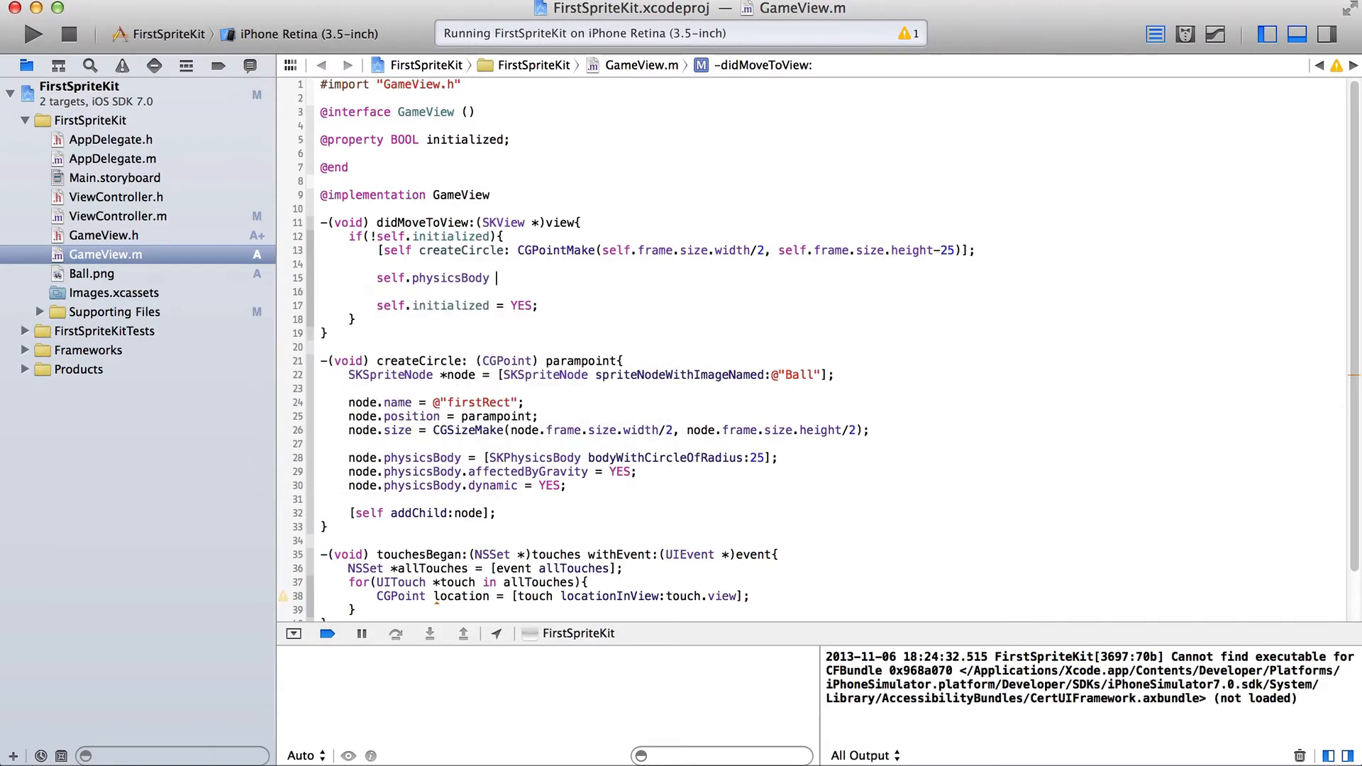
text(SKPhysicsBody from)
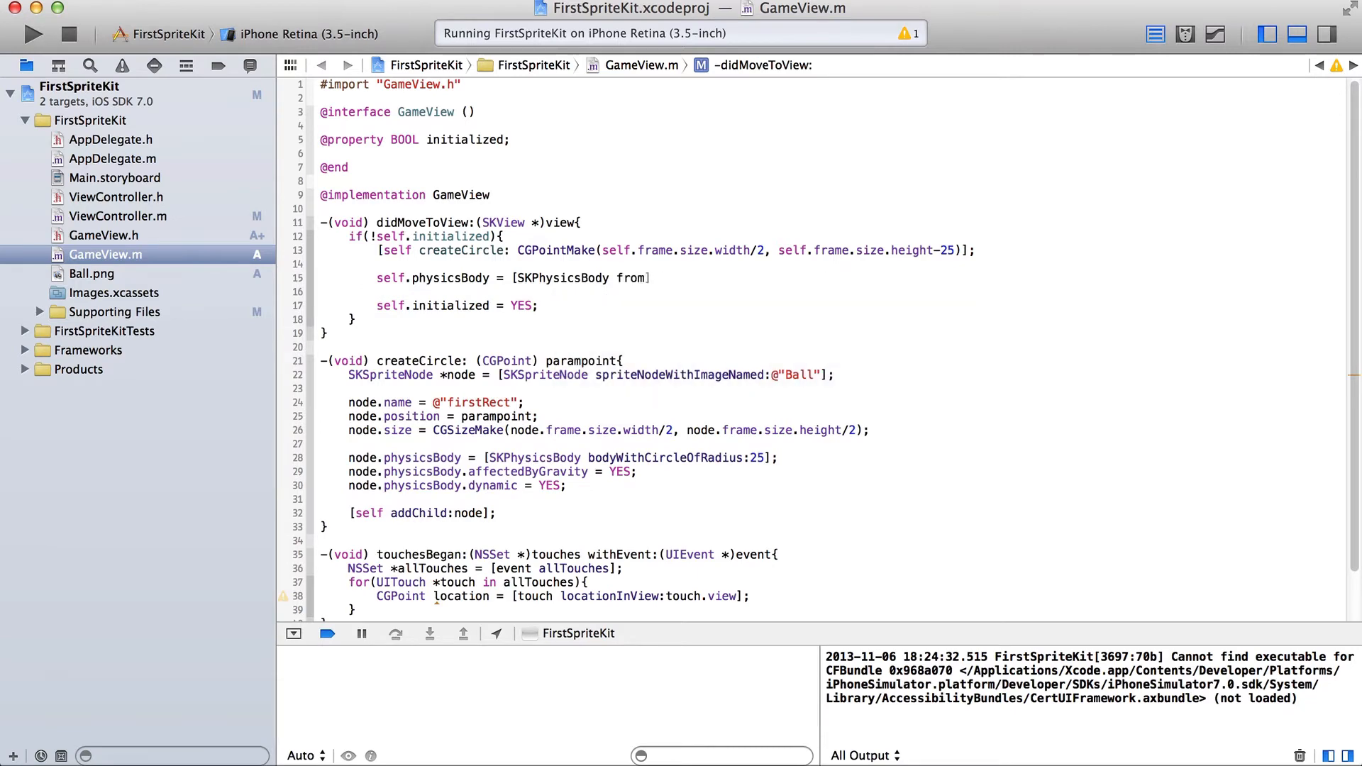
text(class)
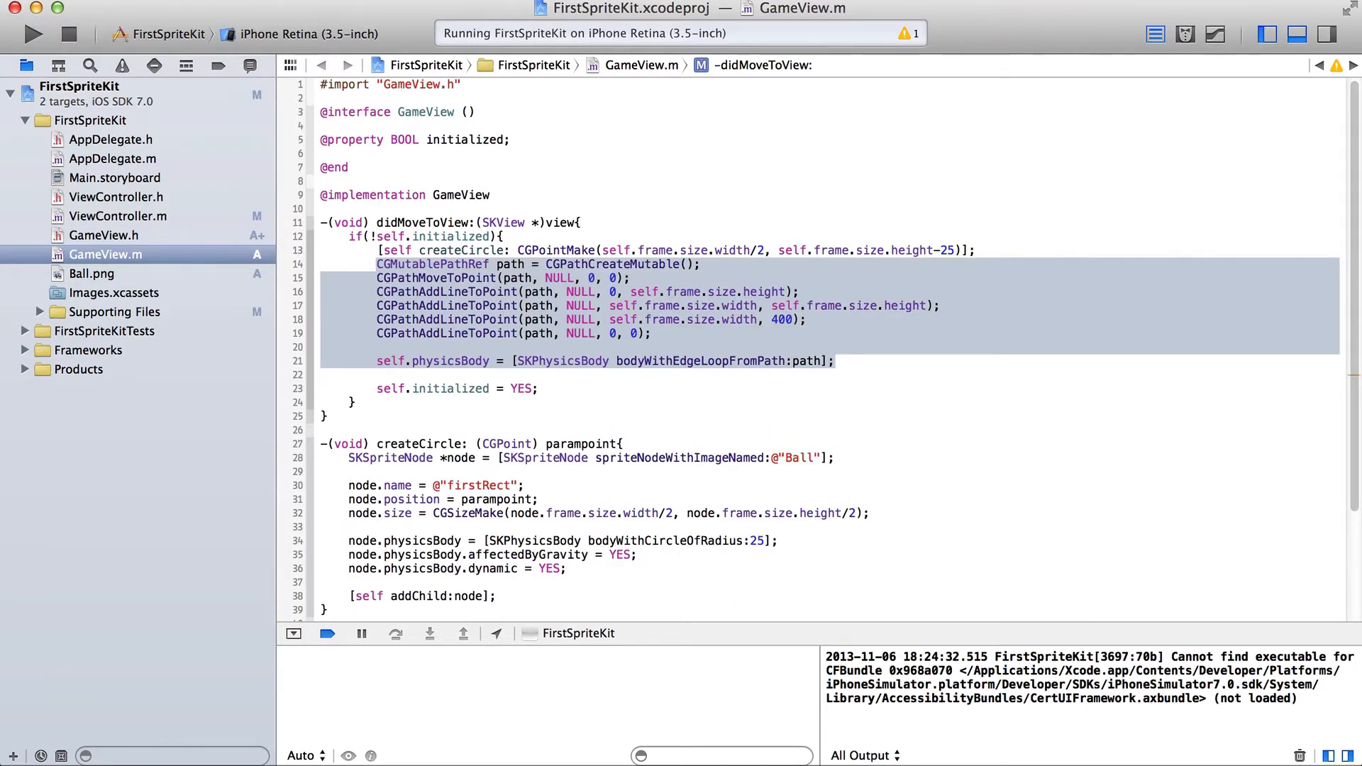
key(Delete)
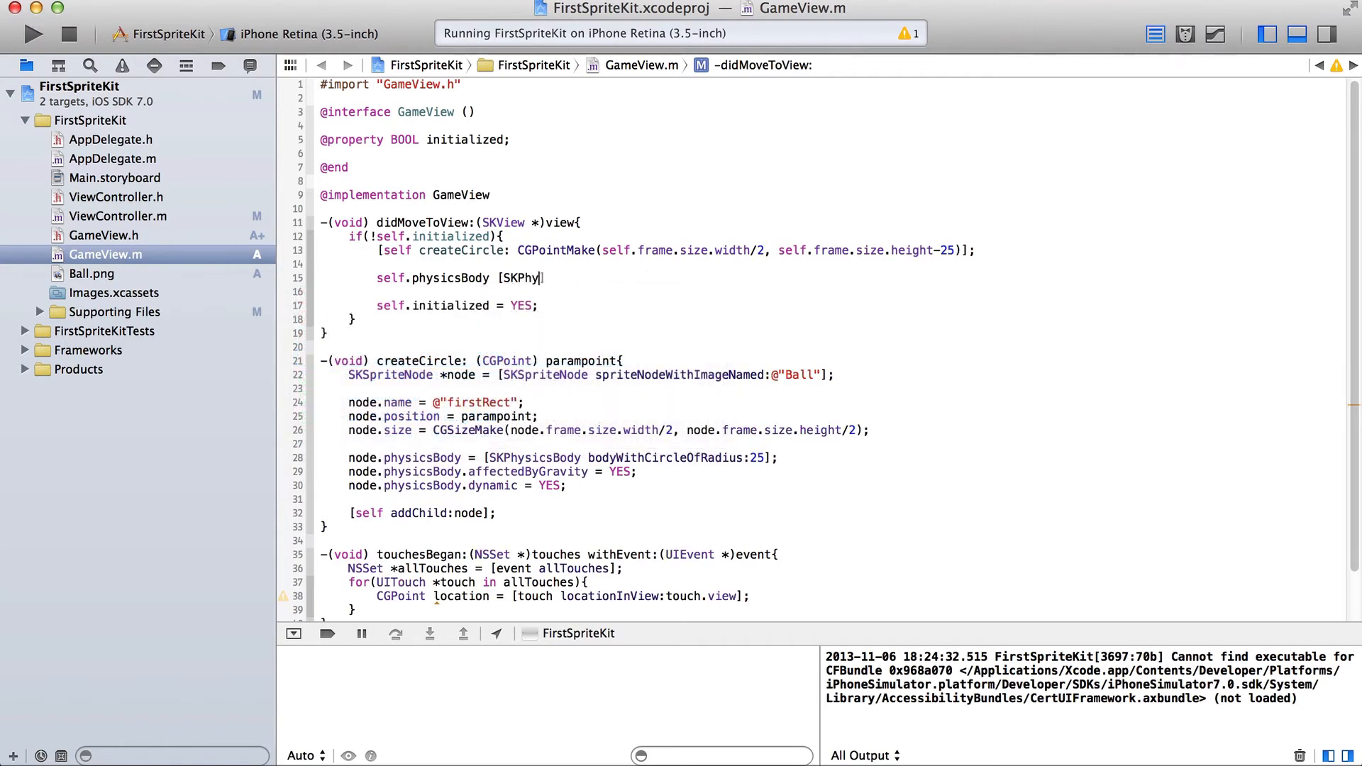
Complete the assignment with bodyWithEdgeLoopFromRect:self.frame via code completion.
text(sicsBody)
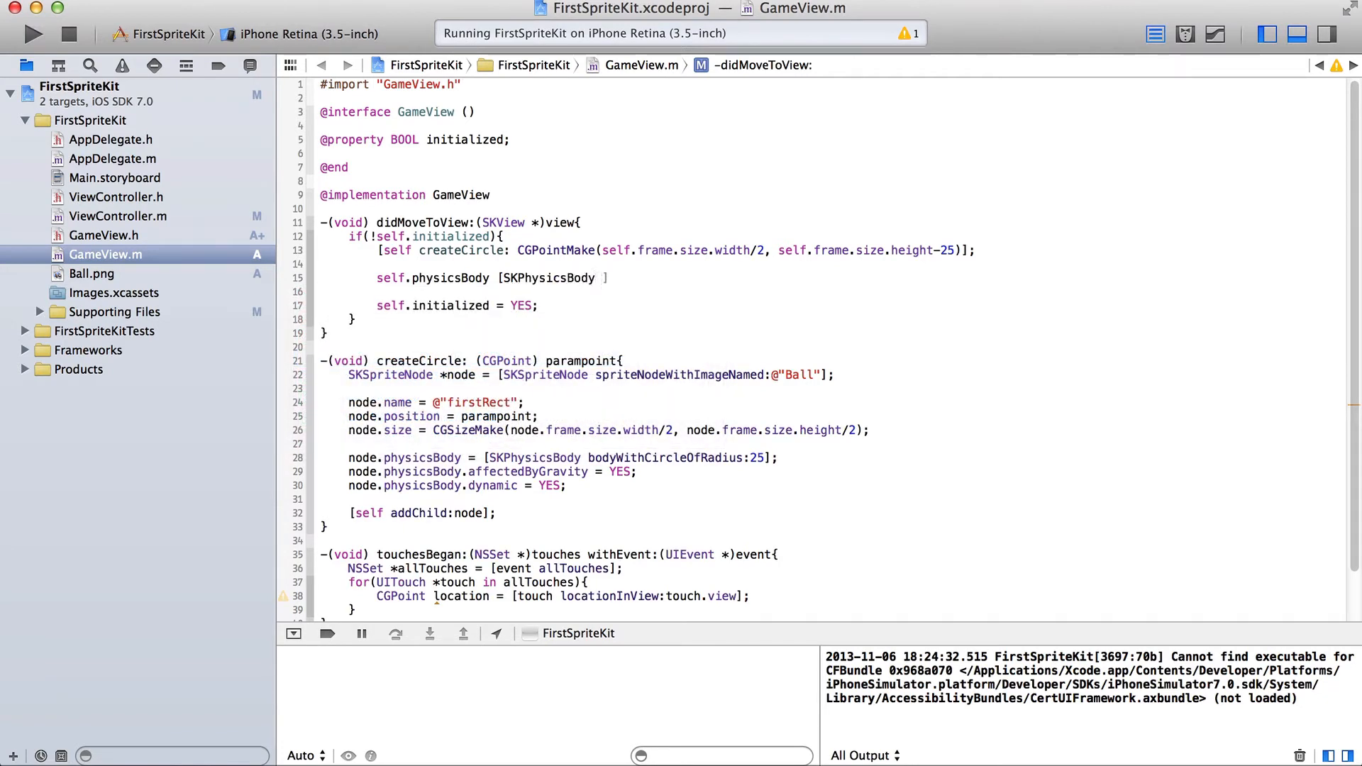
text(b)
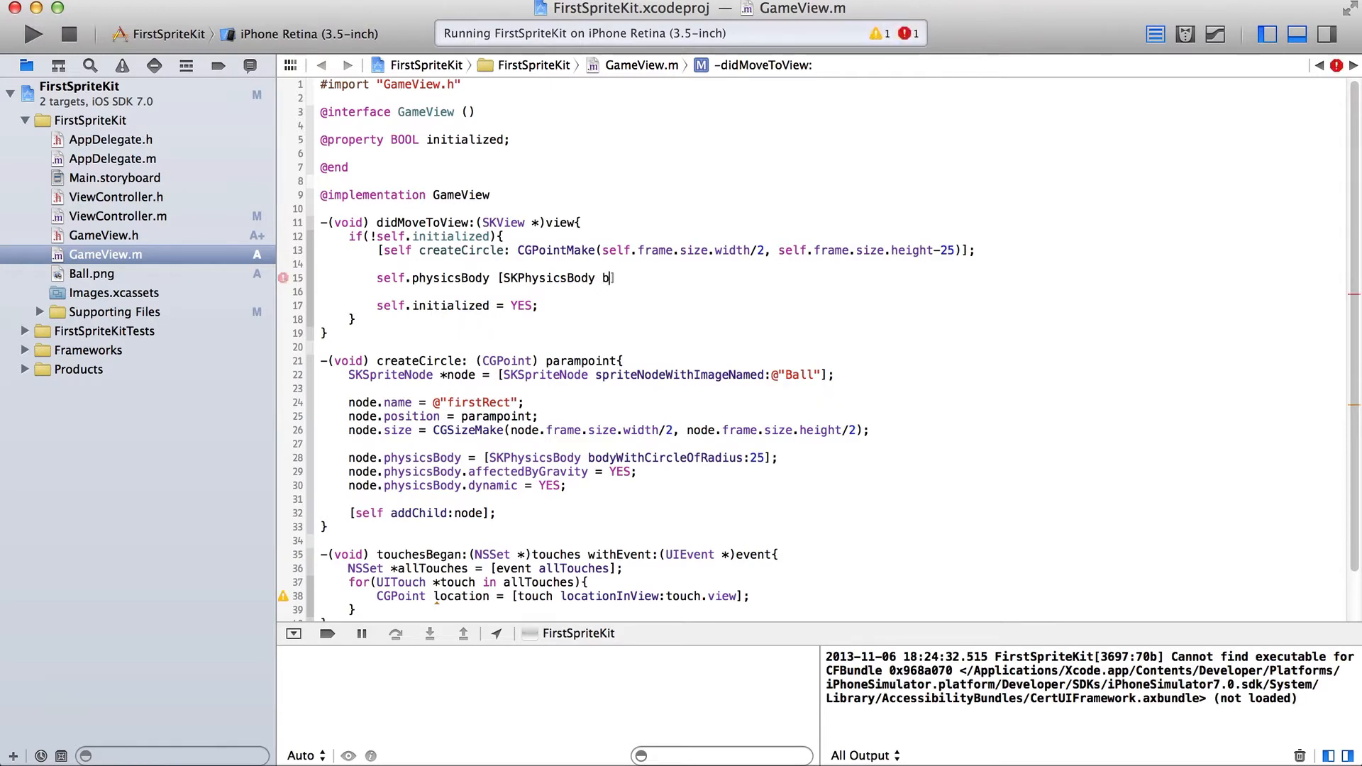
text(odyF)
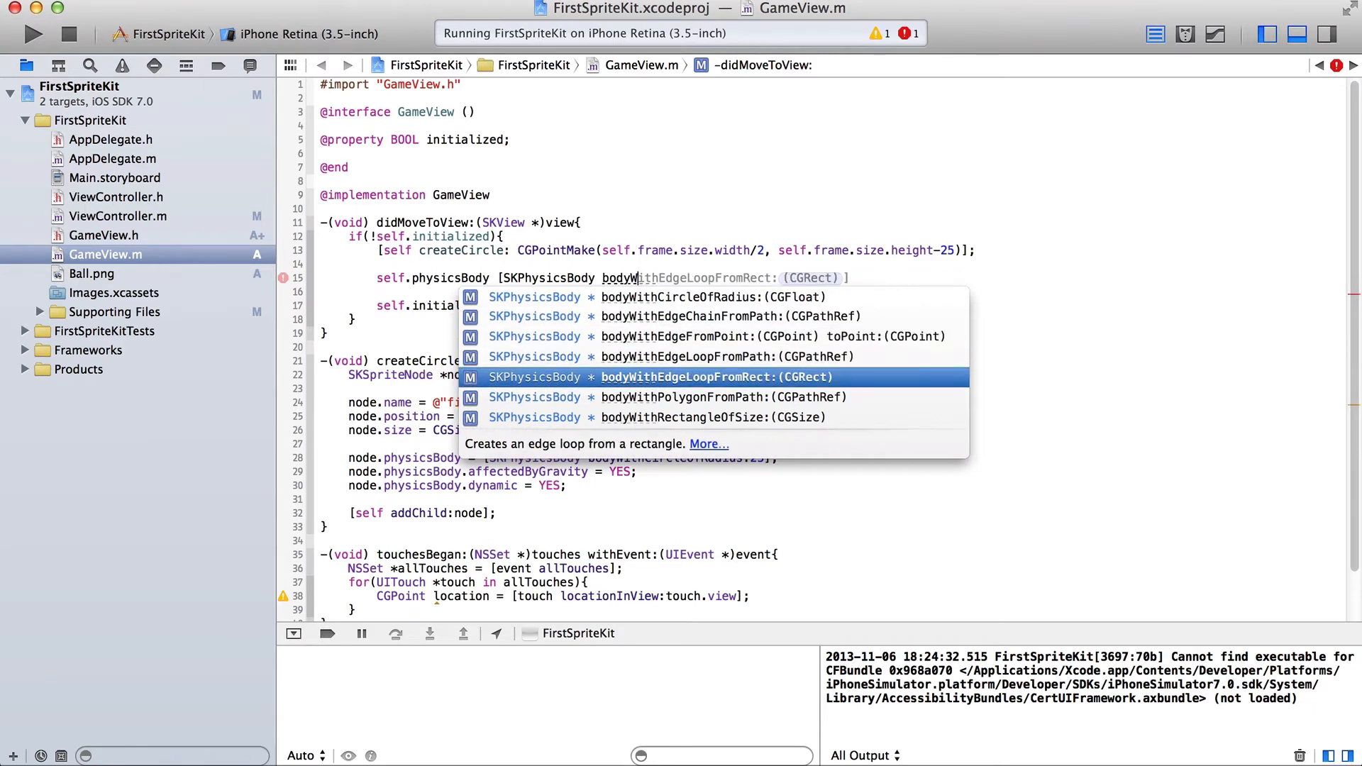
click(716, 376)
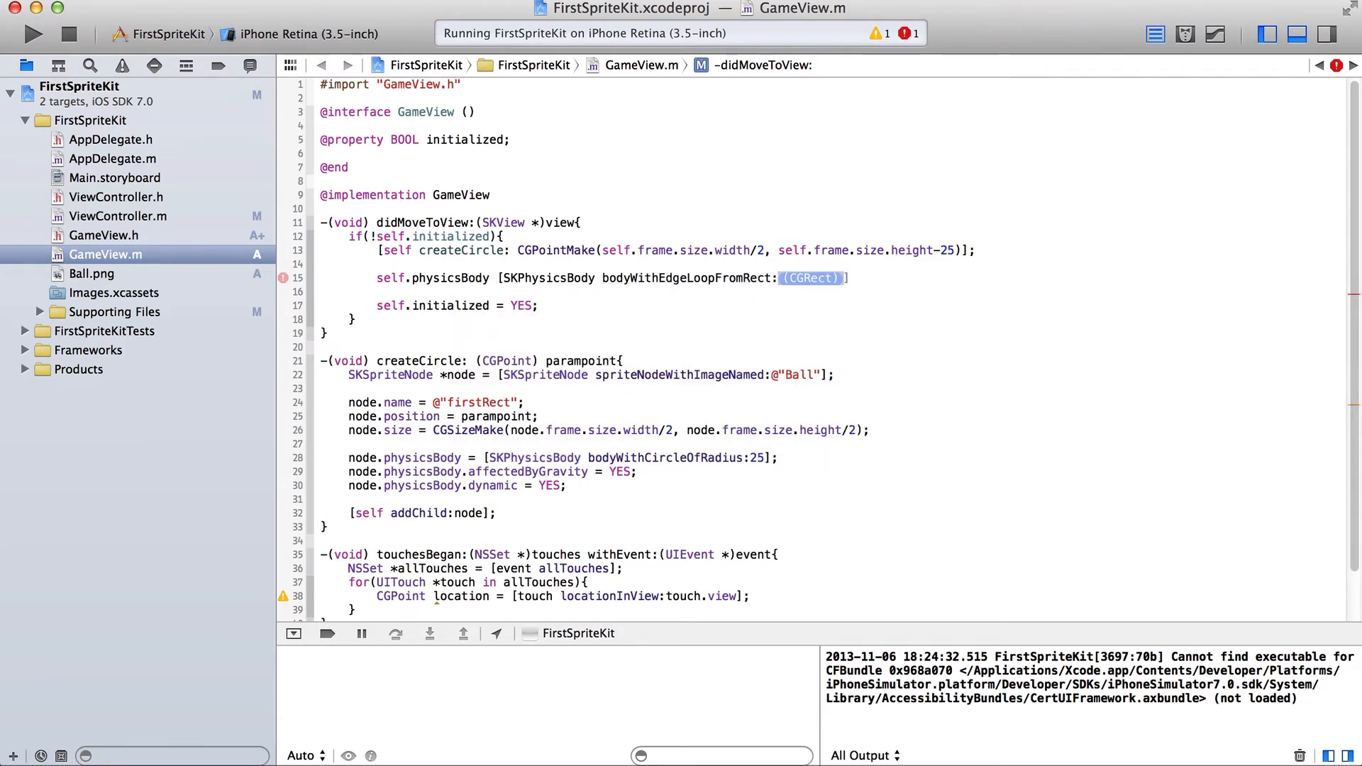
text(self.frame)
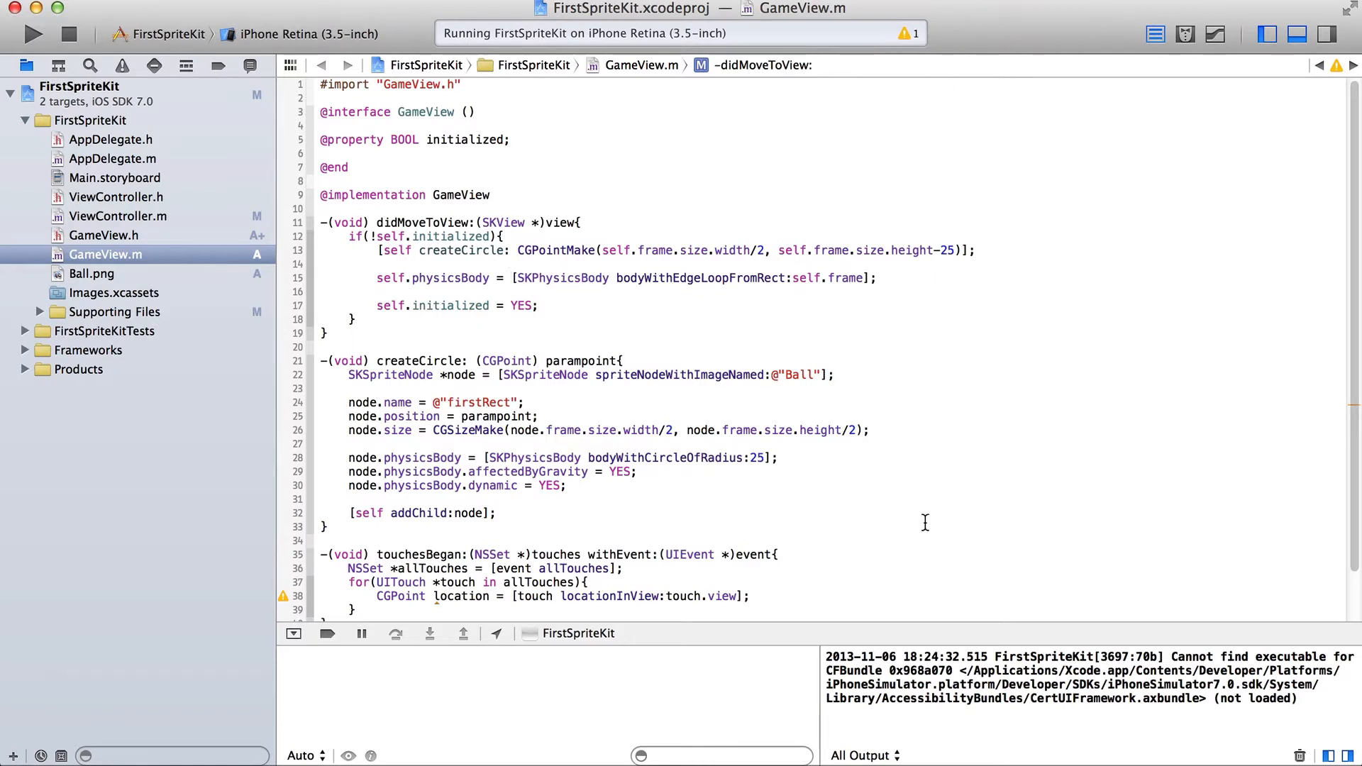
Insert a createCircle call inside the touch loop via the suggested completion.
scroll(down, 3)
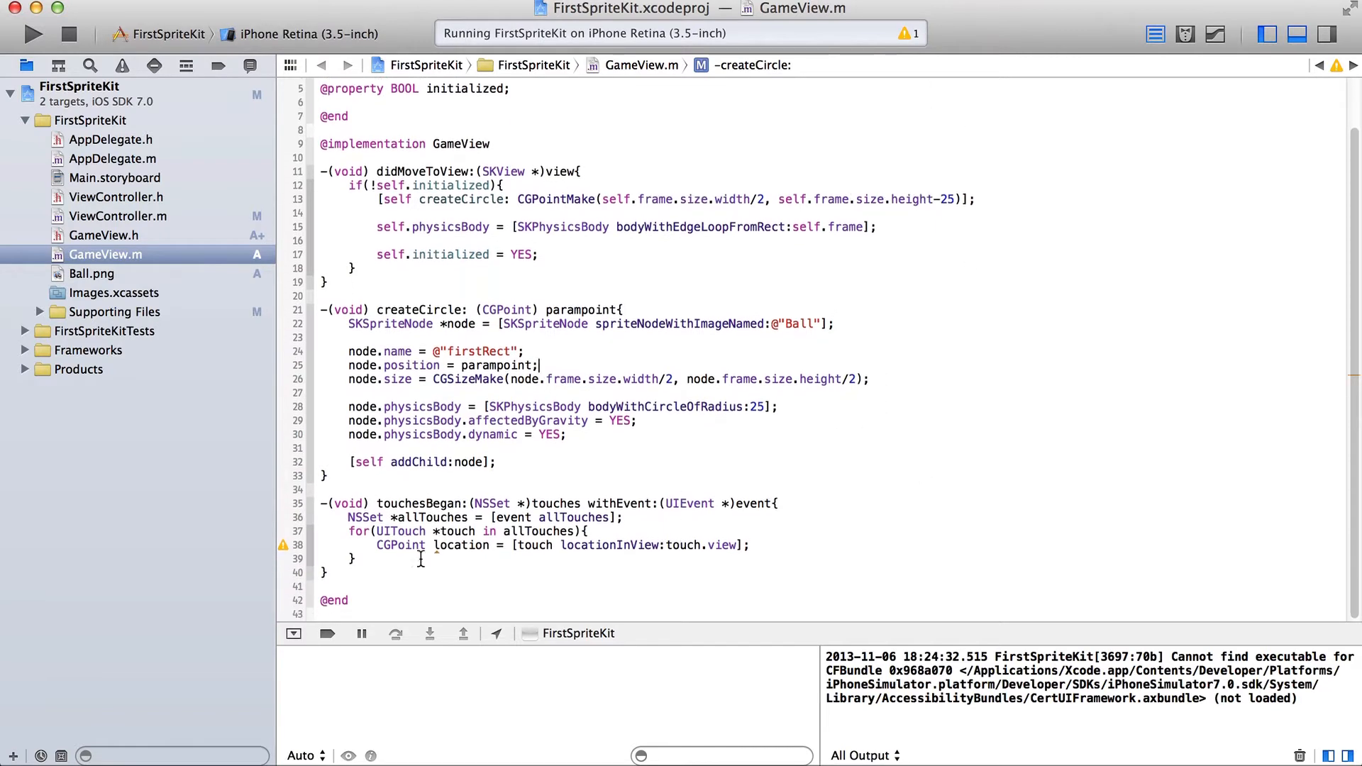
click(591, 585)
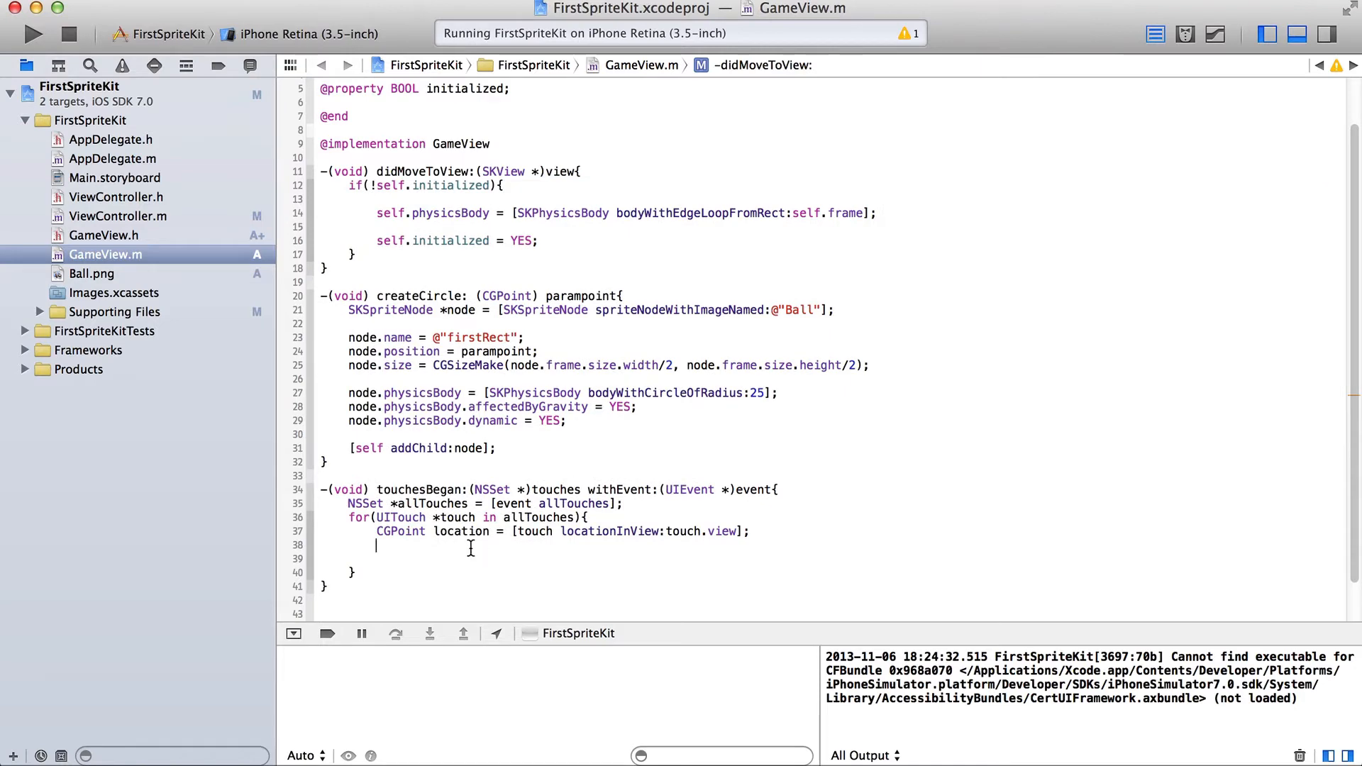
click(438, 575)
text([self add)
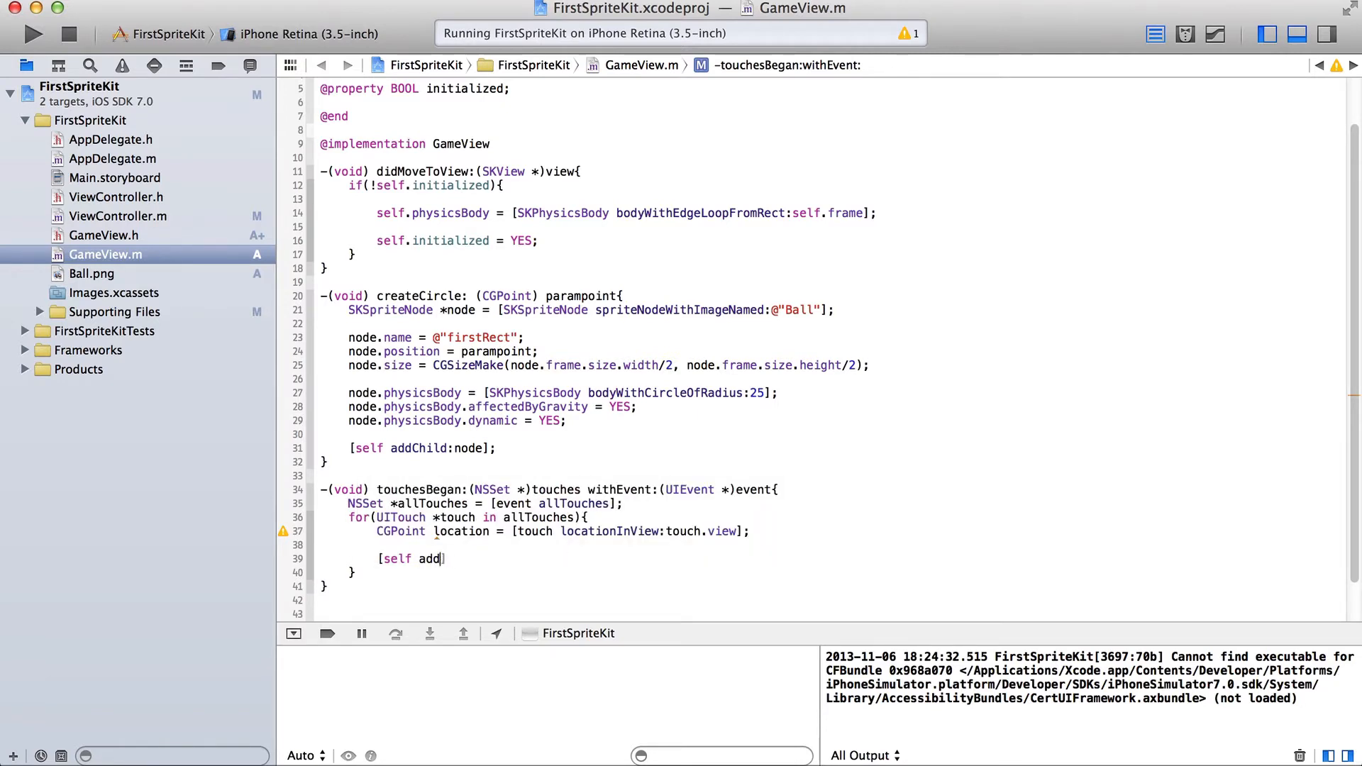
key(Backspace)
text(createCircle:CG)
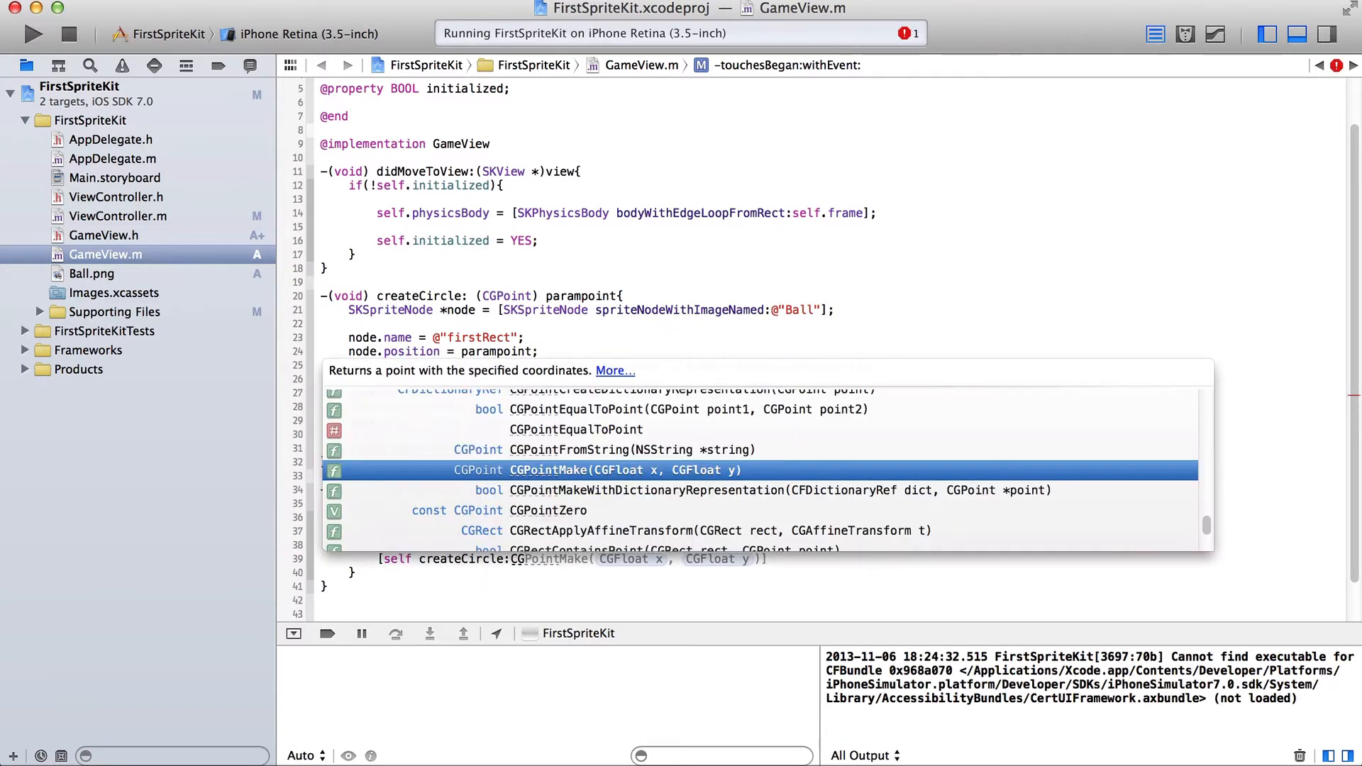
Pass location and self.frame.size.height-location.y as the createCircle coordinates.
text(location.x, CGFloat y)])
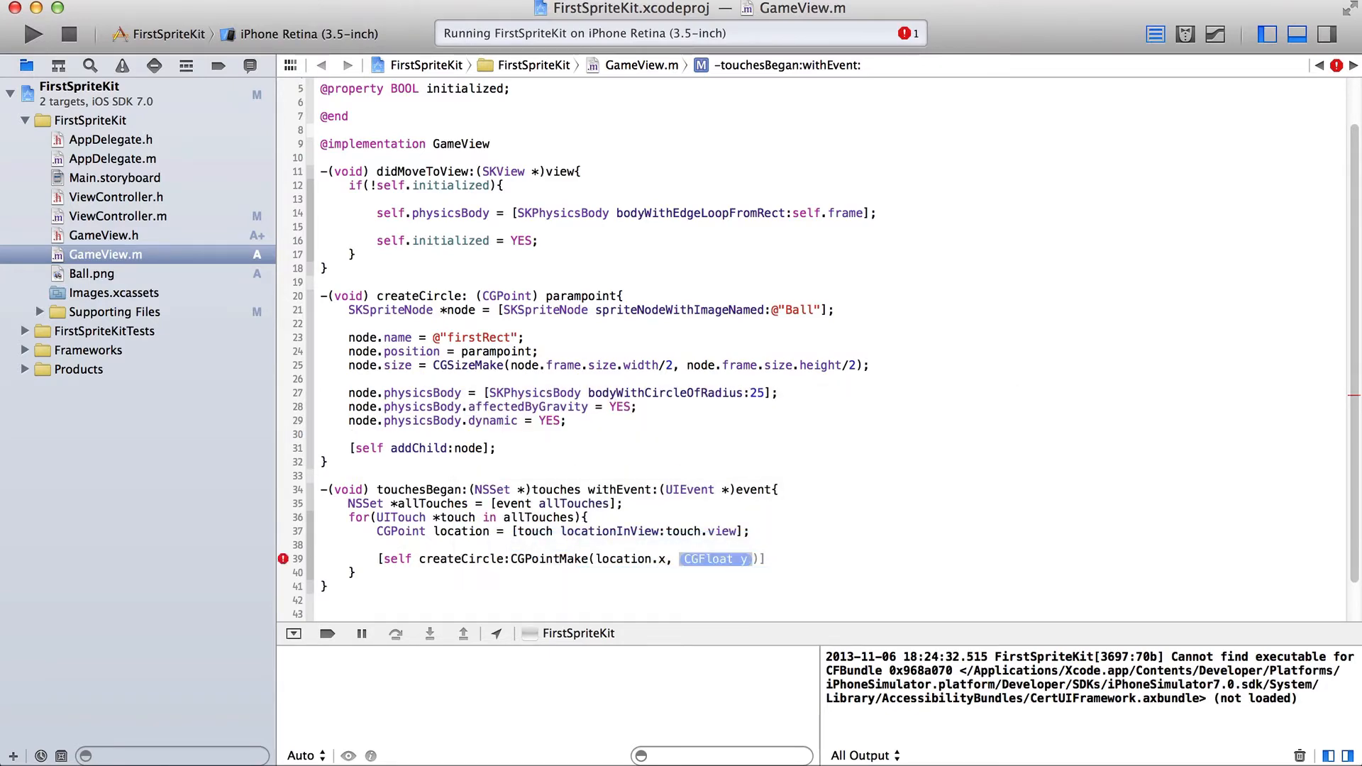
text(self.frame.size.height)
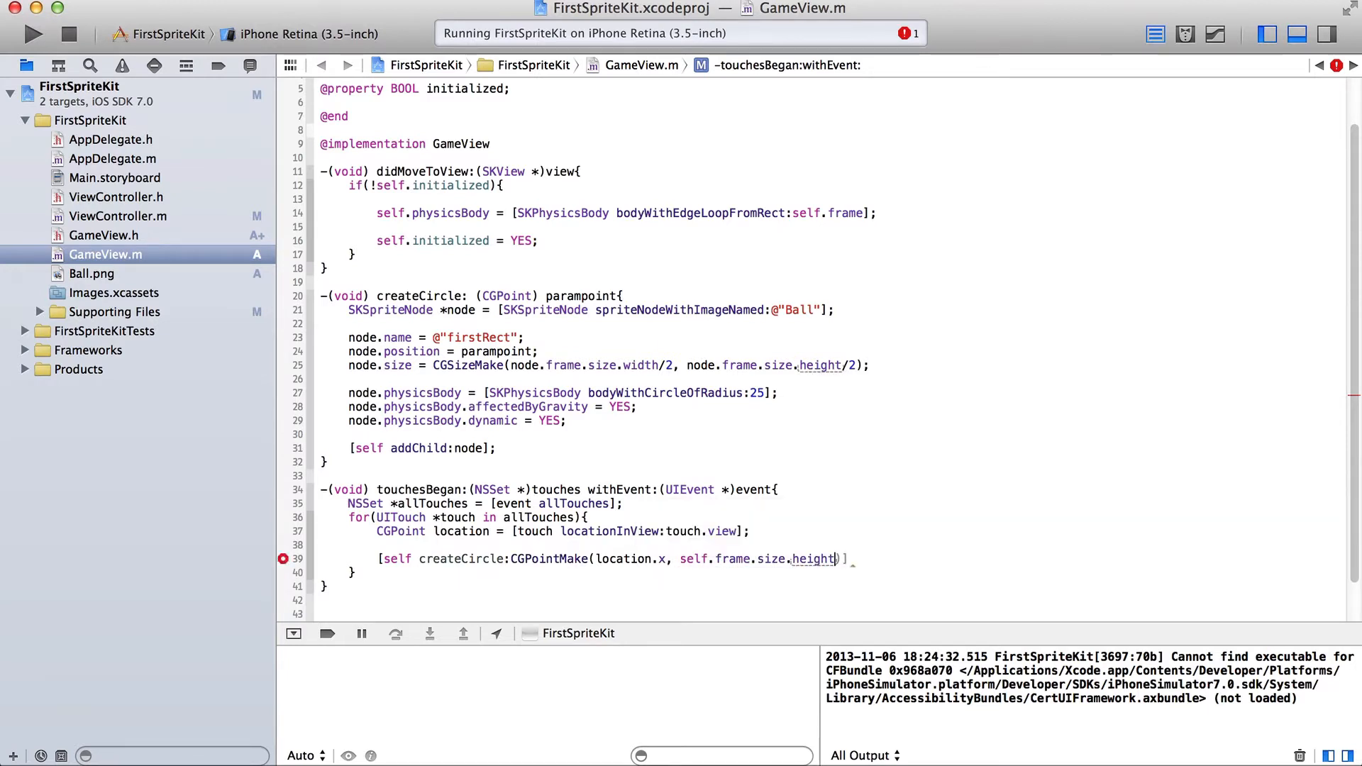
text(-location.y)
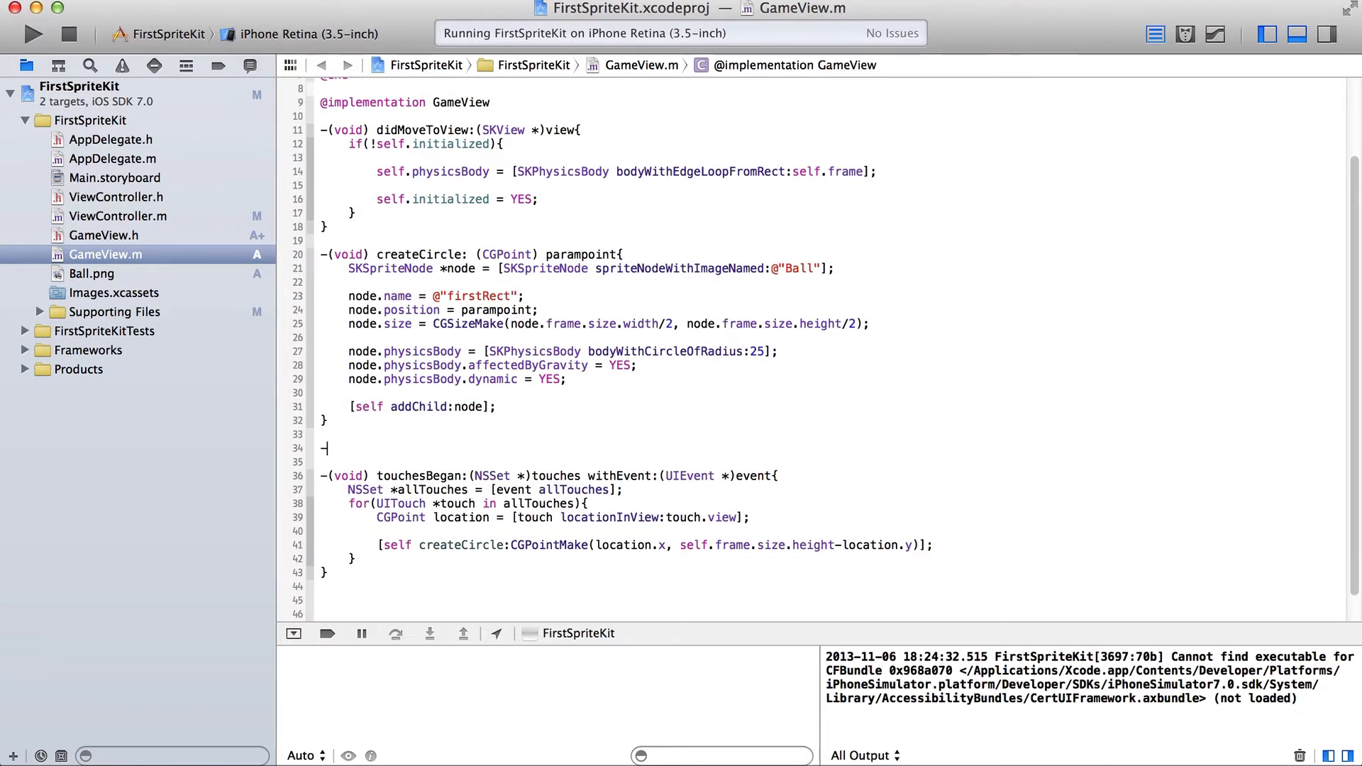
Declare -(void) createObstacle: (CGPoint) location{ } between createCircle and touchesBegan.
text((void))
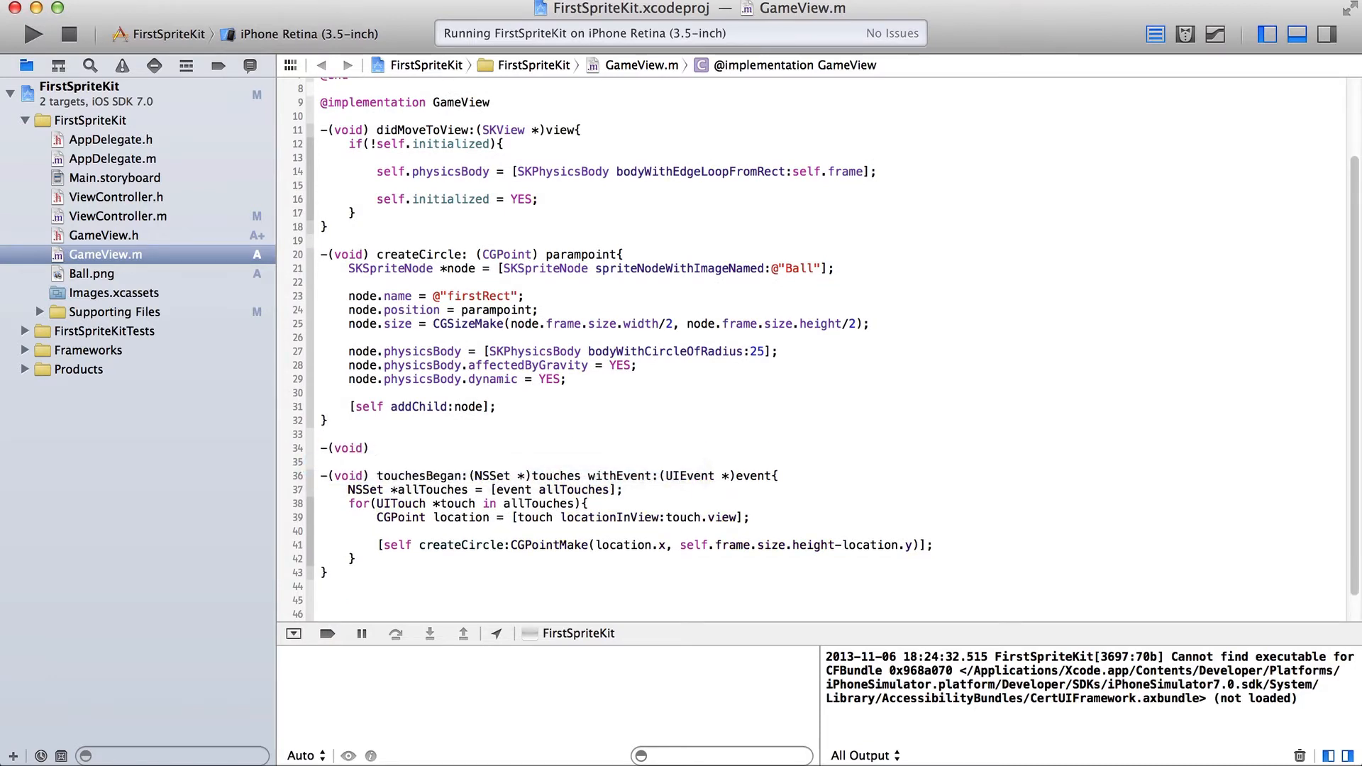
text(cra)
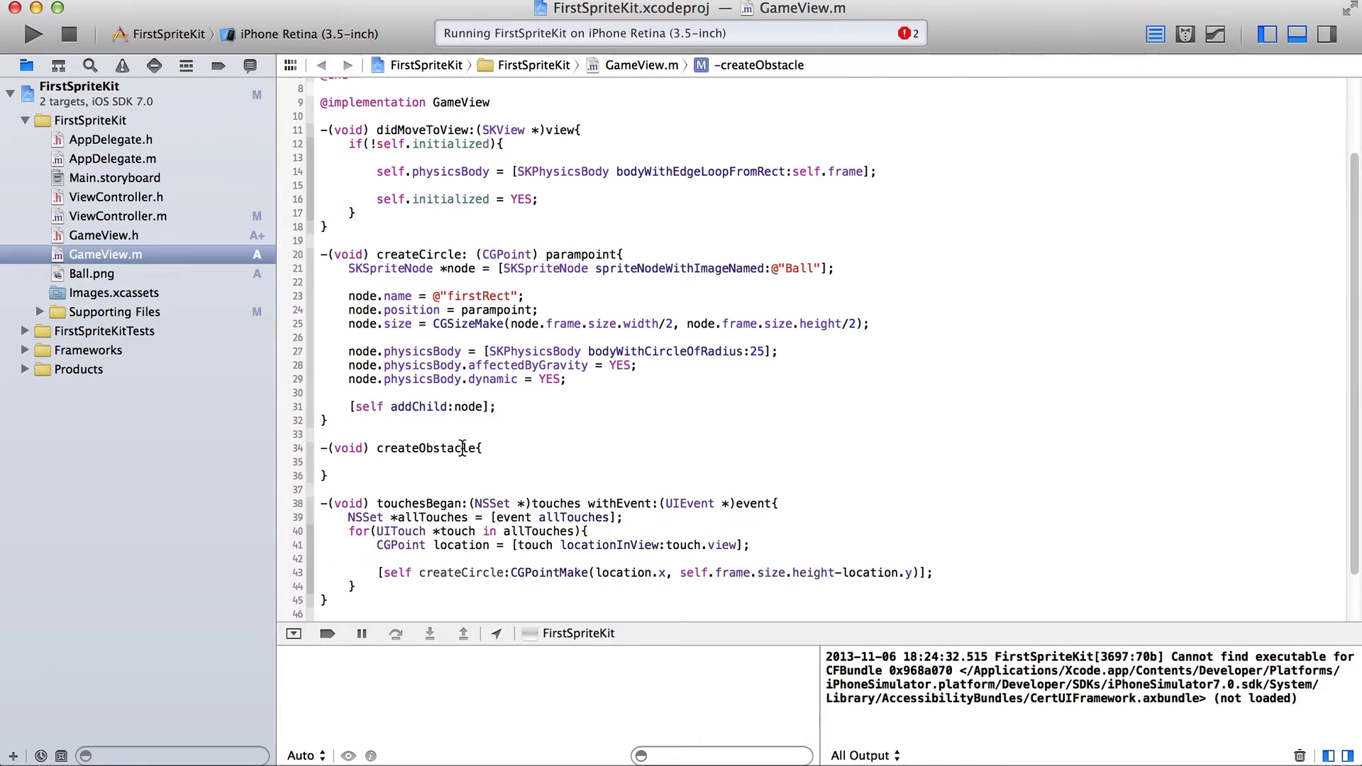
text(: ()
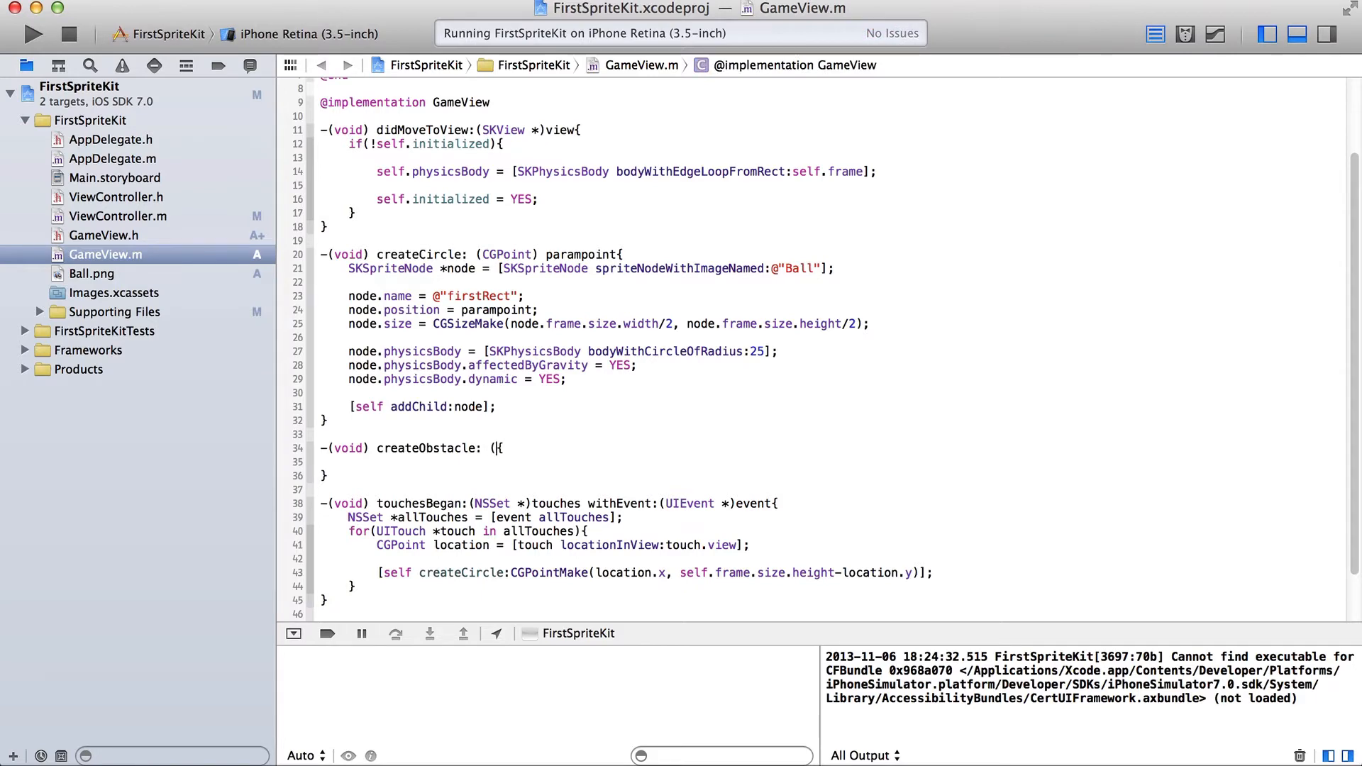
text(CGPoint) location)
click(832, 462)
text(SKSpriteNode)
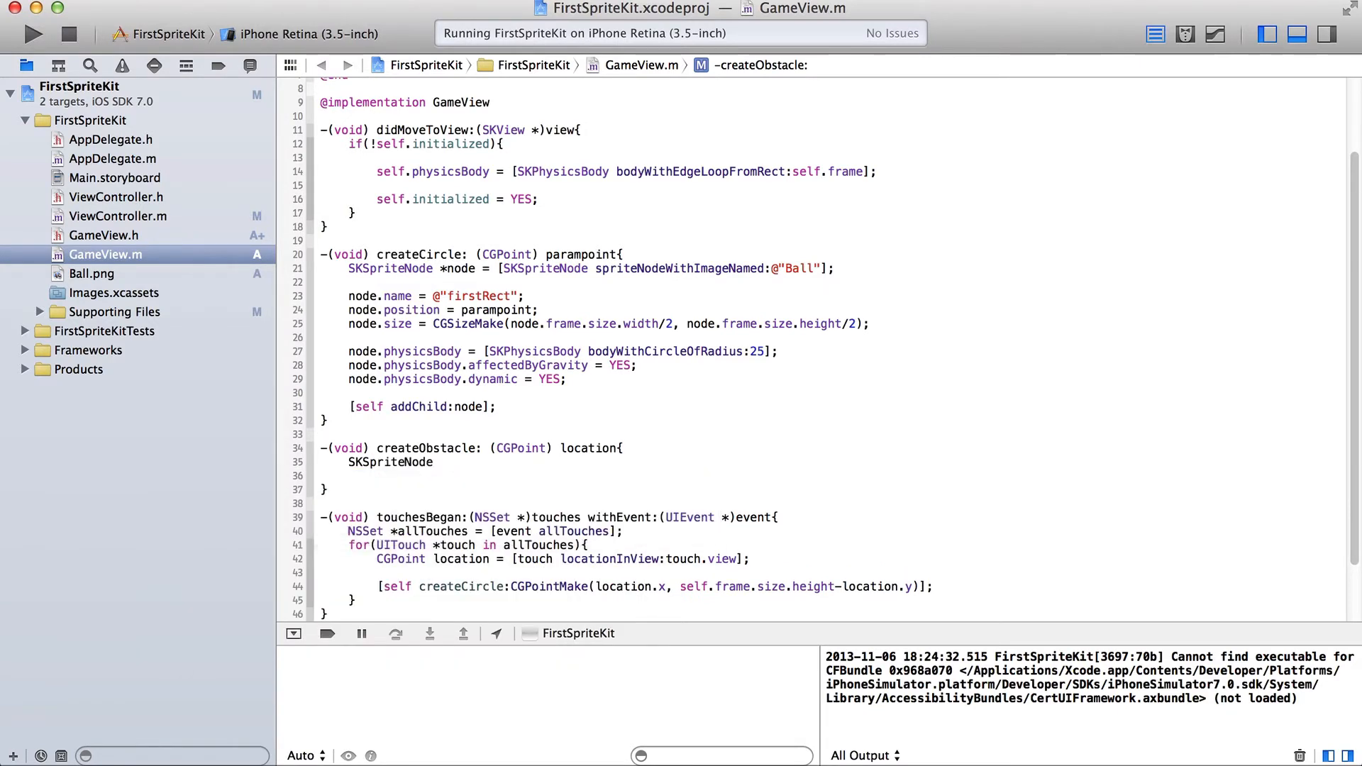
Write SKSpriteNode *node = [SKSpriteNode spriteNodeWithColor:[SKColor grayColor] ...
text(=)
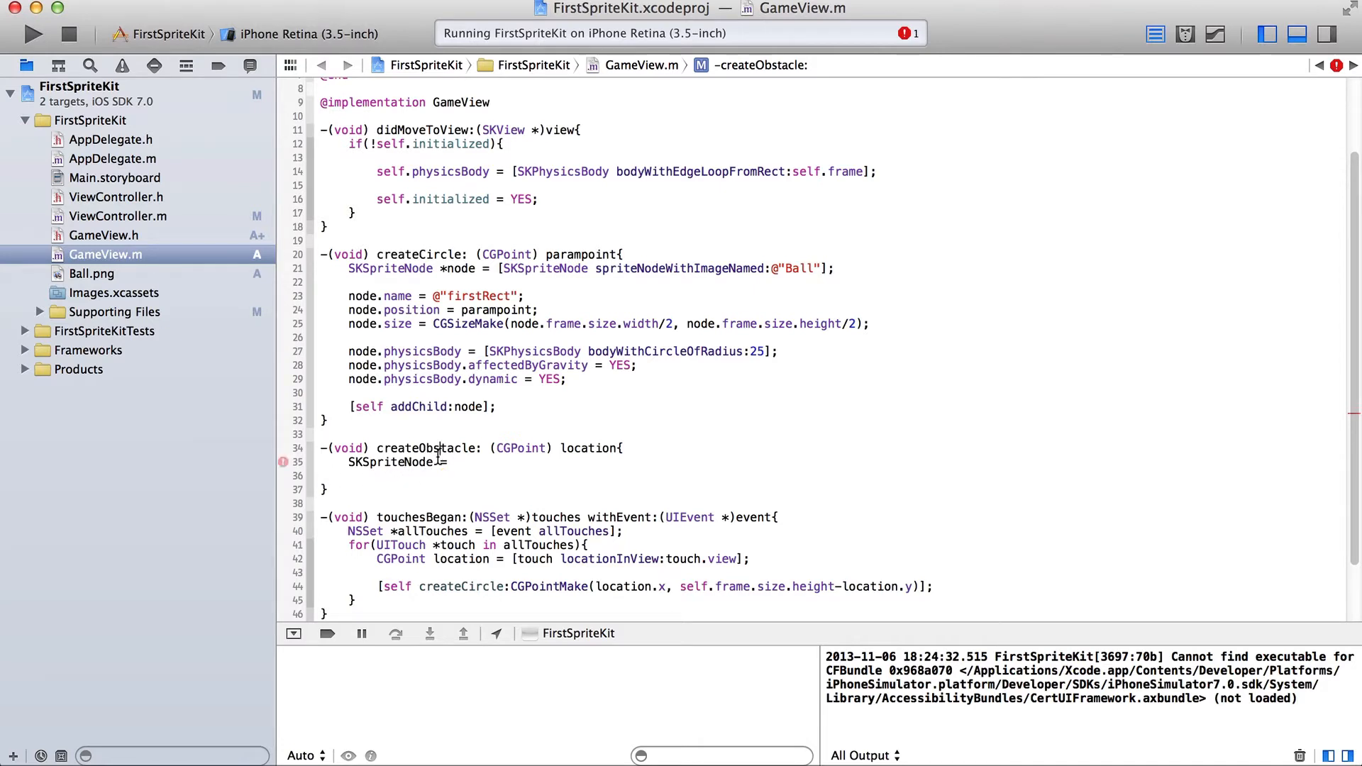
text(*na)
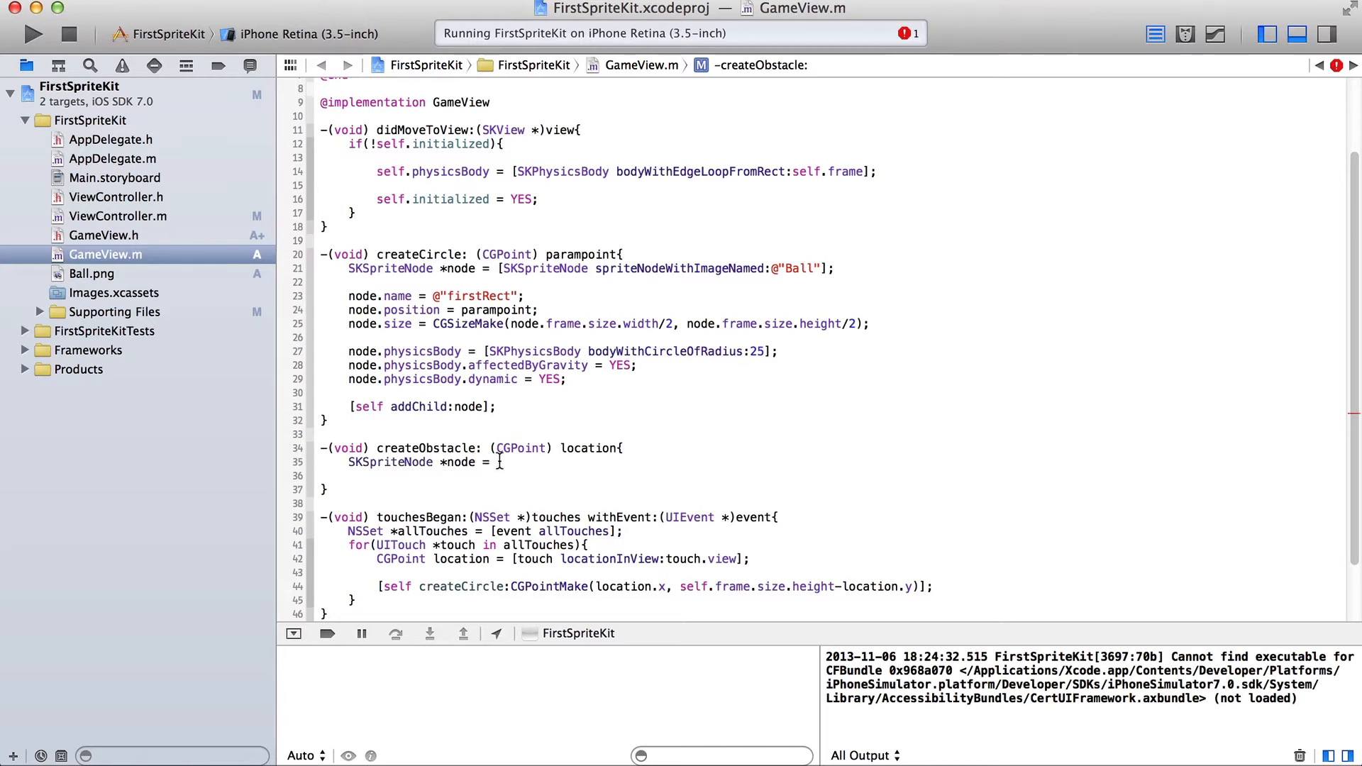
click(497, 461)
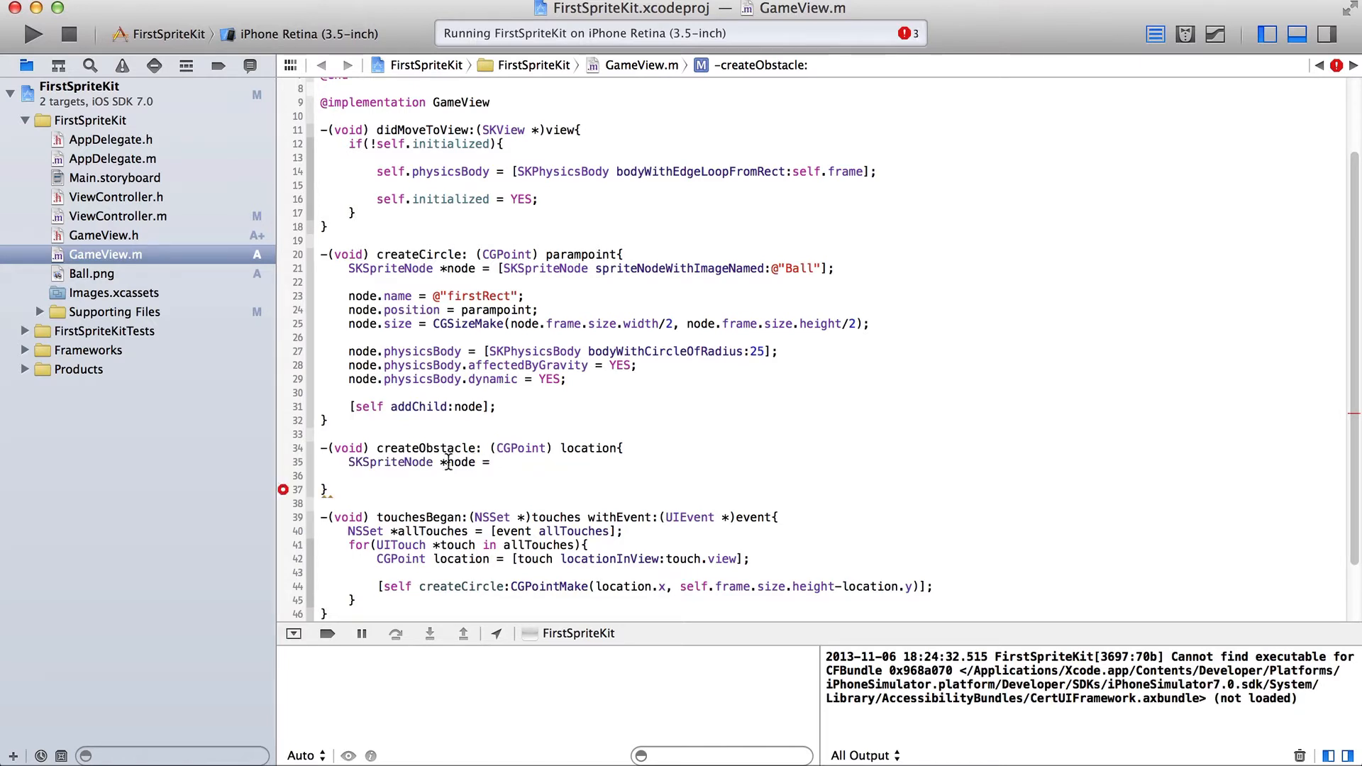
text([)
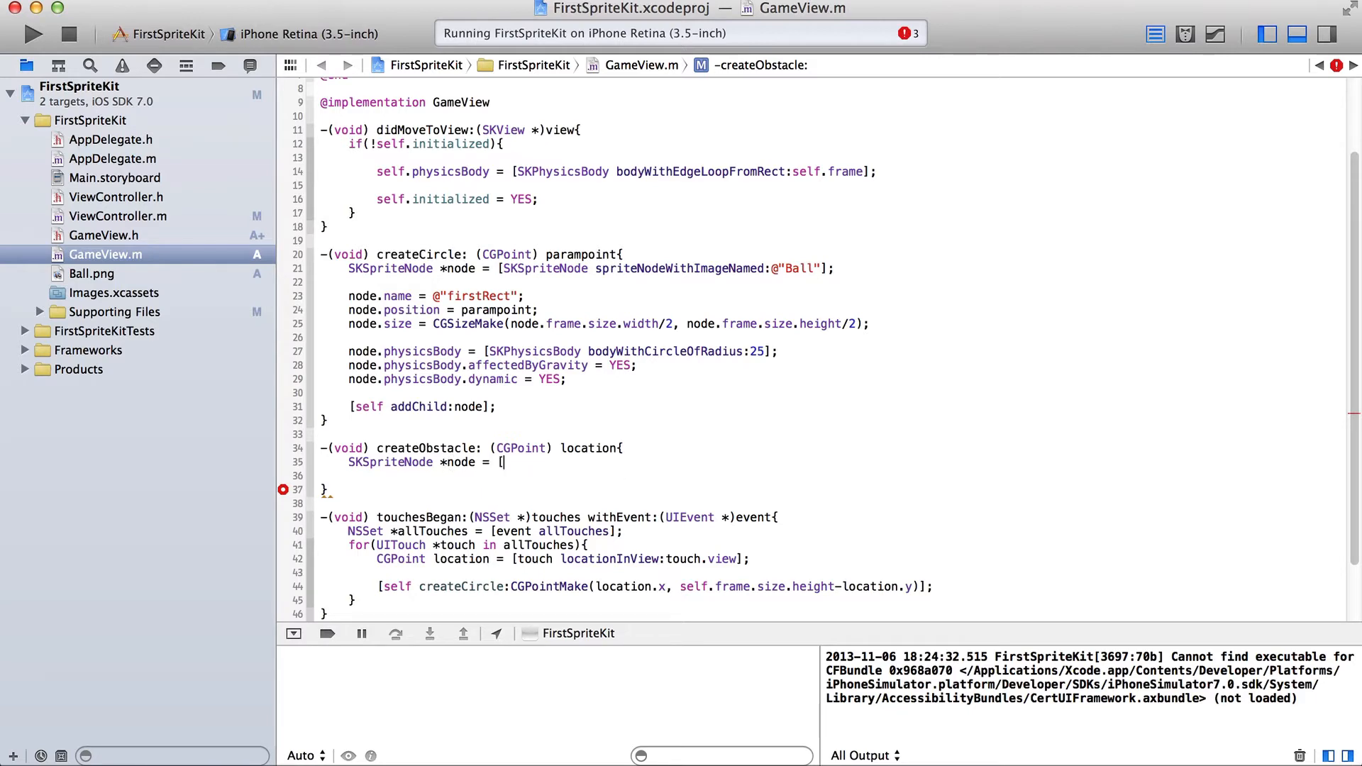
text(SKSpriteNode])
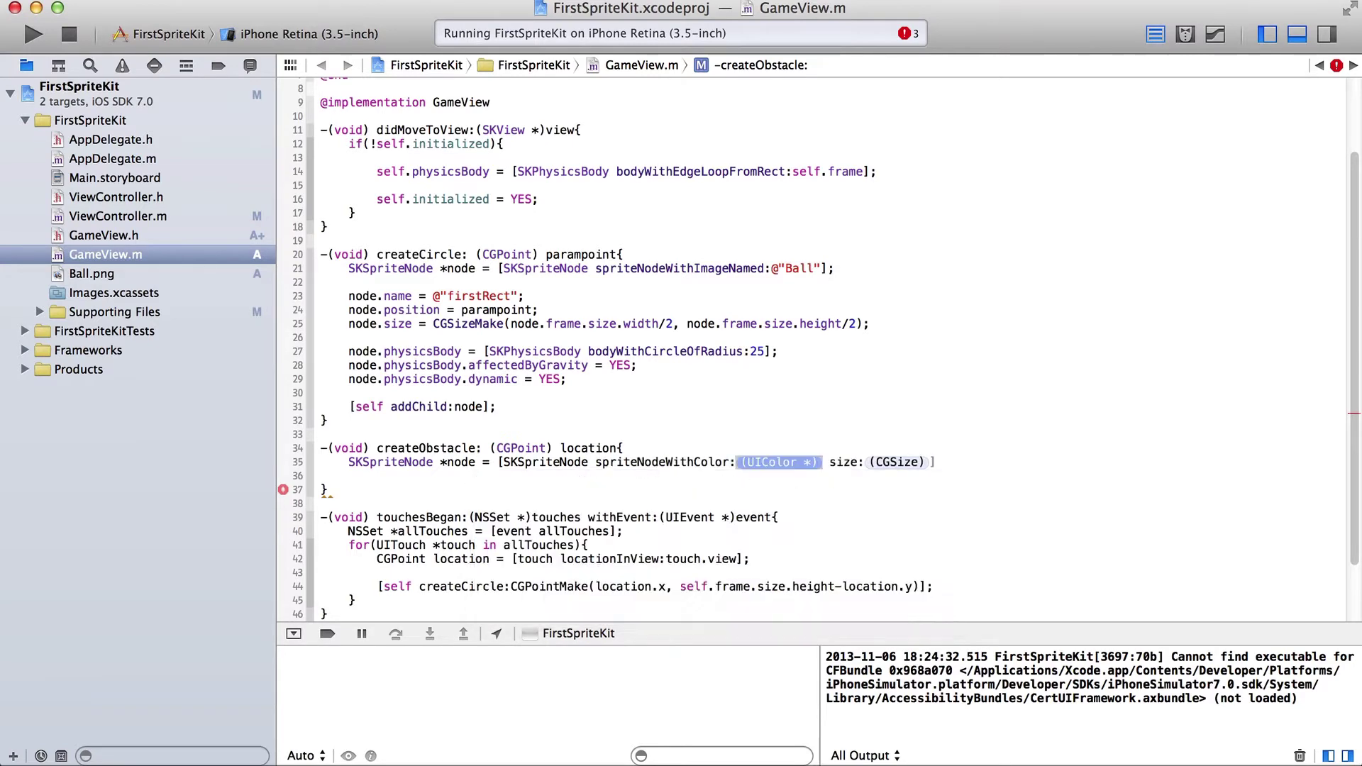
text(SKColor grayColor])
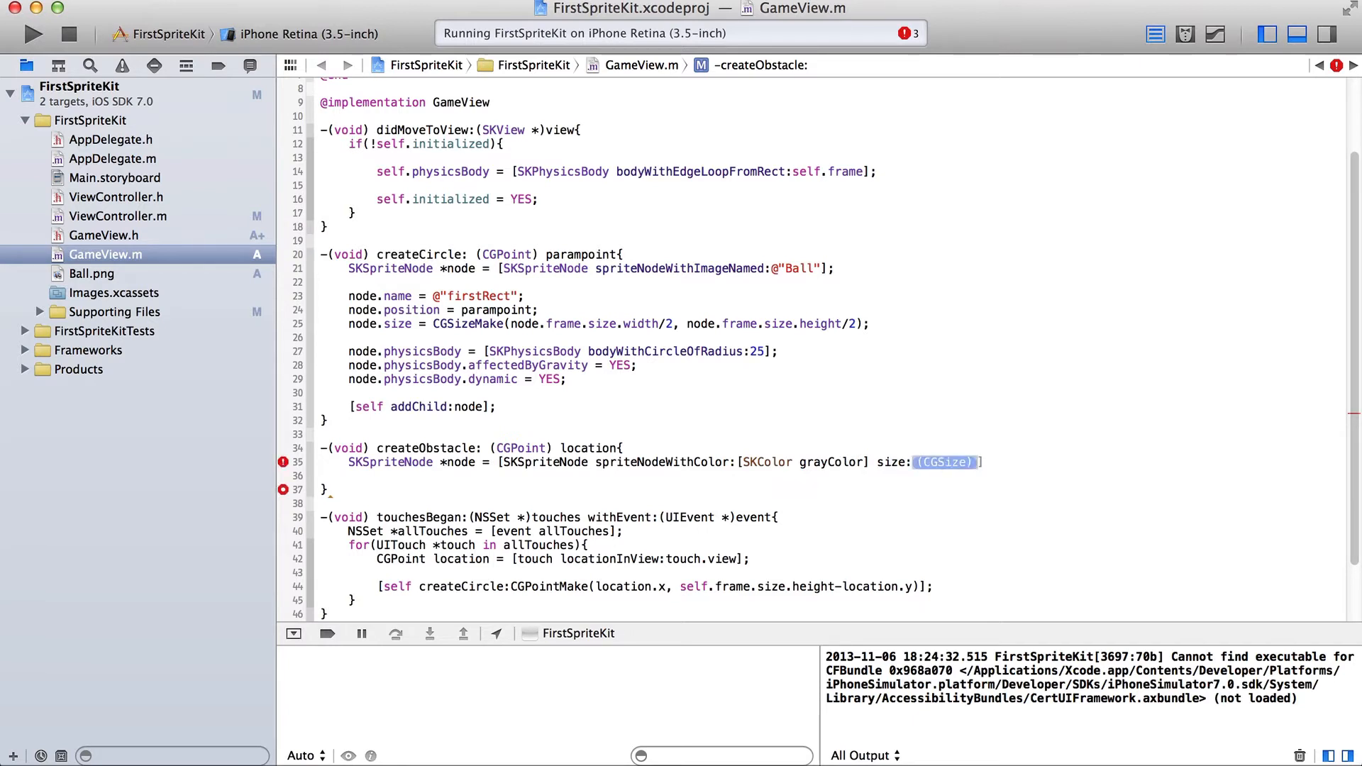
Give the sprite node a size of 50 by 20.
text(50)
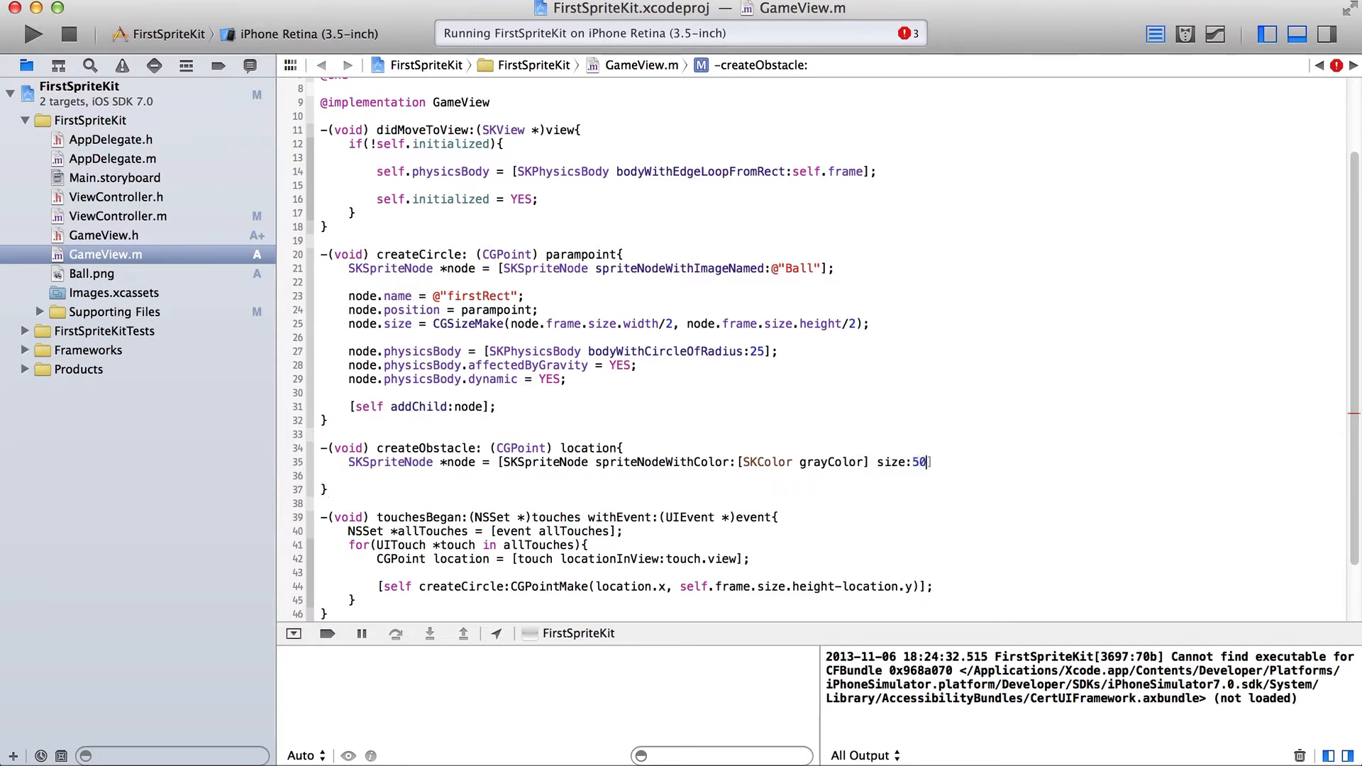
text(CGPointMake)
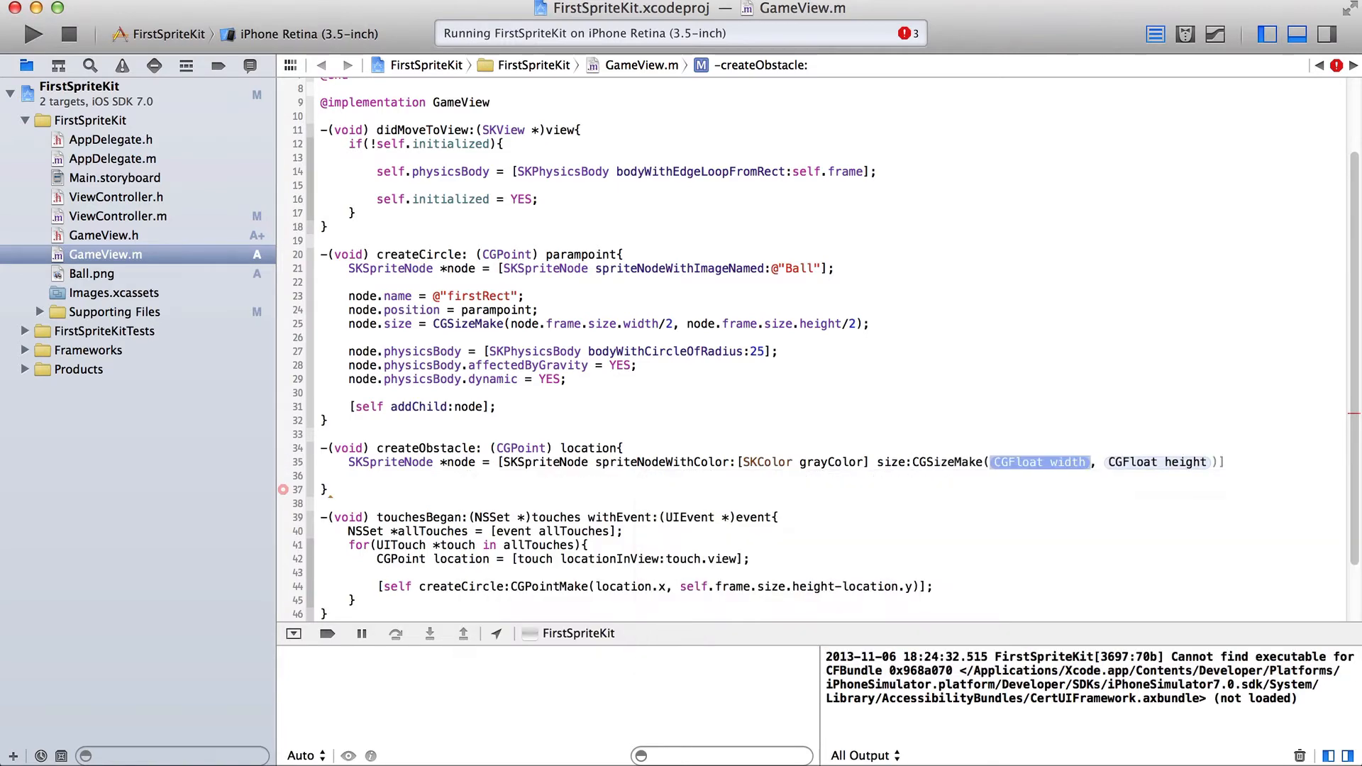
text(50)
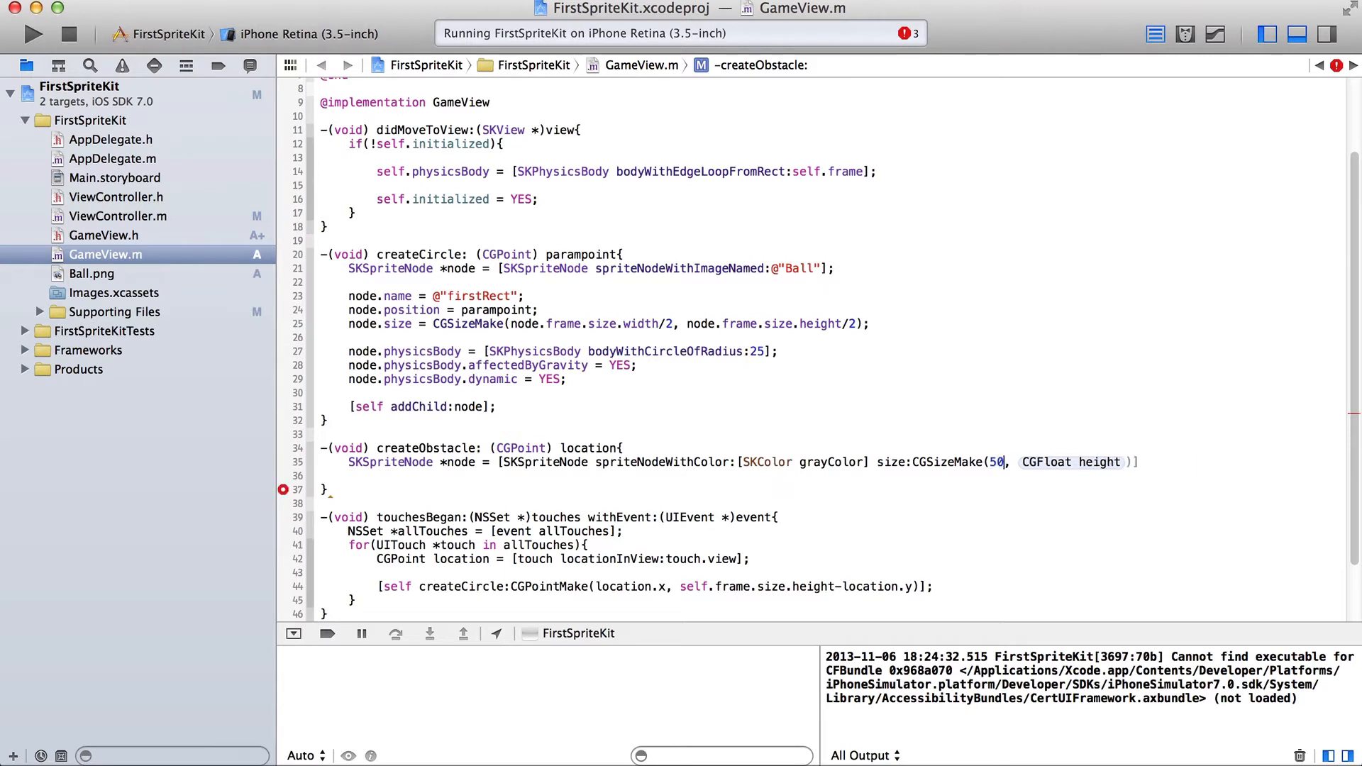
text(20)];)
text(node.physicsBody =)
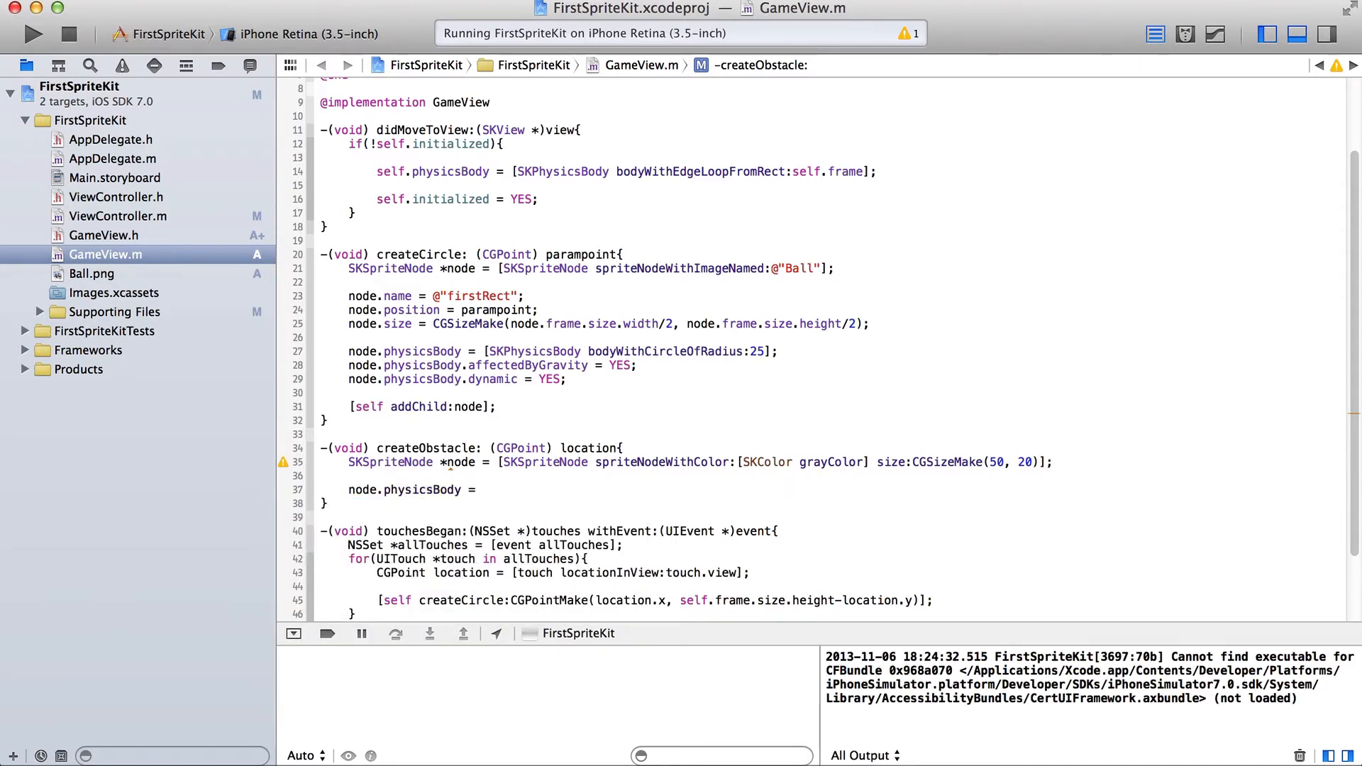
Give the node a rectangle physics body sized to self.frame, clearing a half-typed line.
text([SKColor])
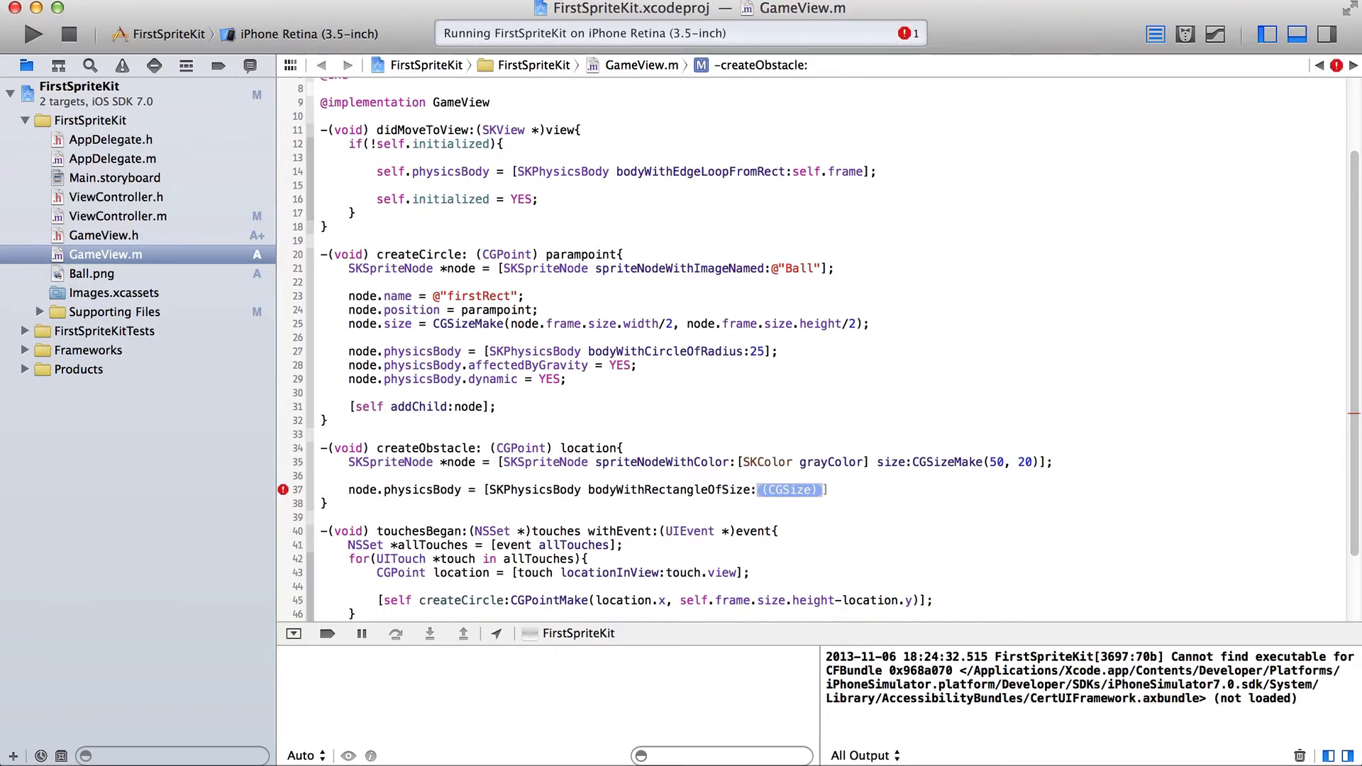
text(self.class)
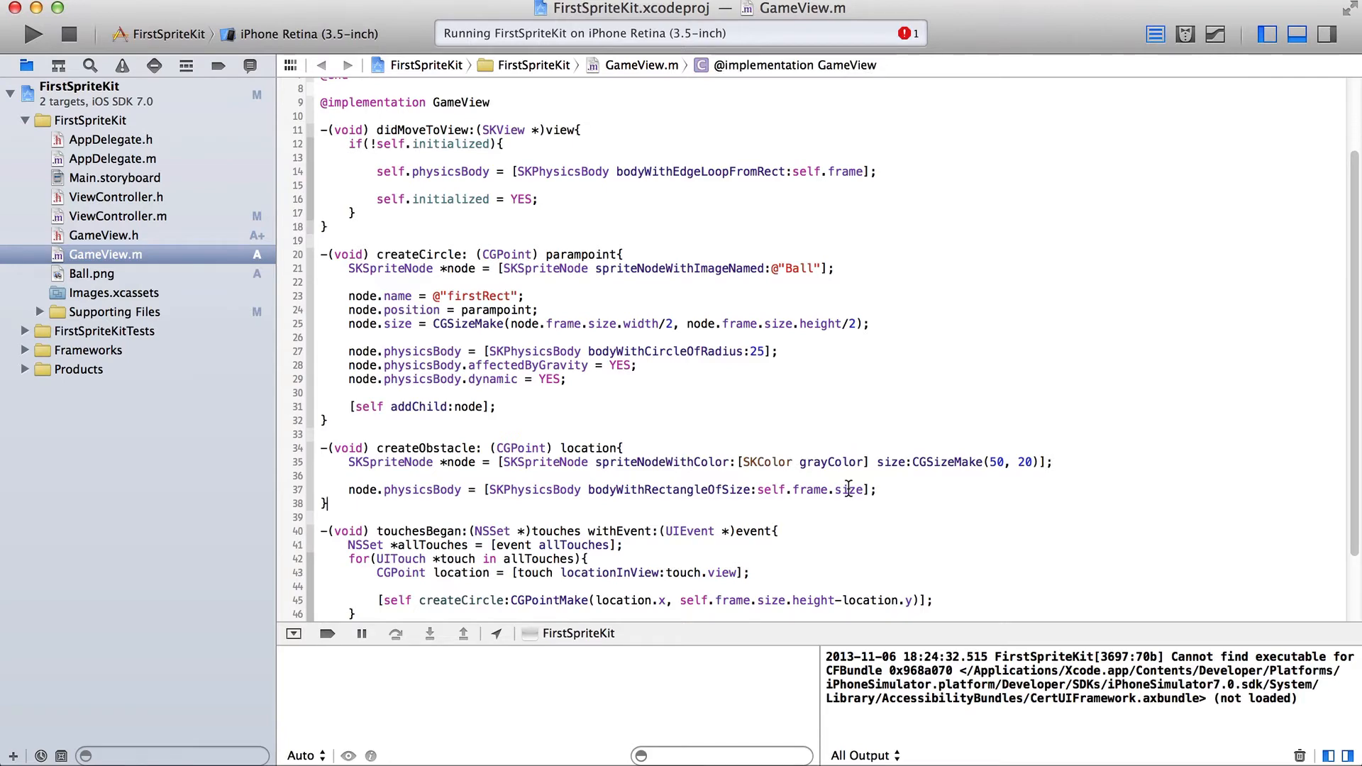
text(node.physicsBody)
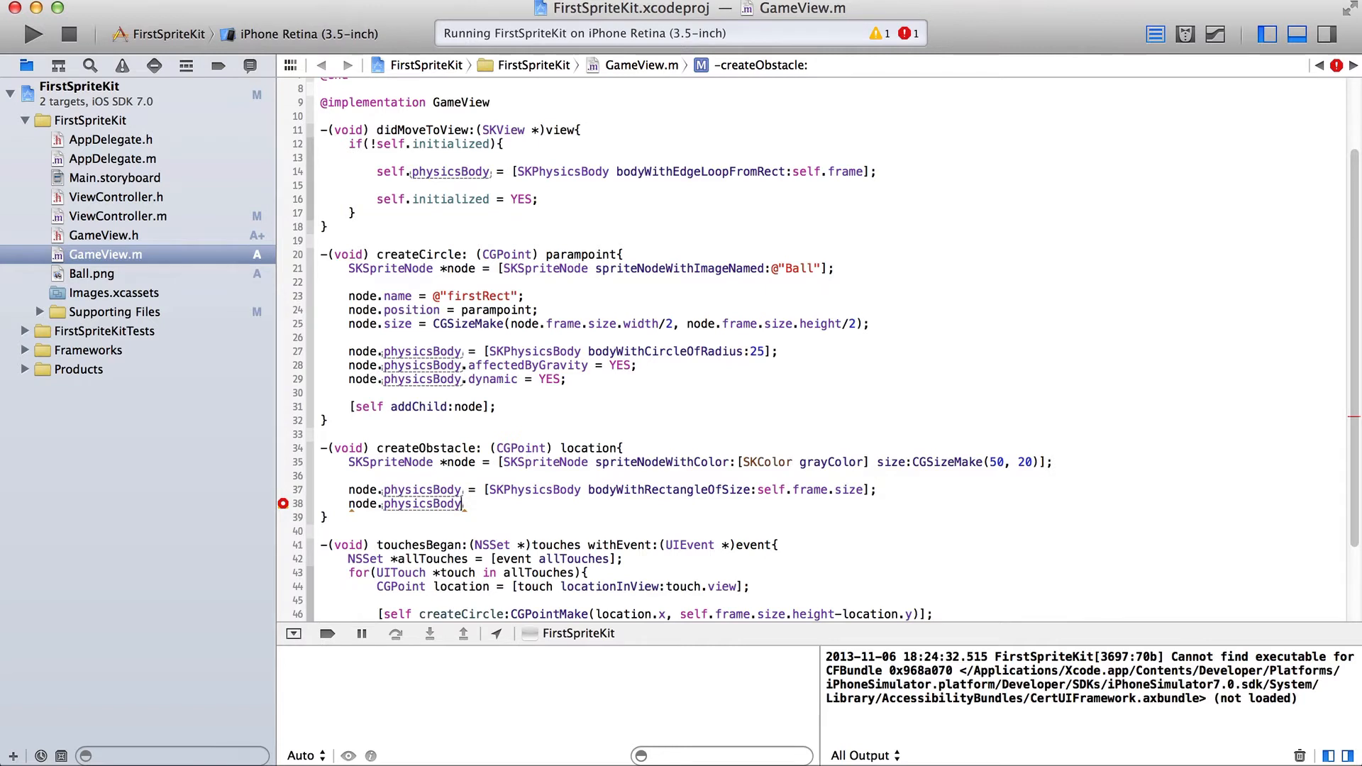
key(backspace)
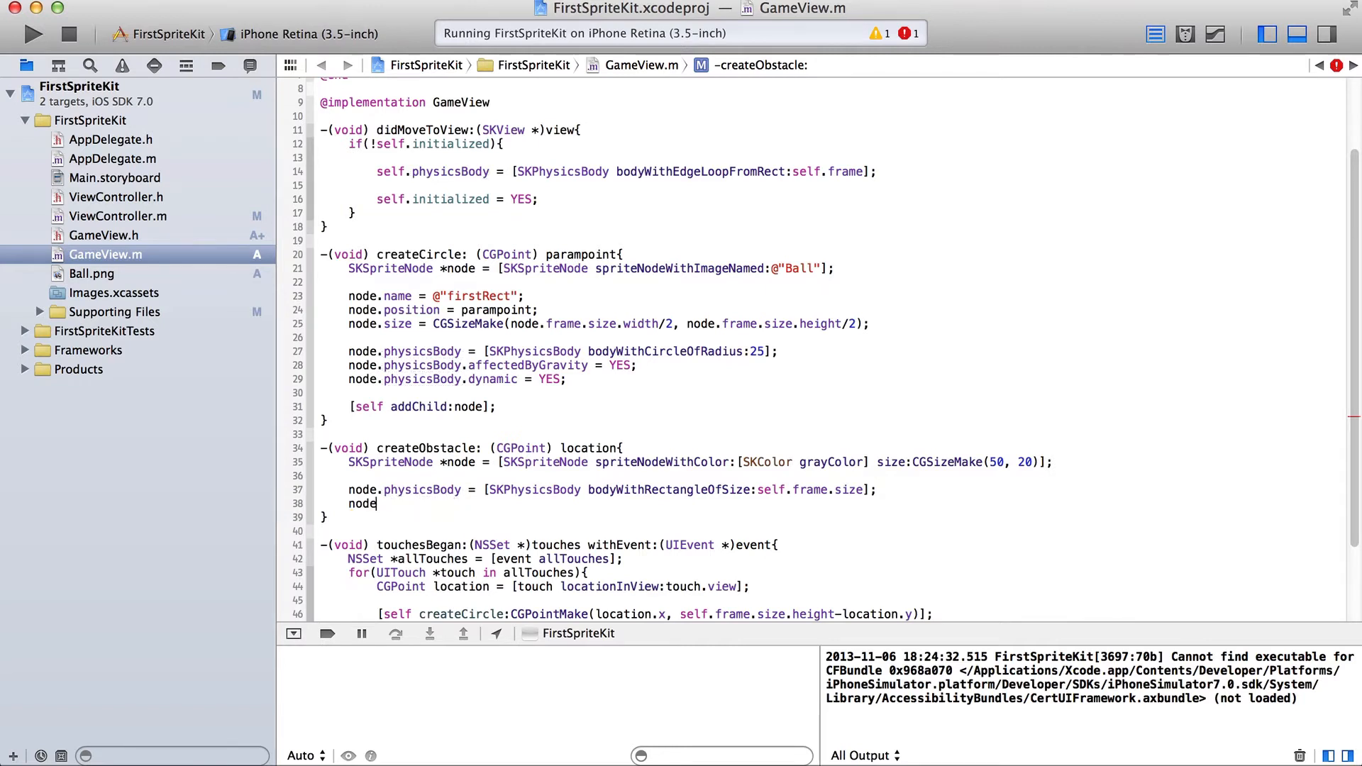
key(Backspace)
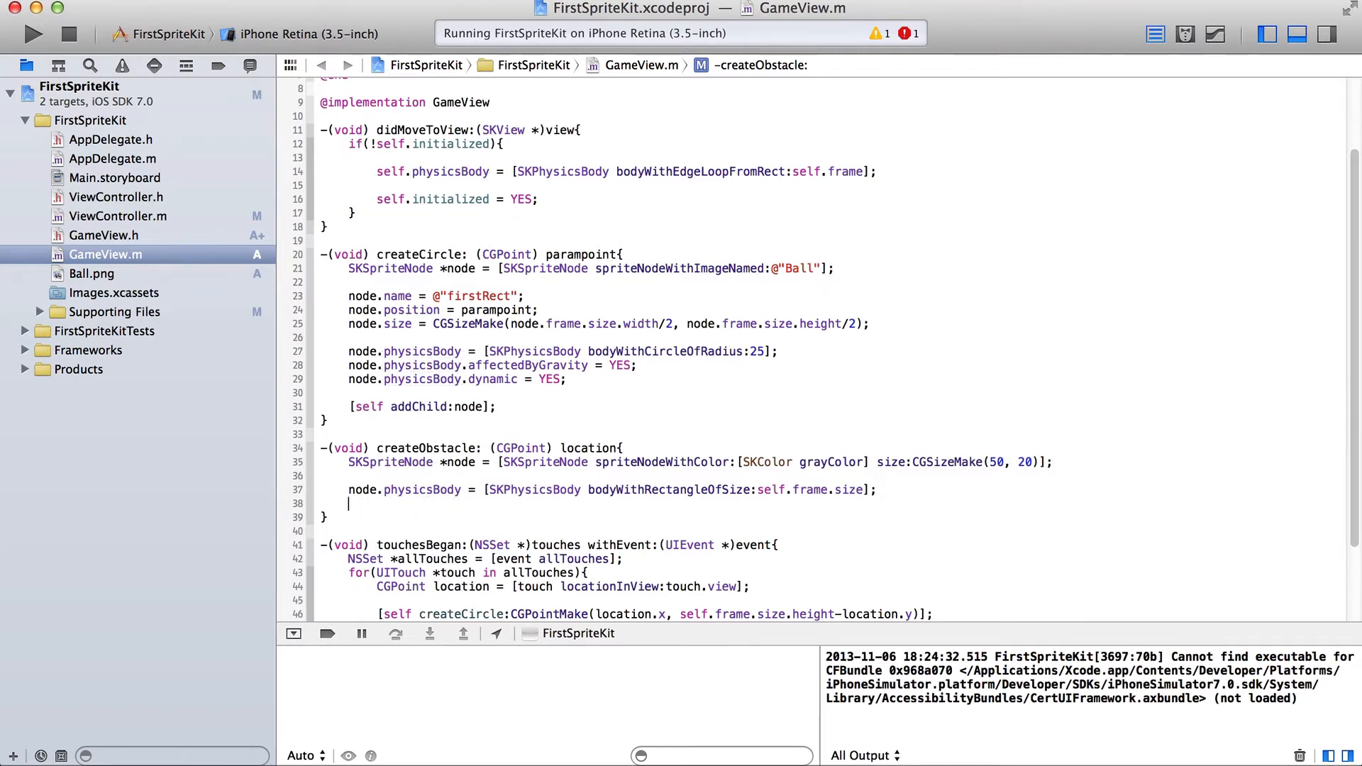
Set node.physicsBody affectedByGravity = NO and dynamic = YES, fixing the Yes capitalisation.
text(node.)
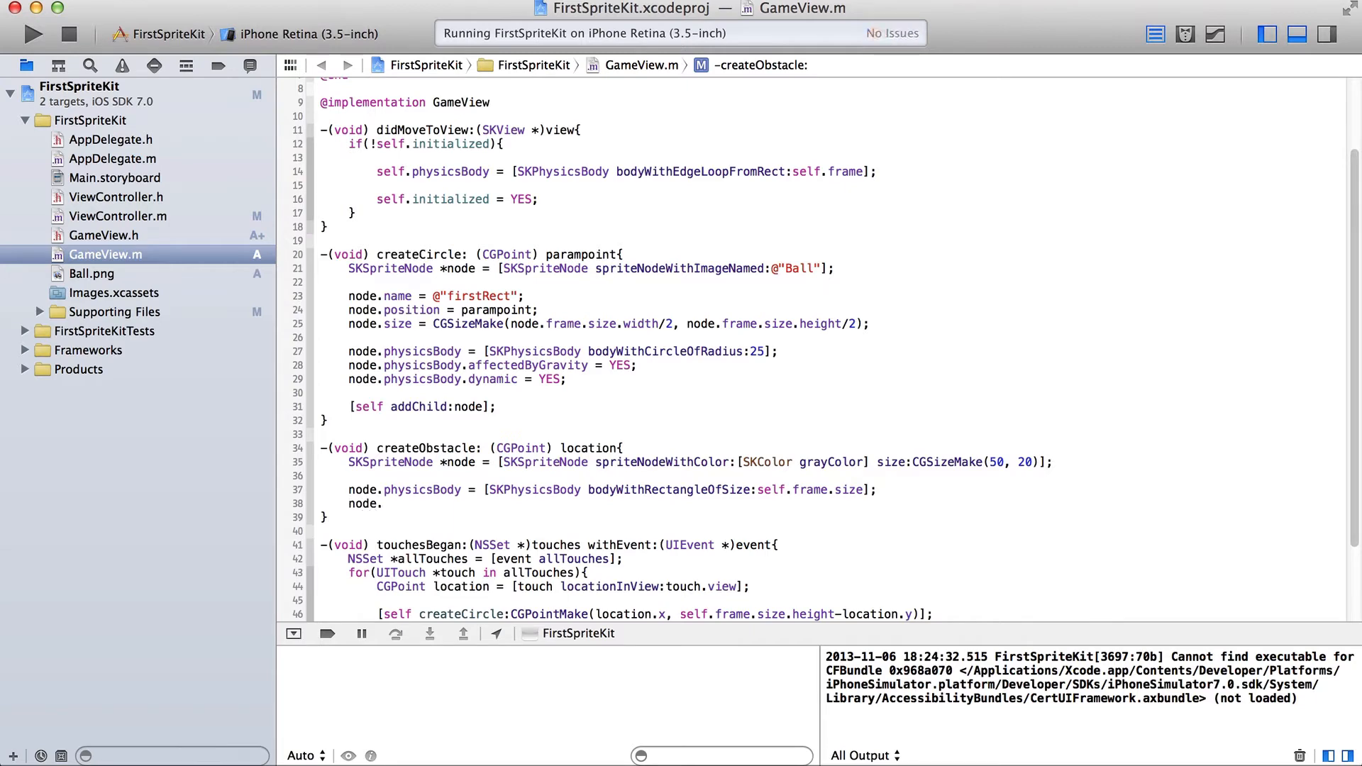
text(physicsBody)
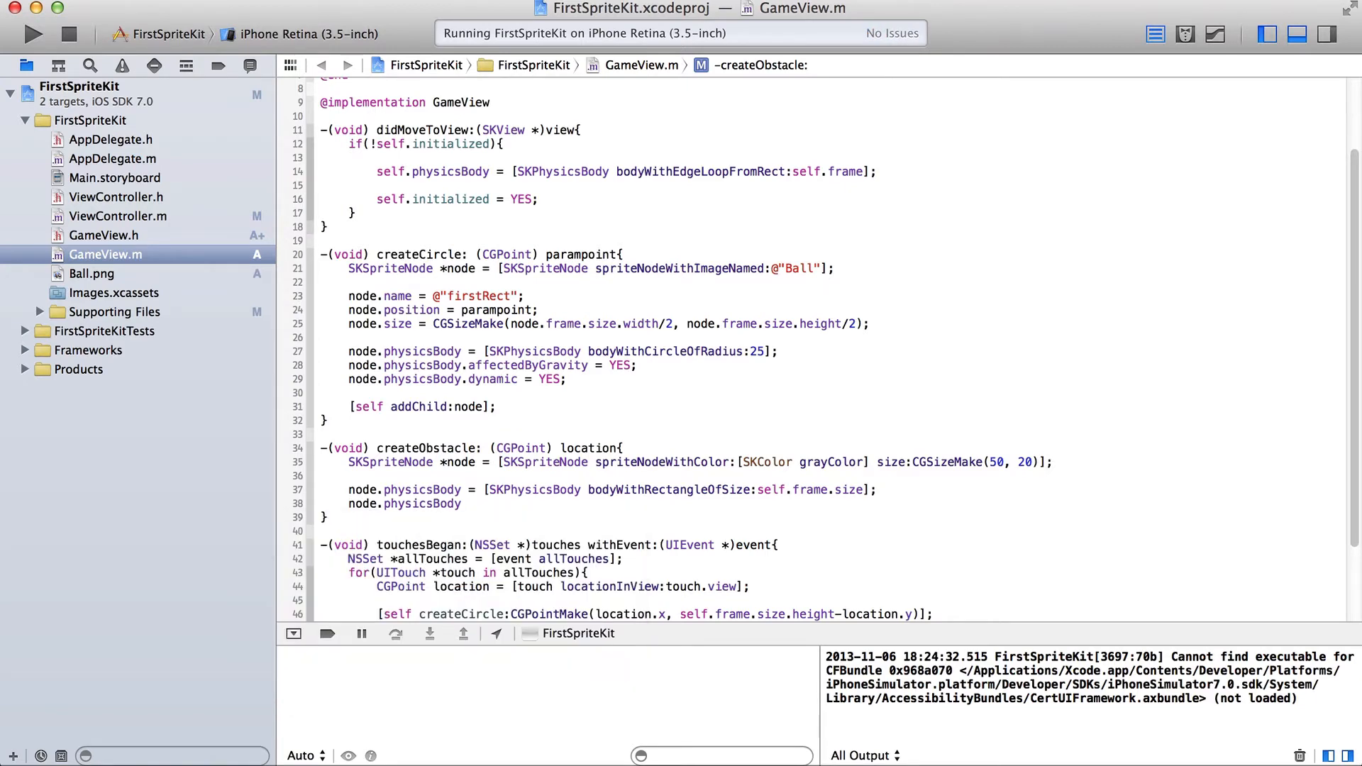
text(.class)
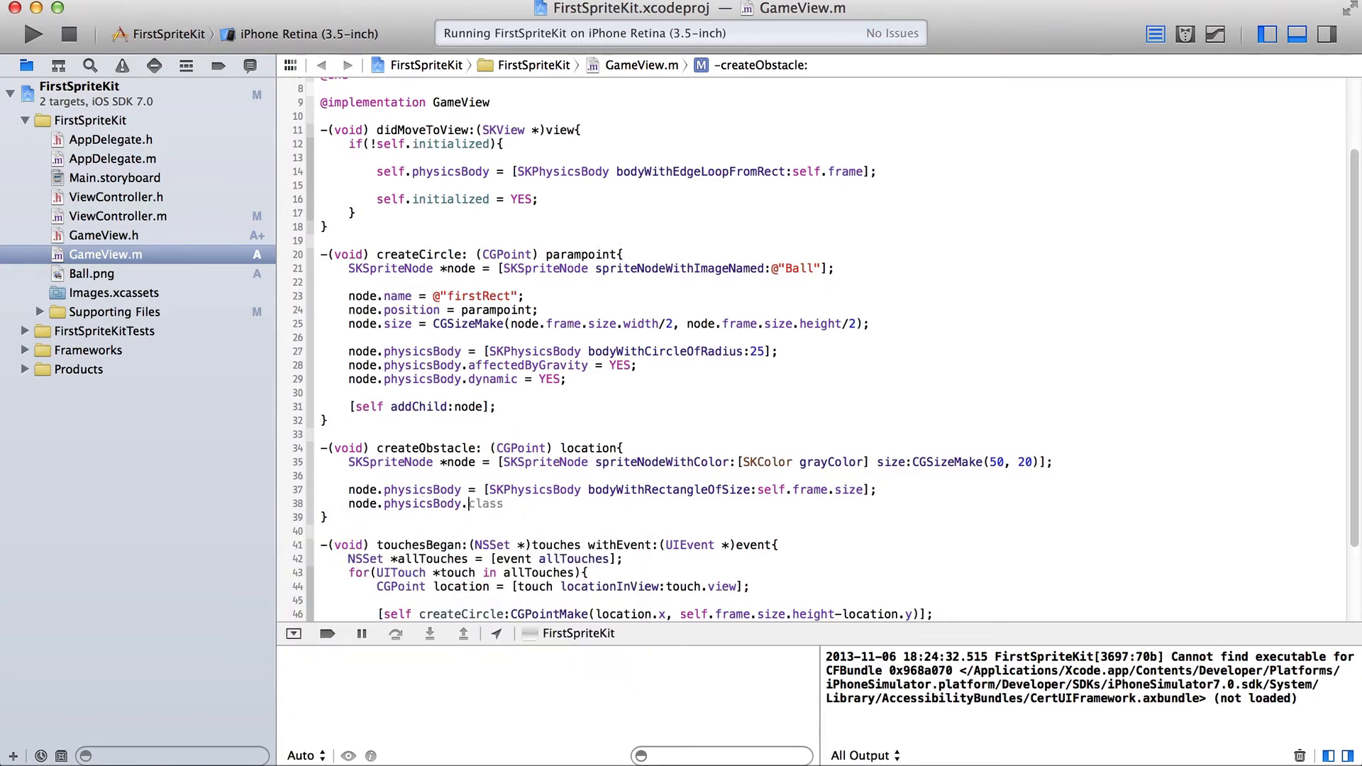
text(affectedByGravity = NO;)
text(node.physicsBody.)
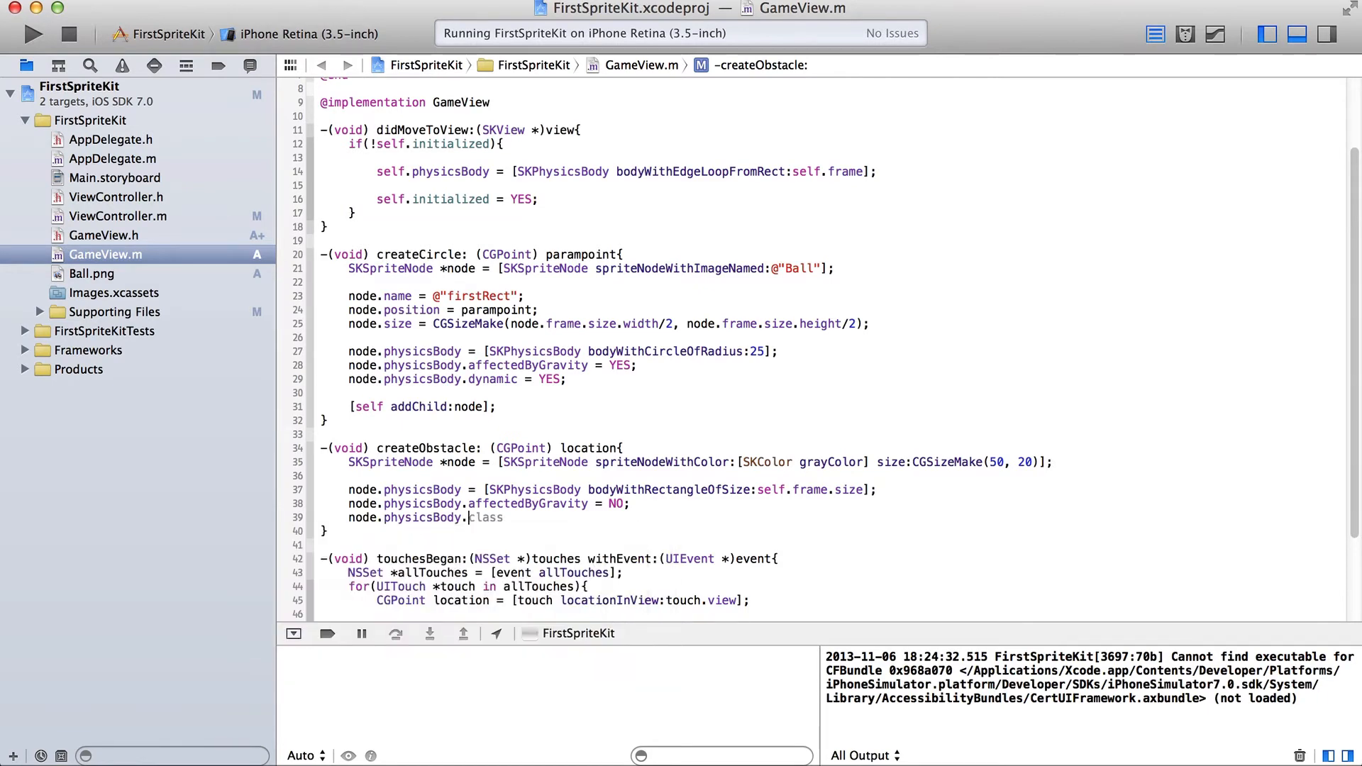
text(class)
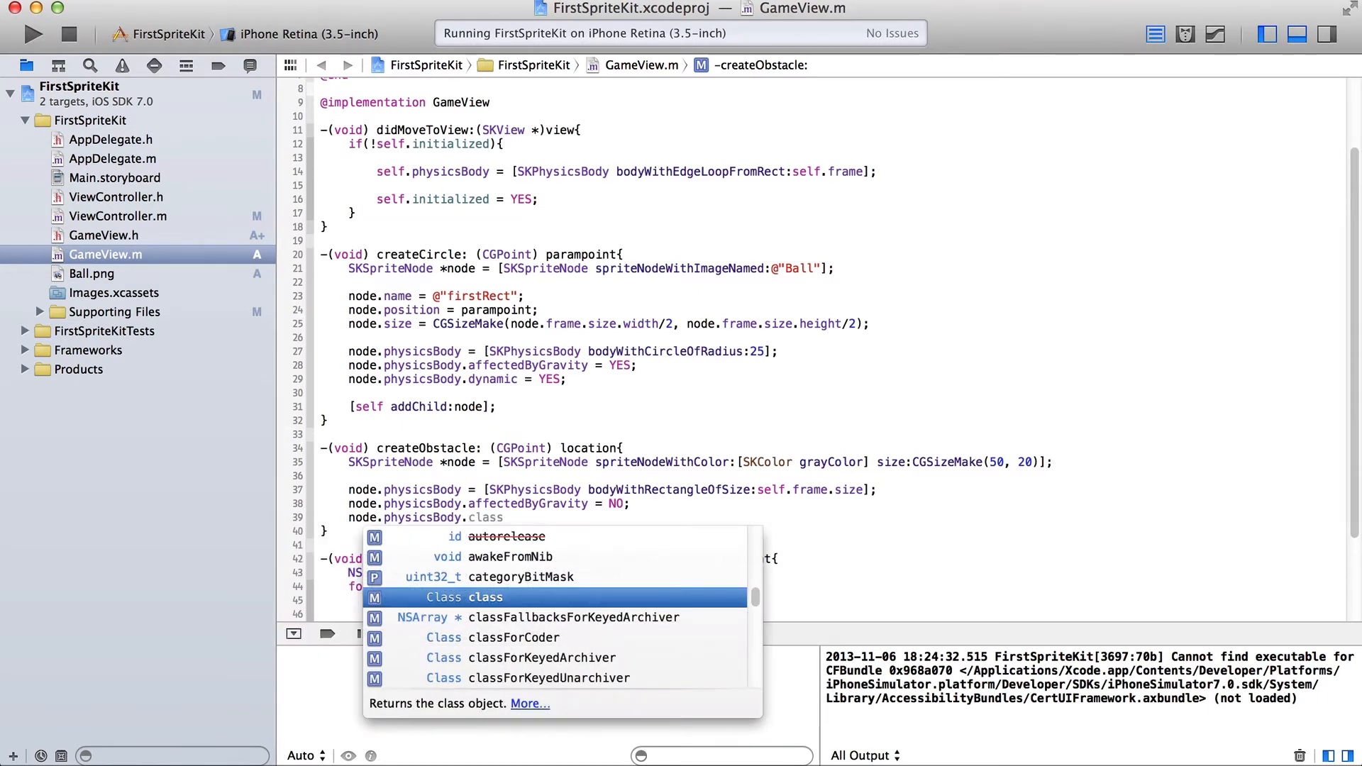
text(dynamic =)
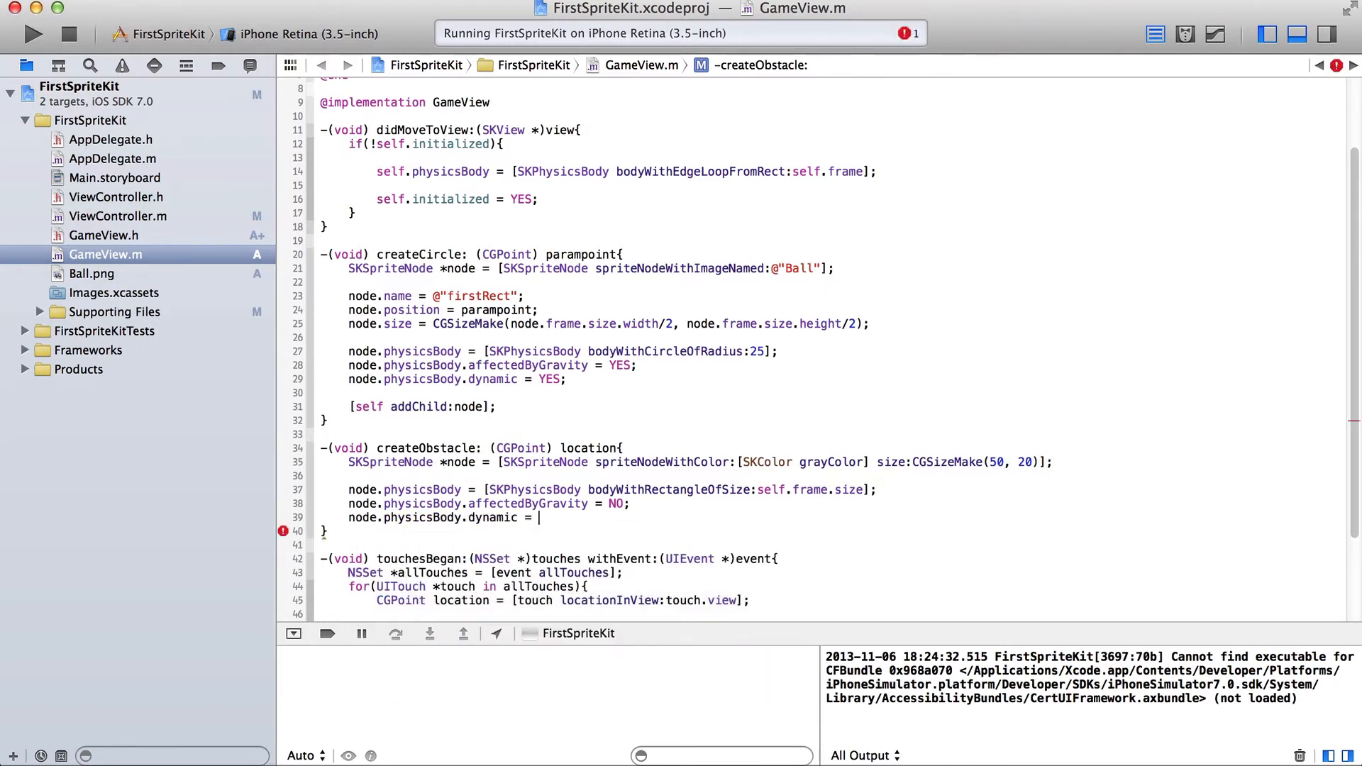
text(Yes;)
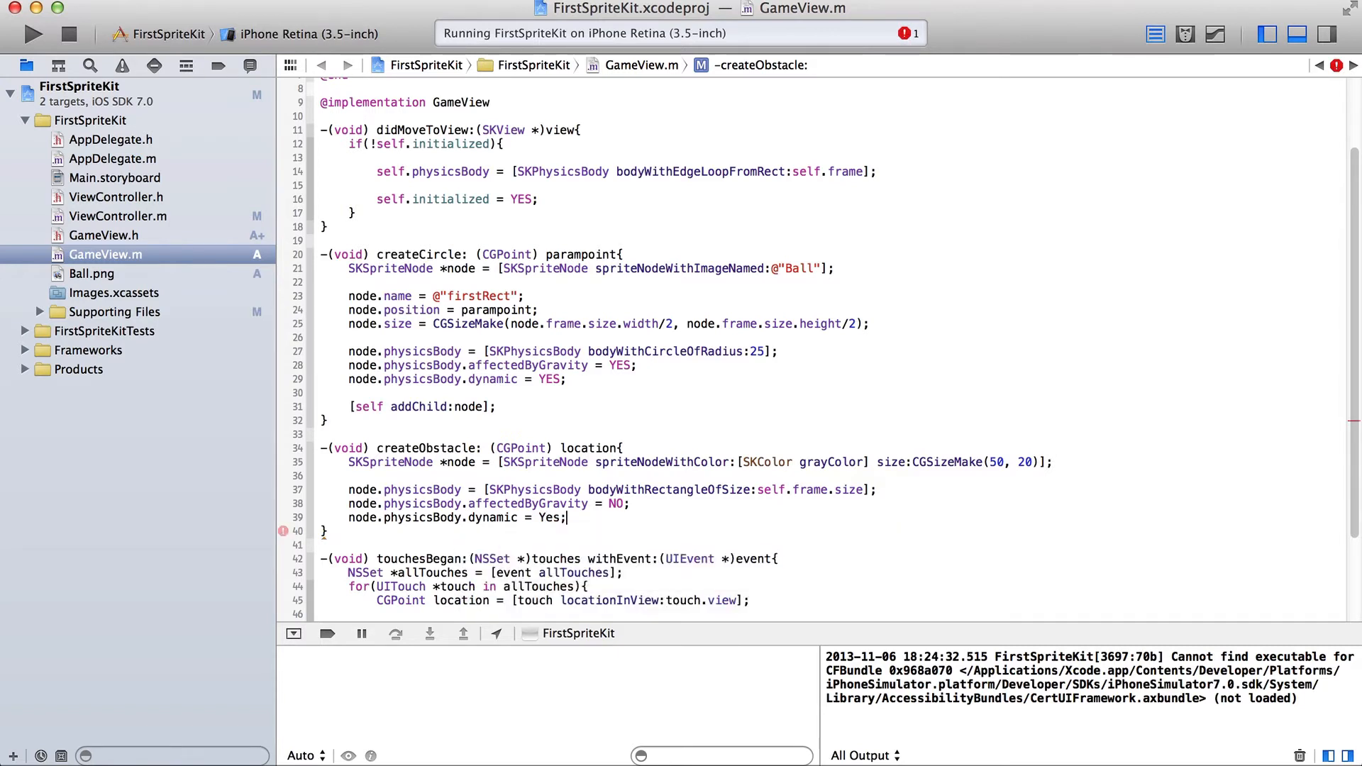
key(Backspace)
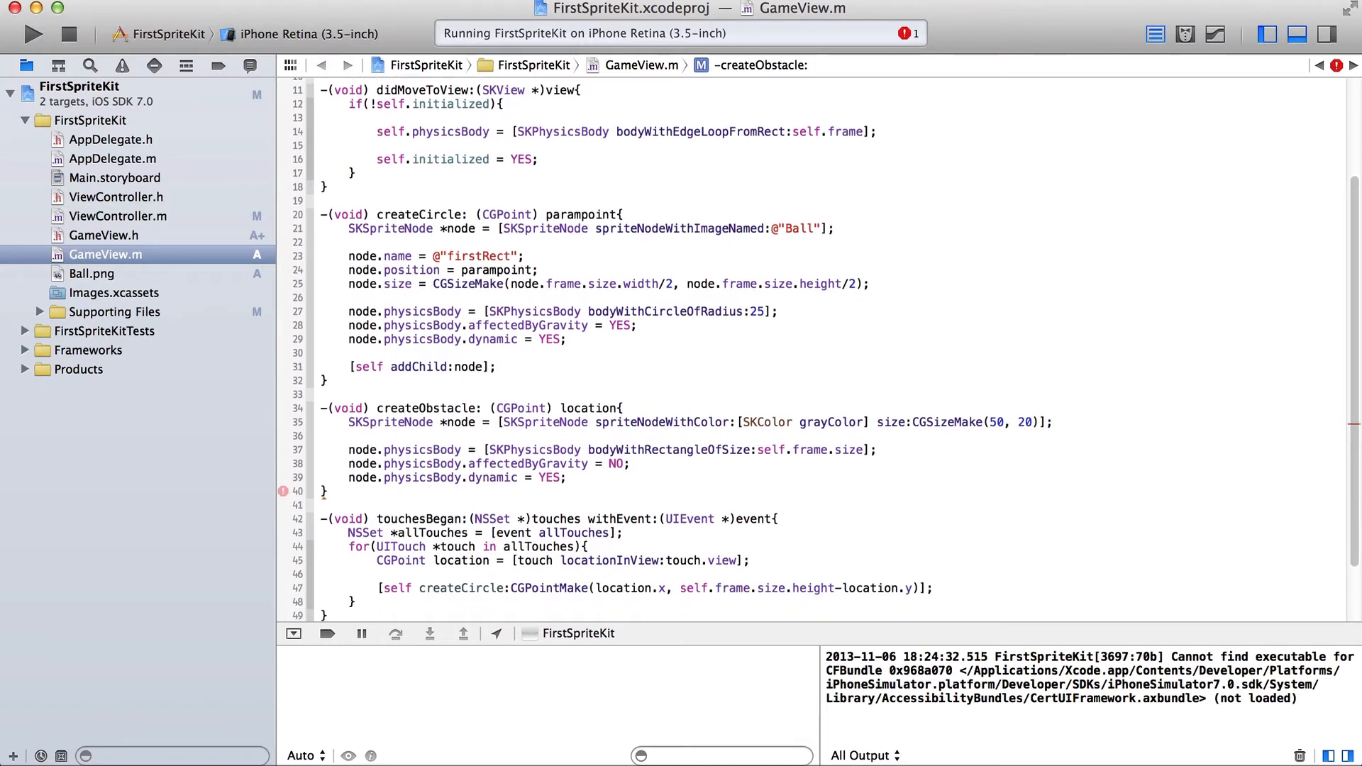
scroll(down, 3)
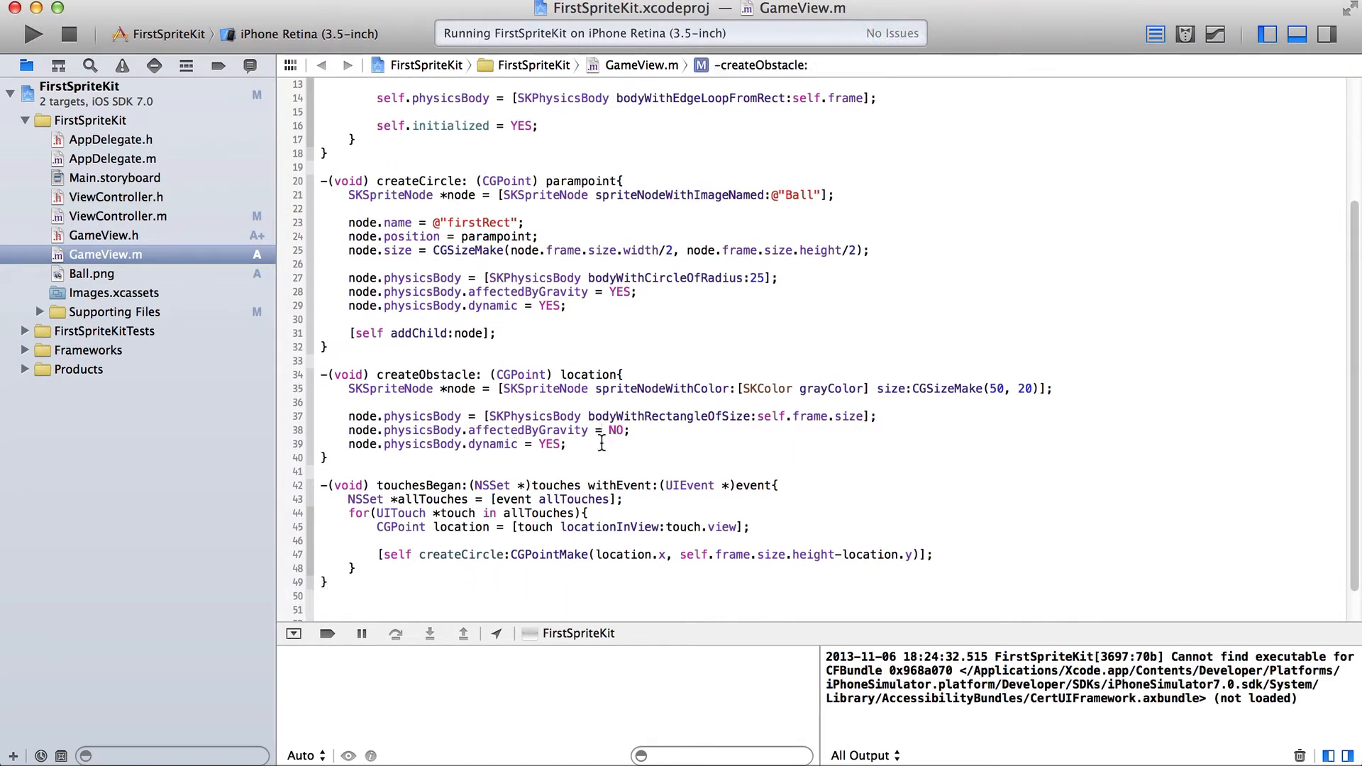
End createObstacle with [self addChild:node];.
text([self addChild:(SKNode *)
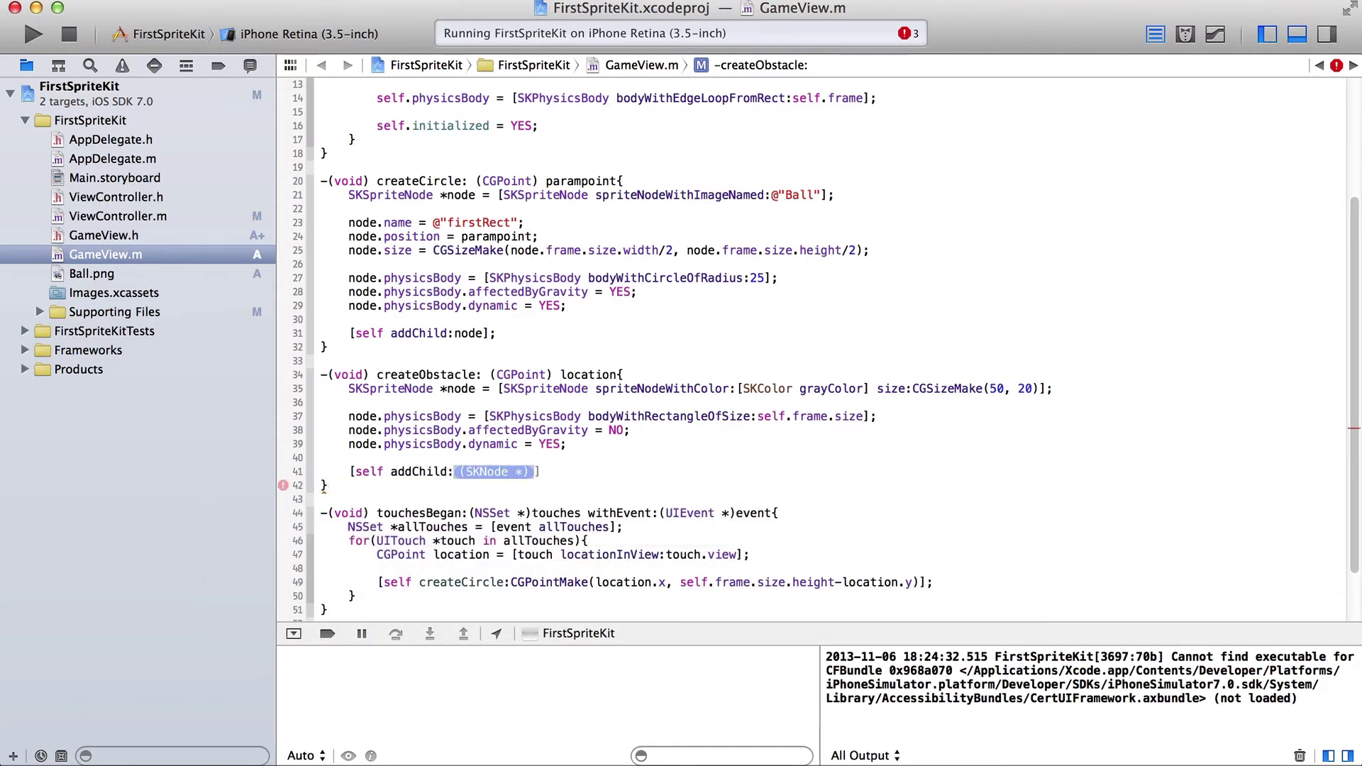
text(node[)
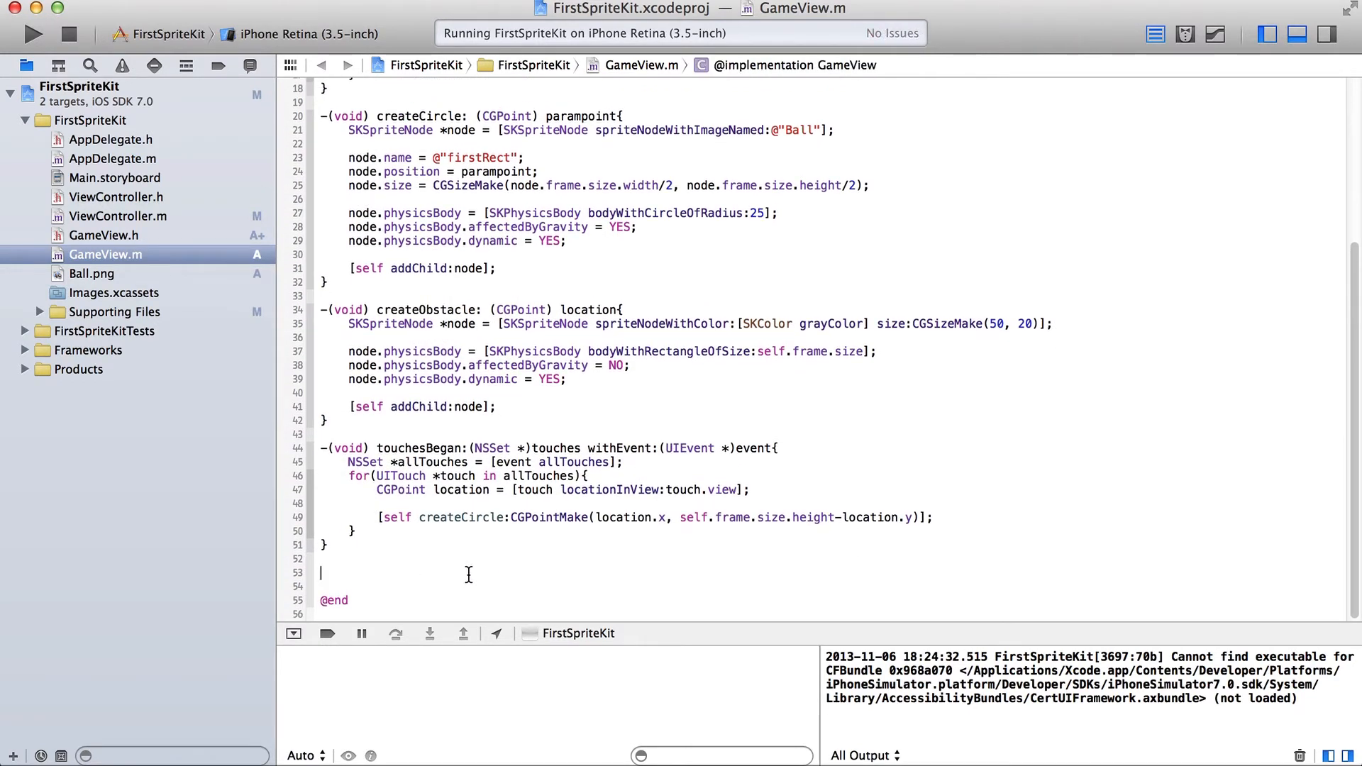
Declare -(void)update:(NSTimeInterval)currentTime{ with a fresh line inside.
text(-()
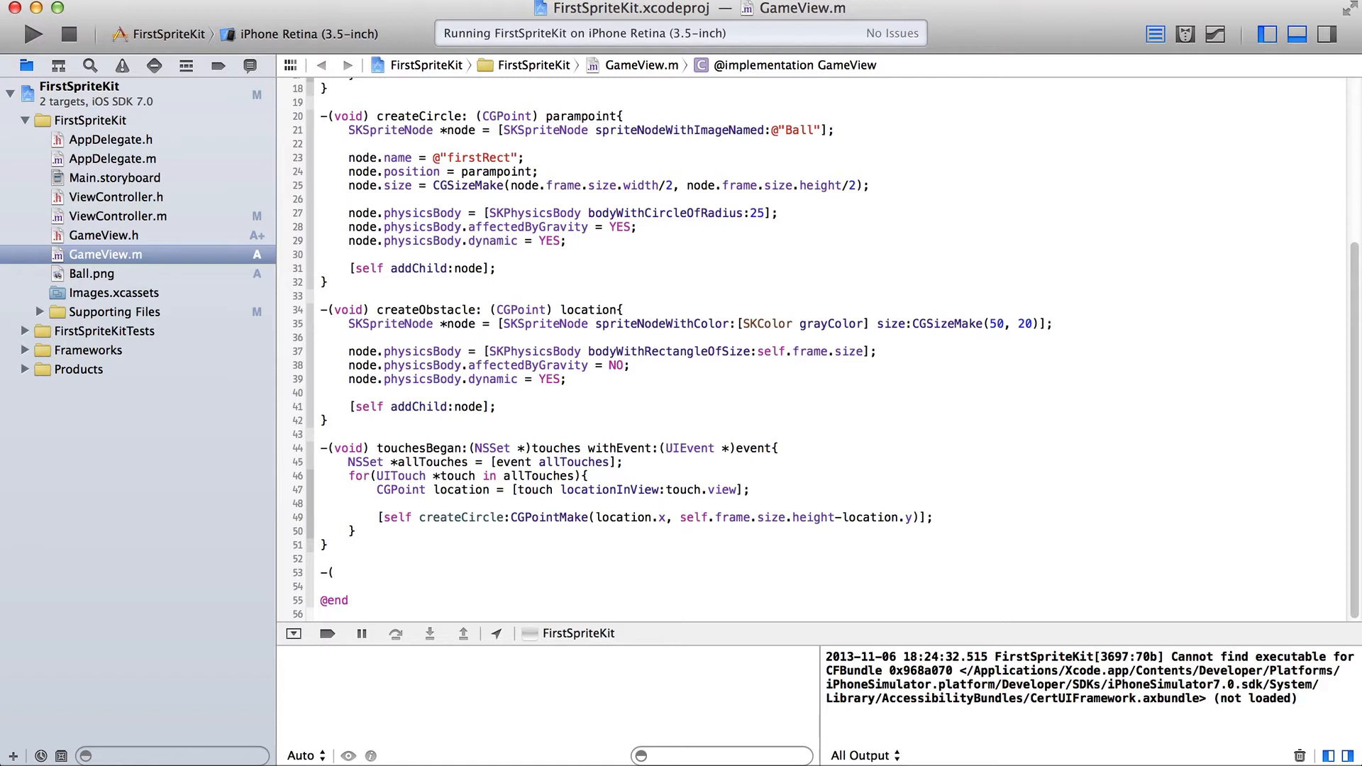
text(void) update:(NSTimeInterval)currentTime)
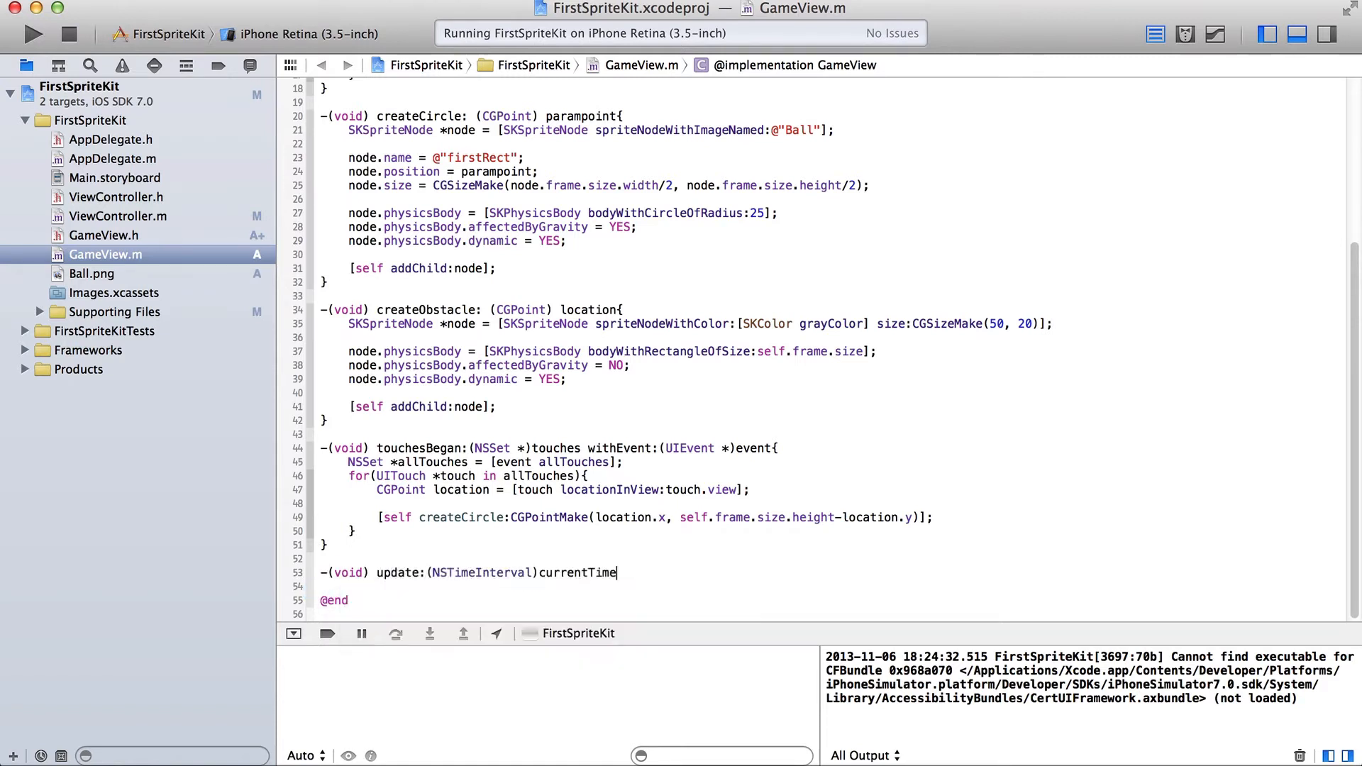
text({)
click(833, 586)
text(ar)
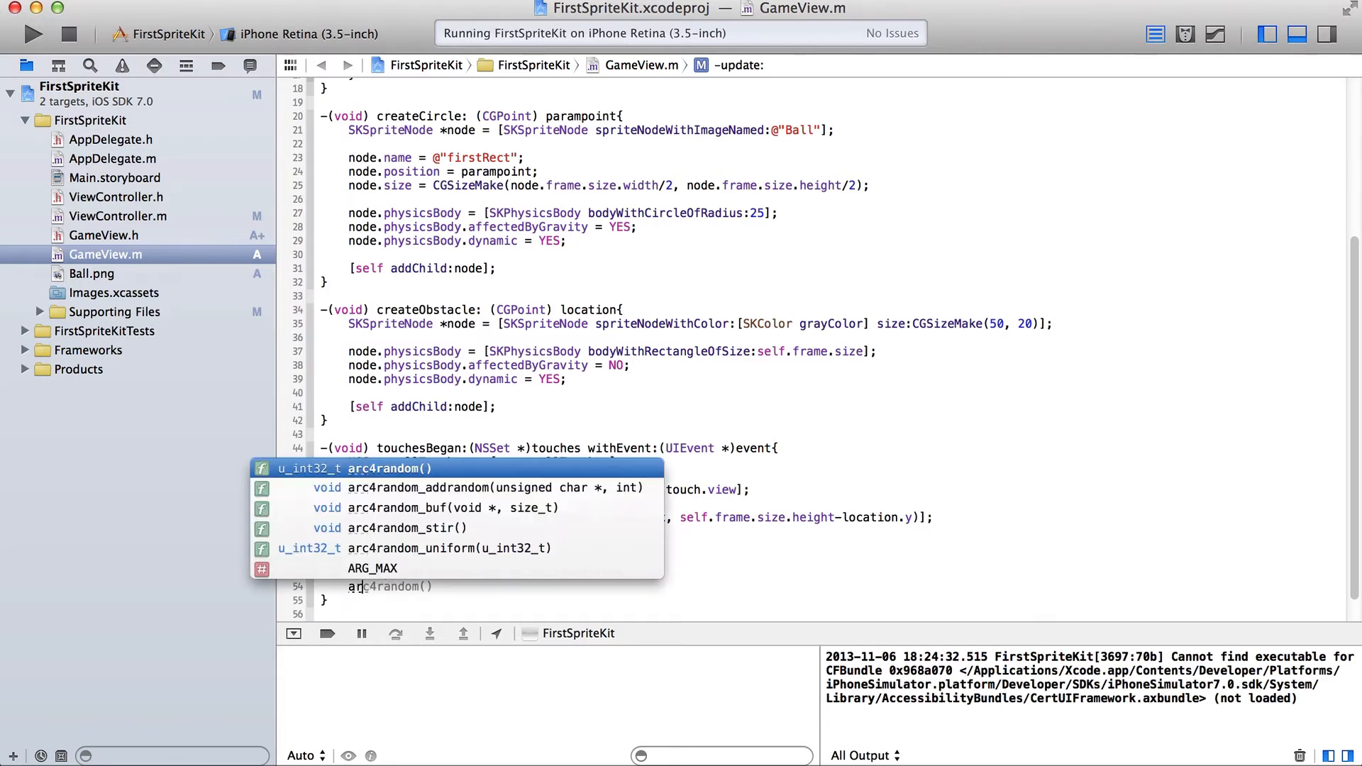
key(Escape)
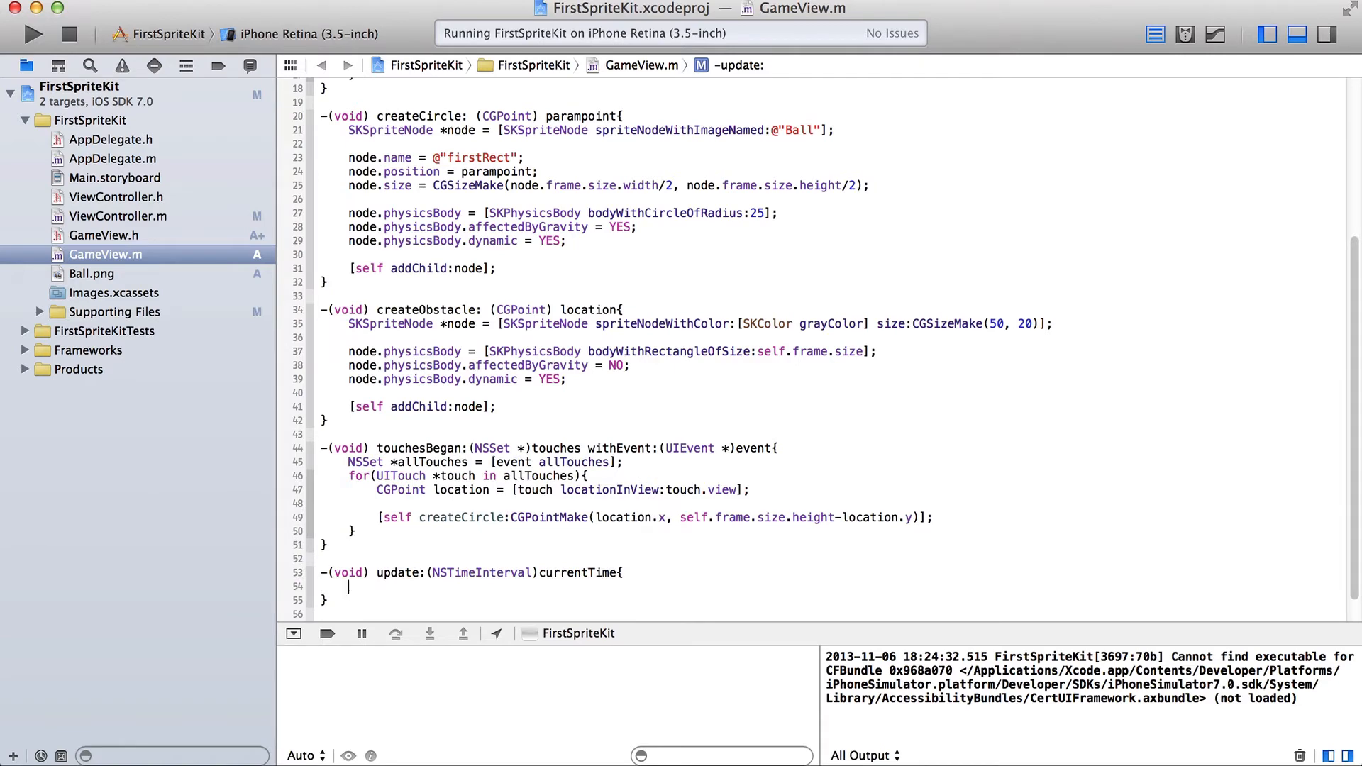
Write if(arc4random() % 1000 > 2){ calling [self createObstacle:...
text(if(arc4random())
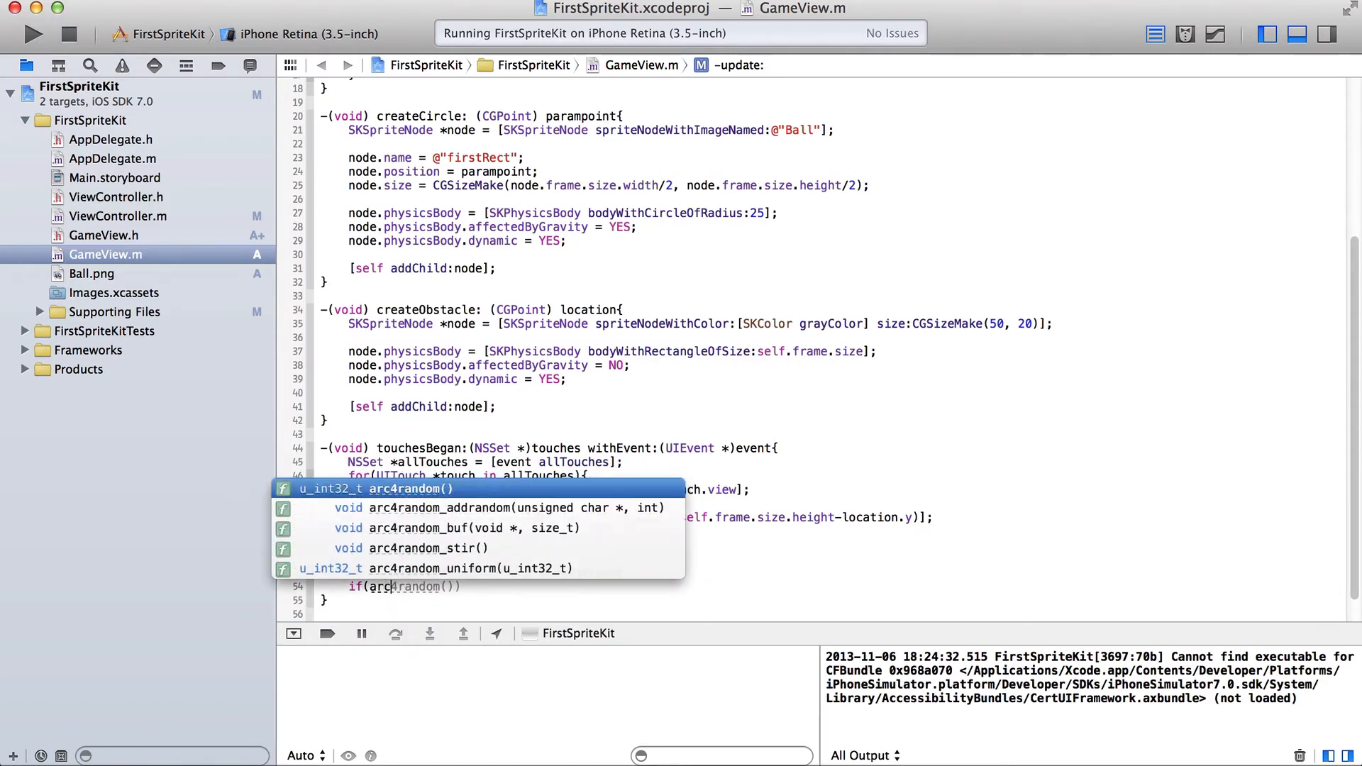
key(Escape)
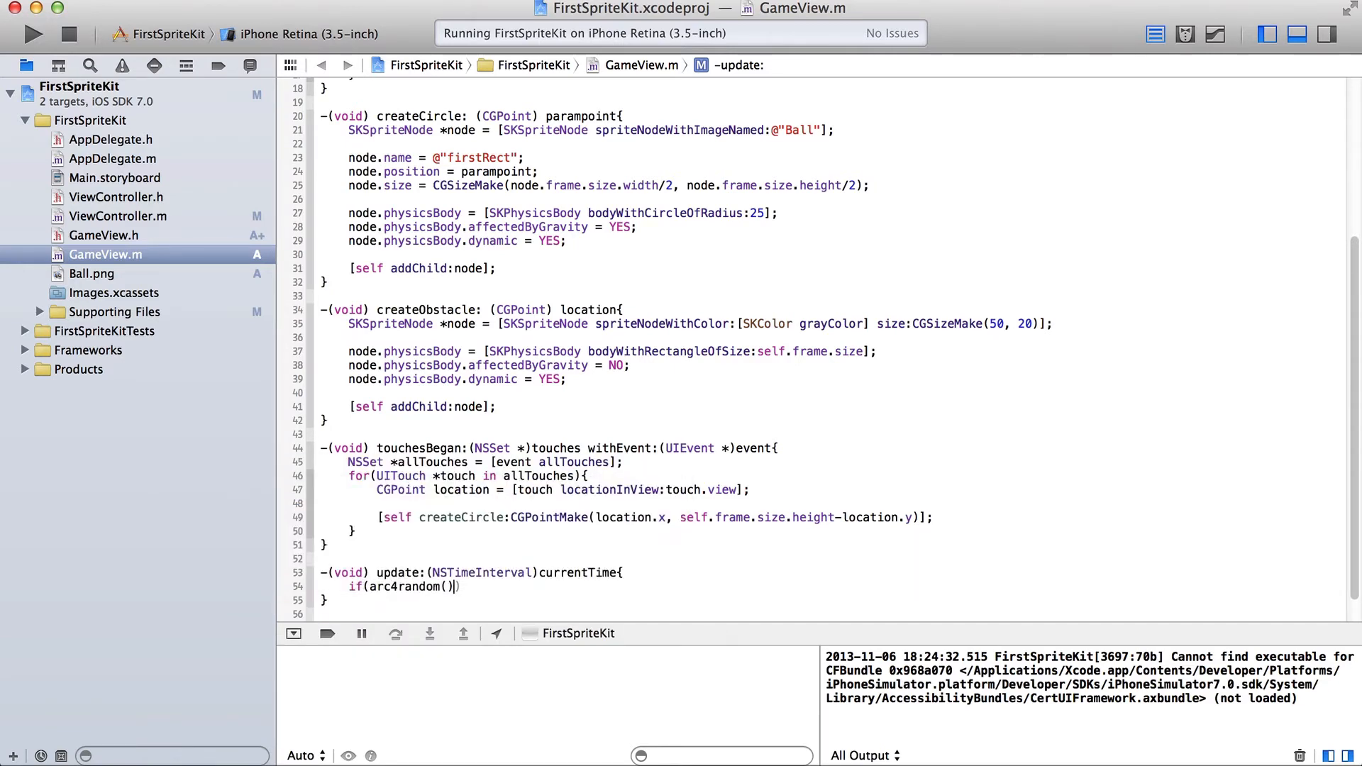
text(%)
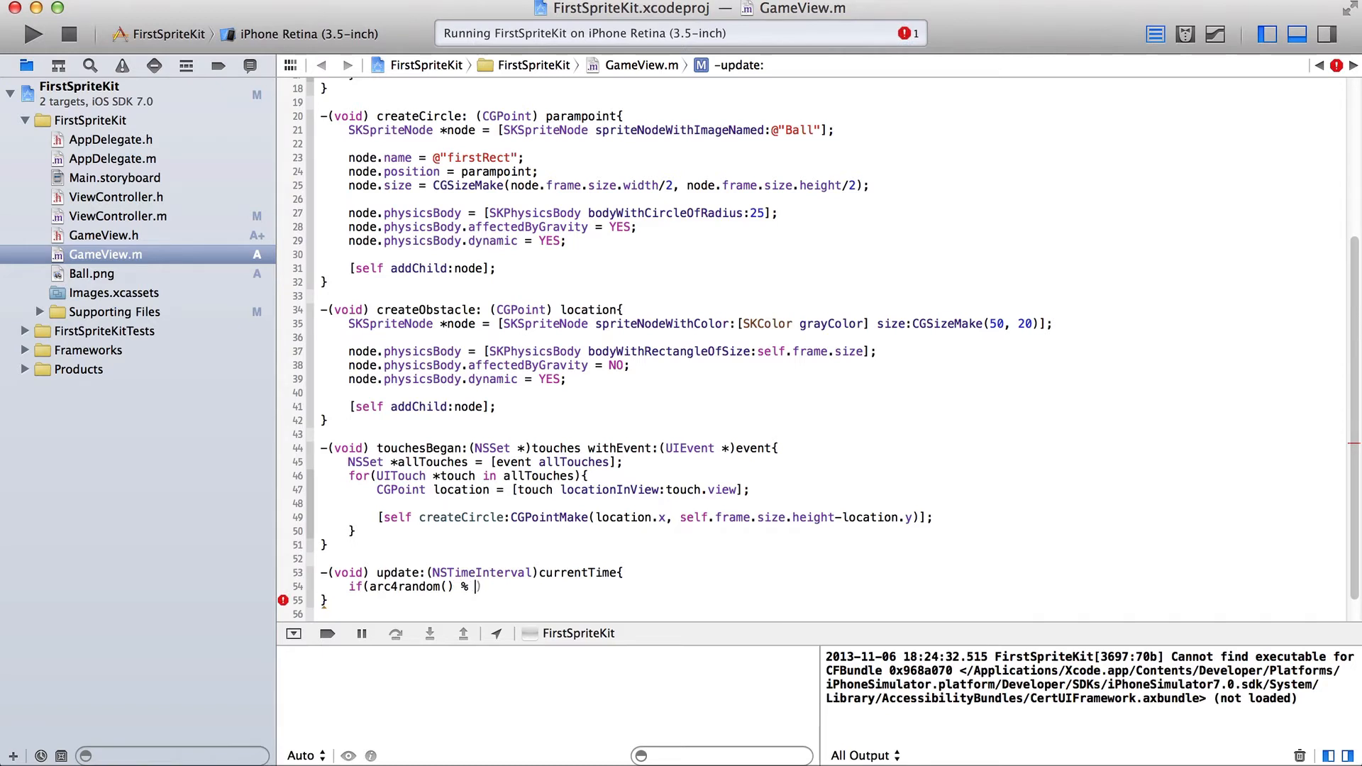
text(1000)
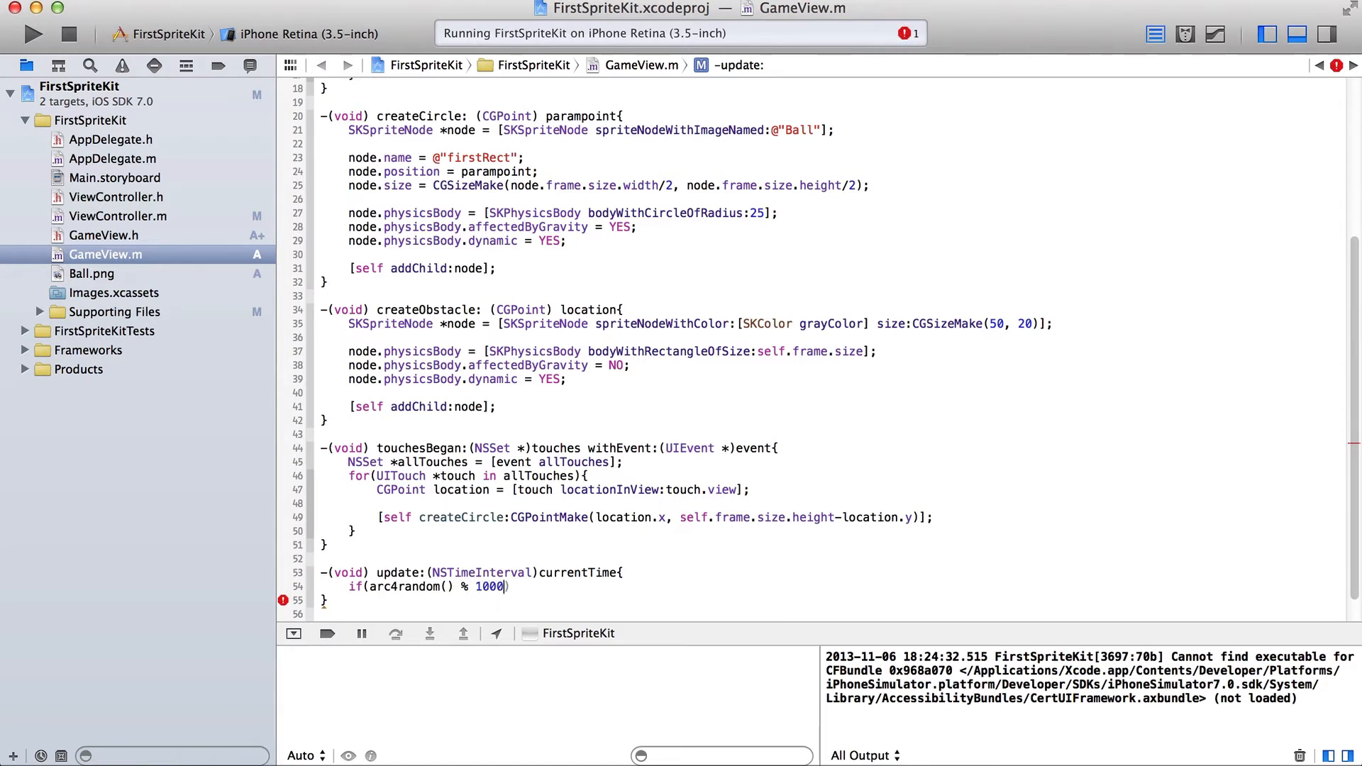
key(Backspace)
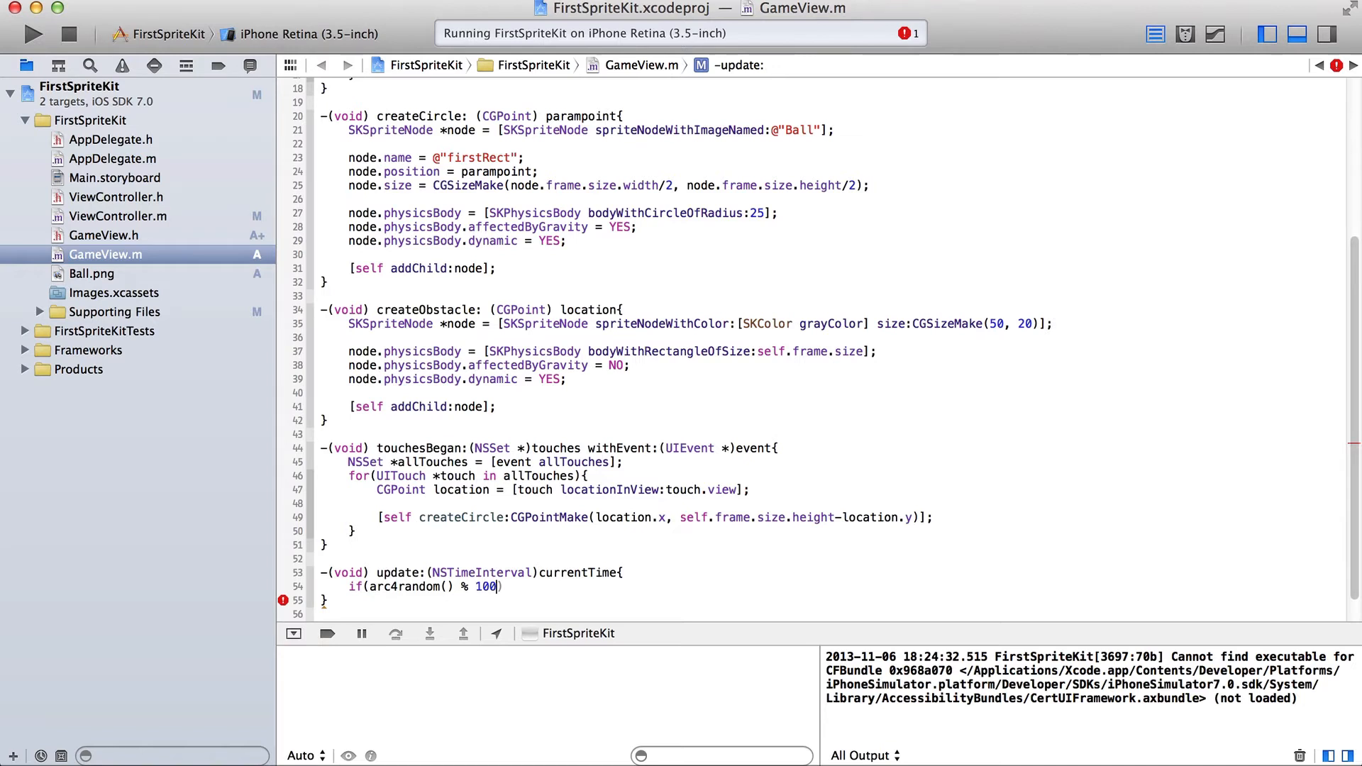
text(0)
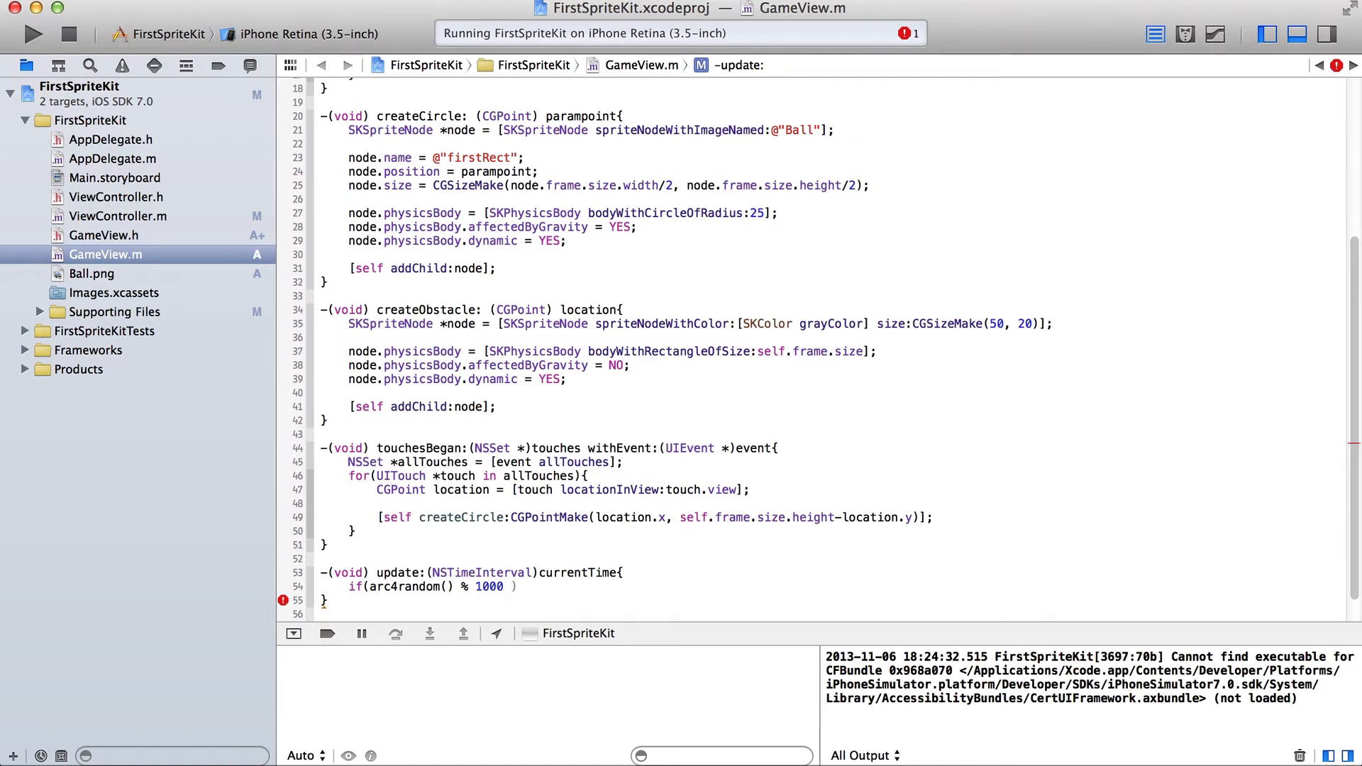
text(>)
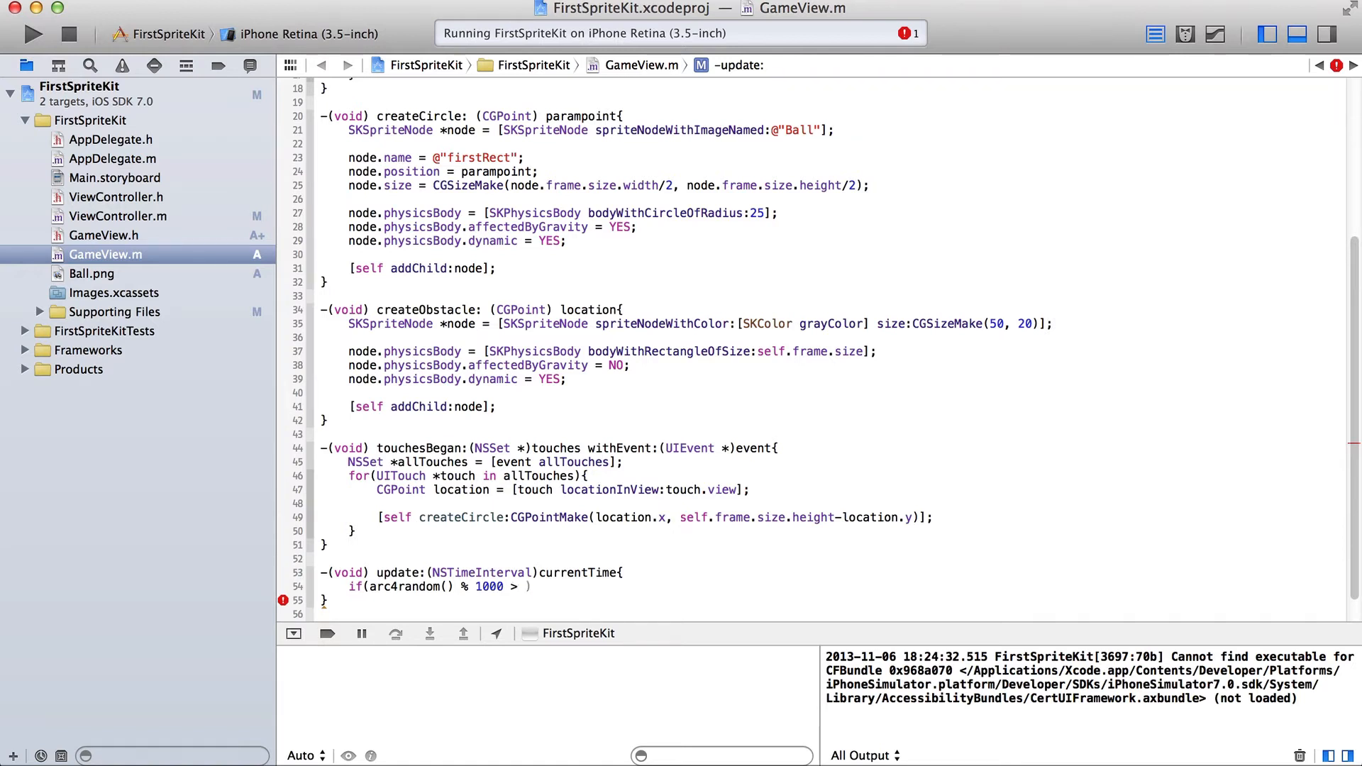
text(2){)
text([self create)
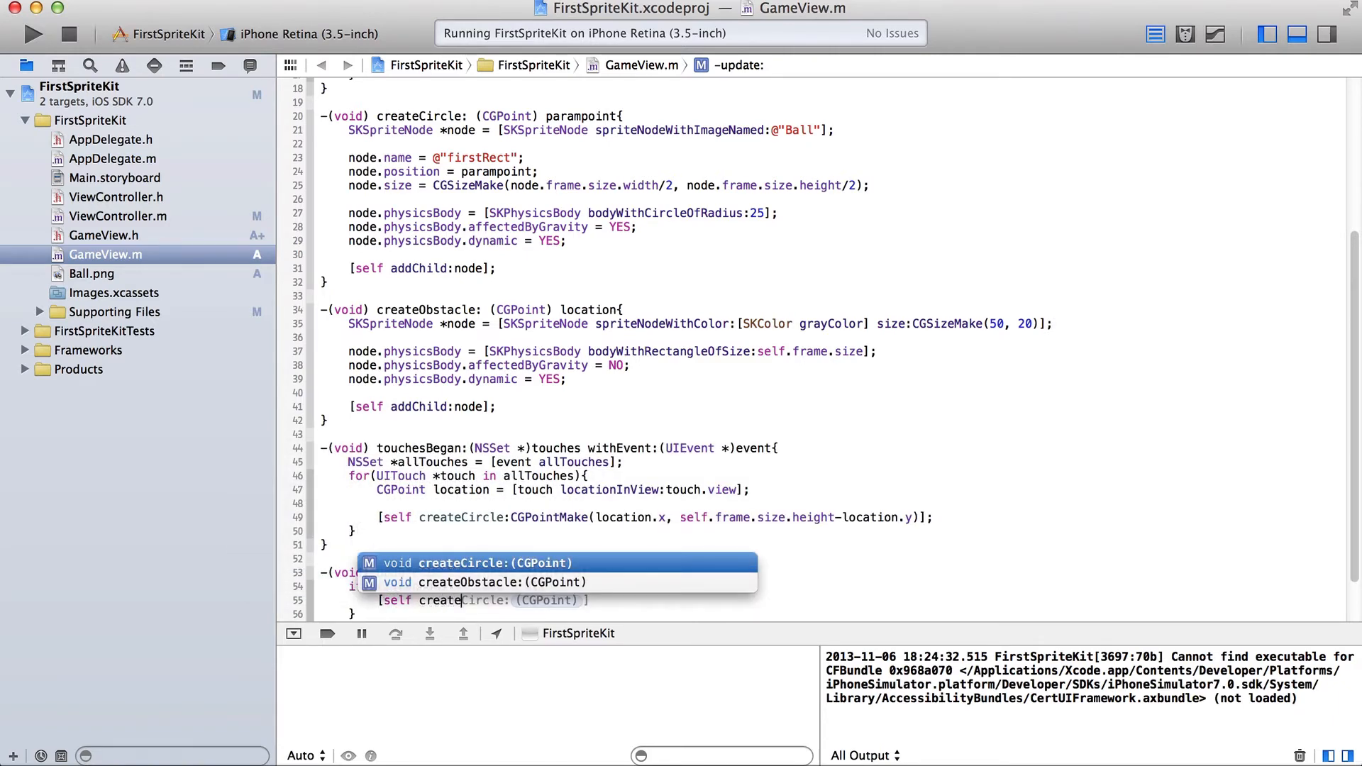
click(481, 582)
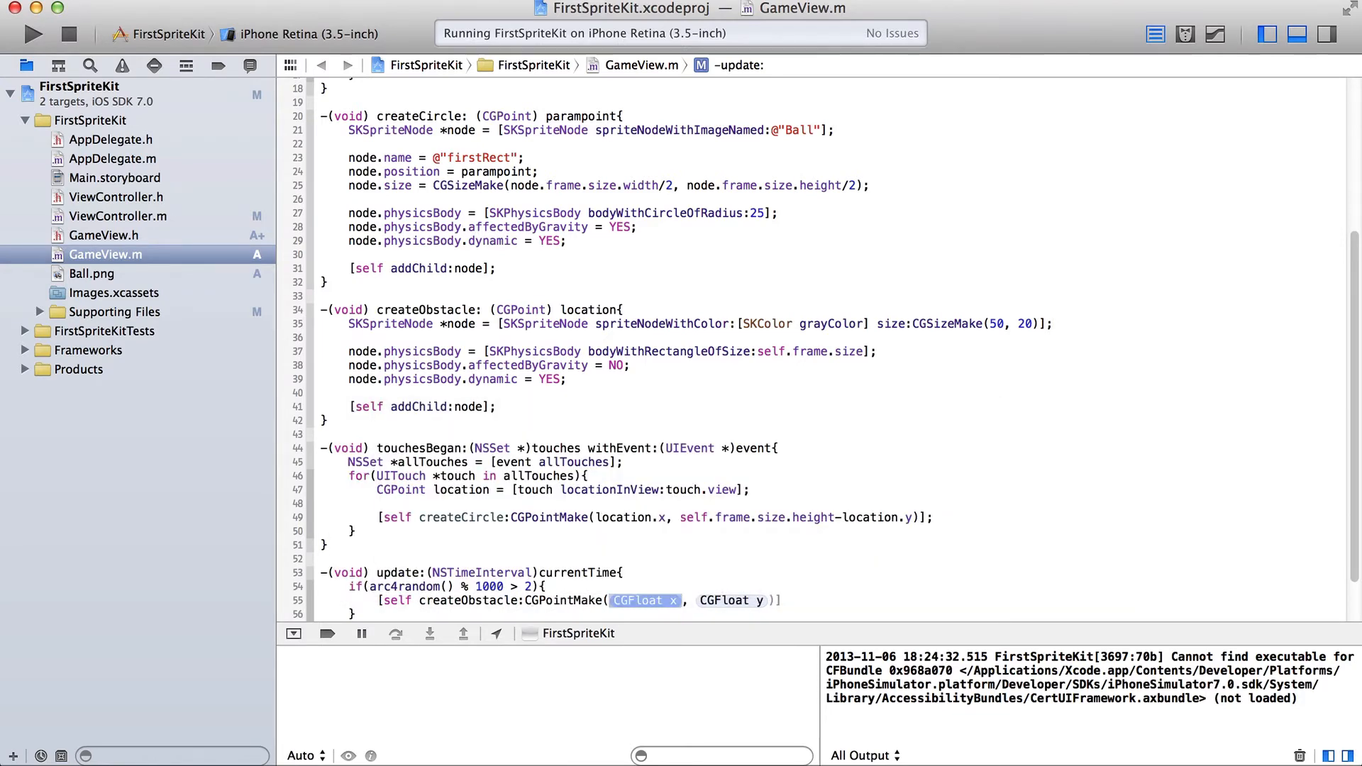
Fill CGPointMake with arc4random() % (width - 50) + 25 and % (width - 20) + 10.
text(arc4random())
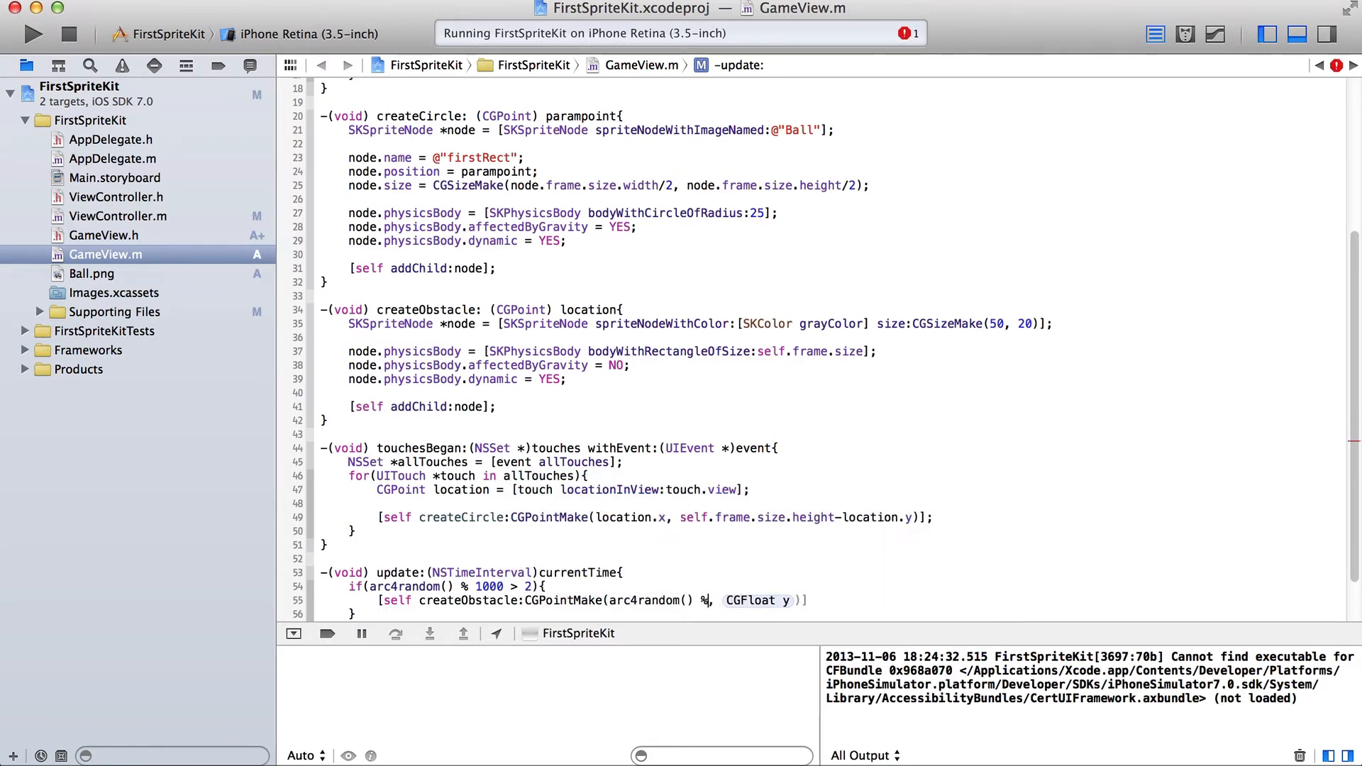
text(self.)
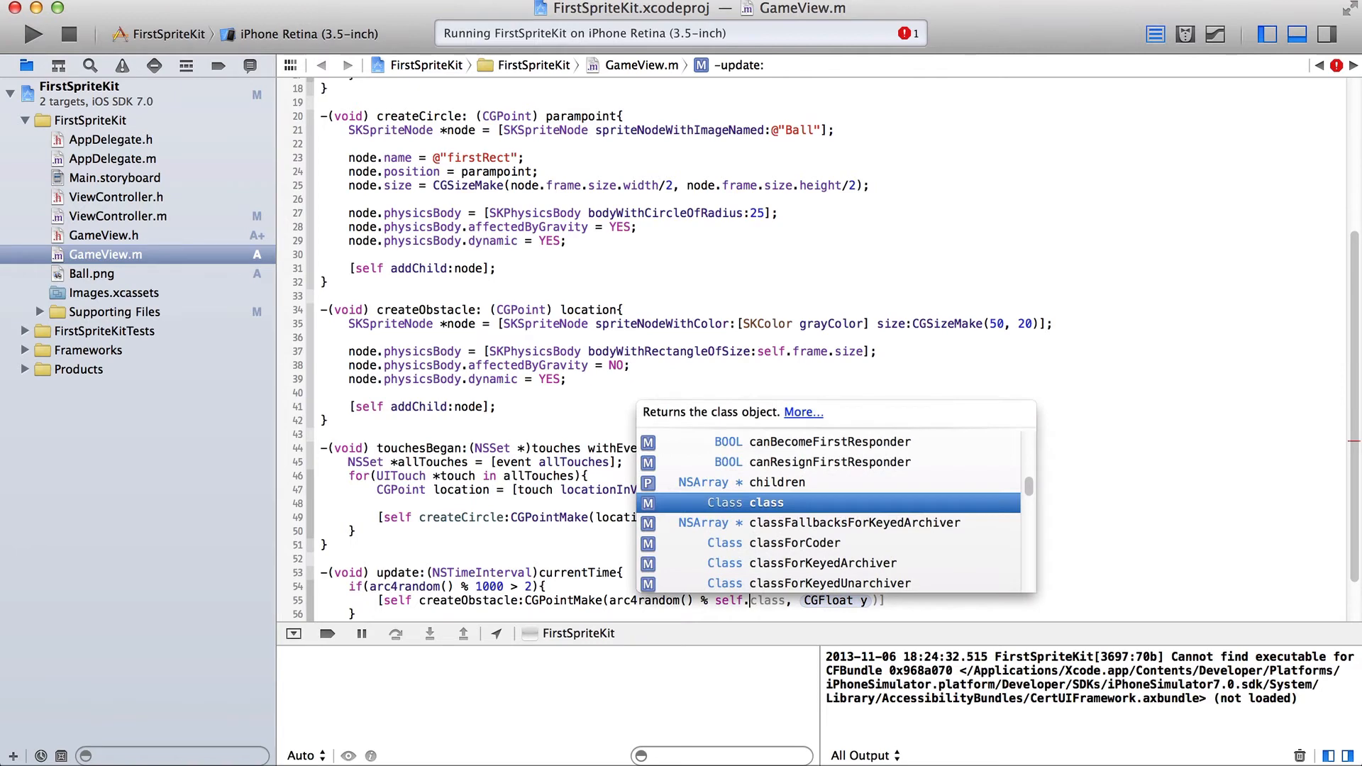
scroll(up, 3)
text(frame.w)
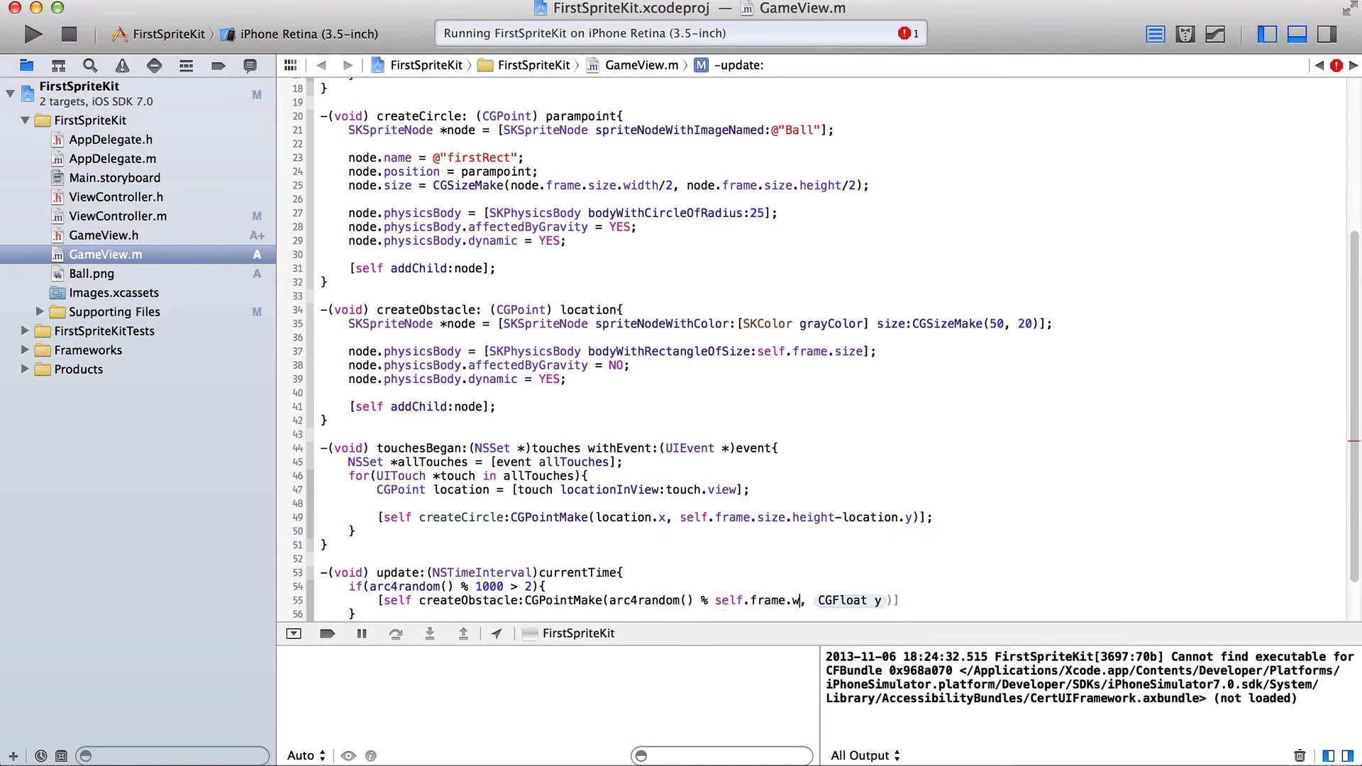
text(idth)
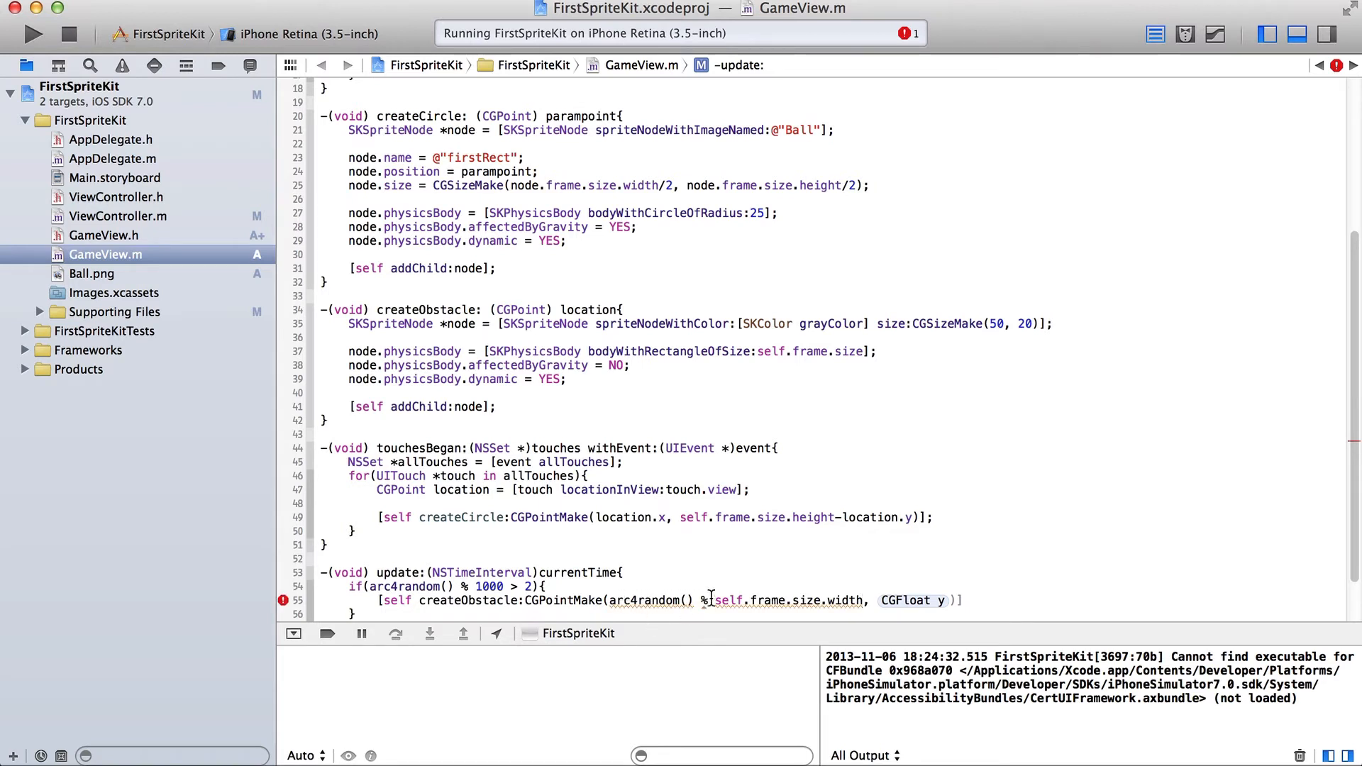
mouse_move(816, 593)
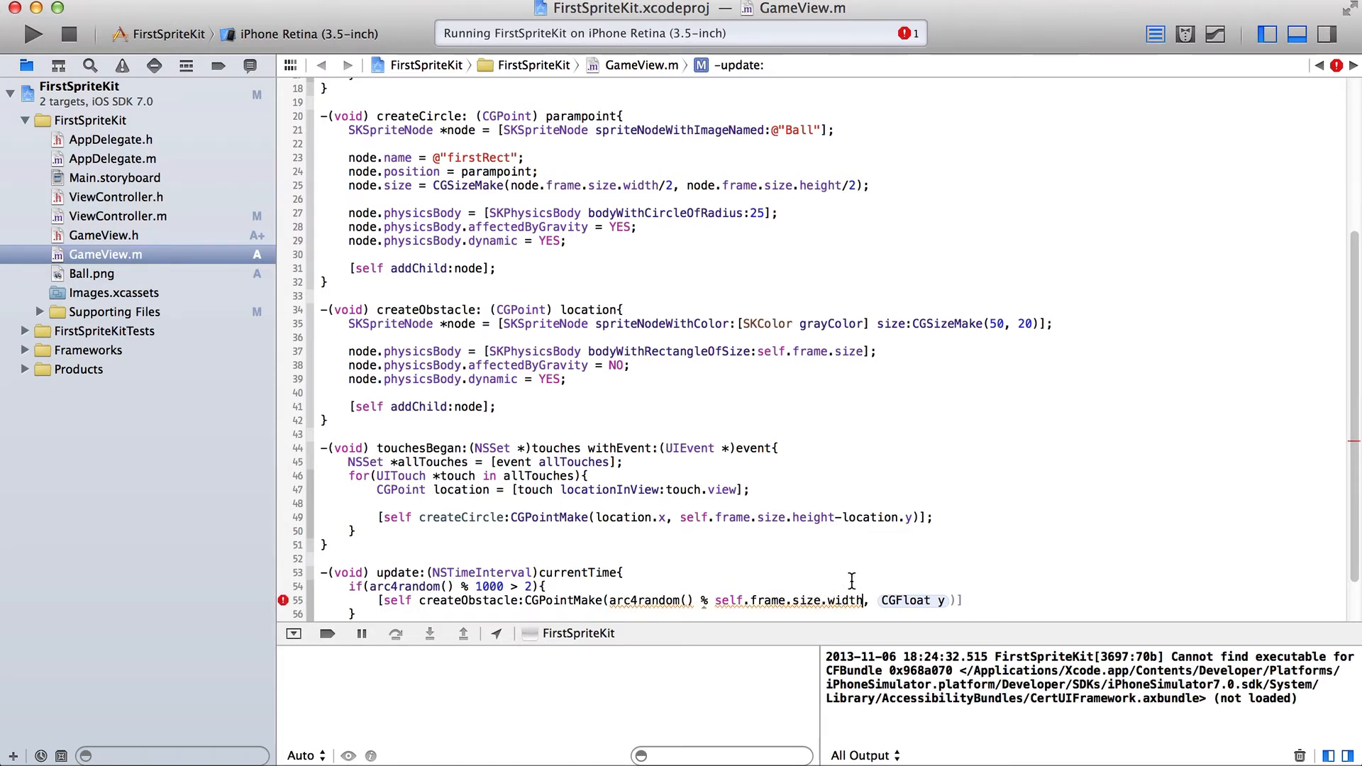
mouse_move(739, 589)
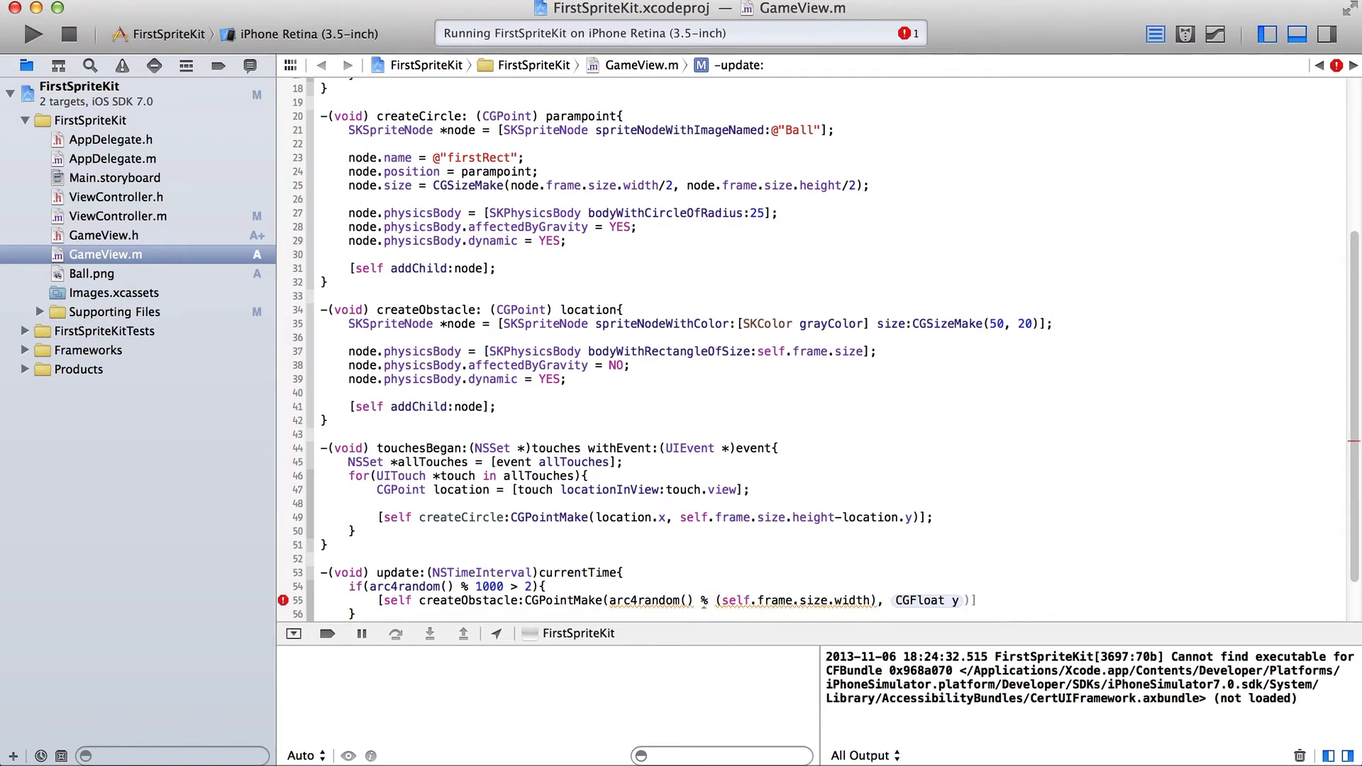
text(–)
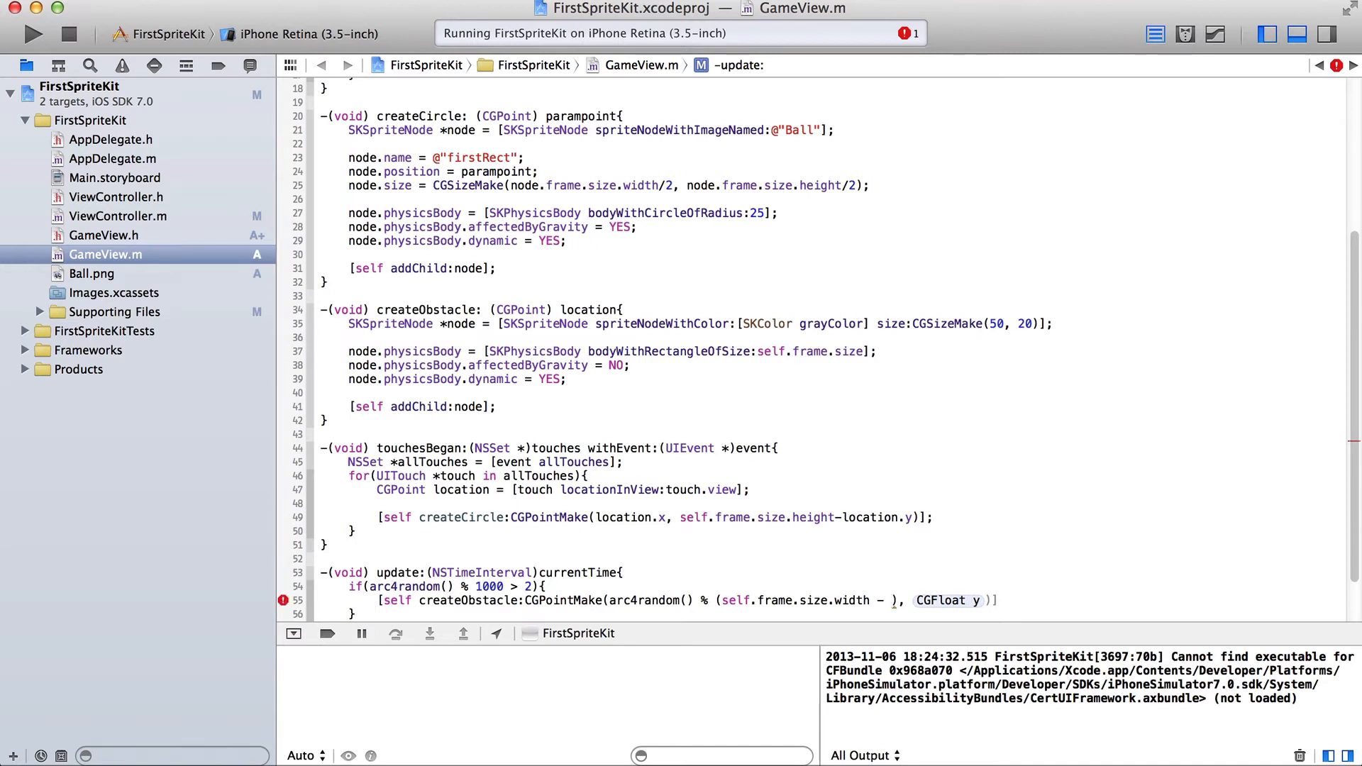
mouse_move(869, 522)
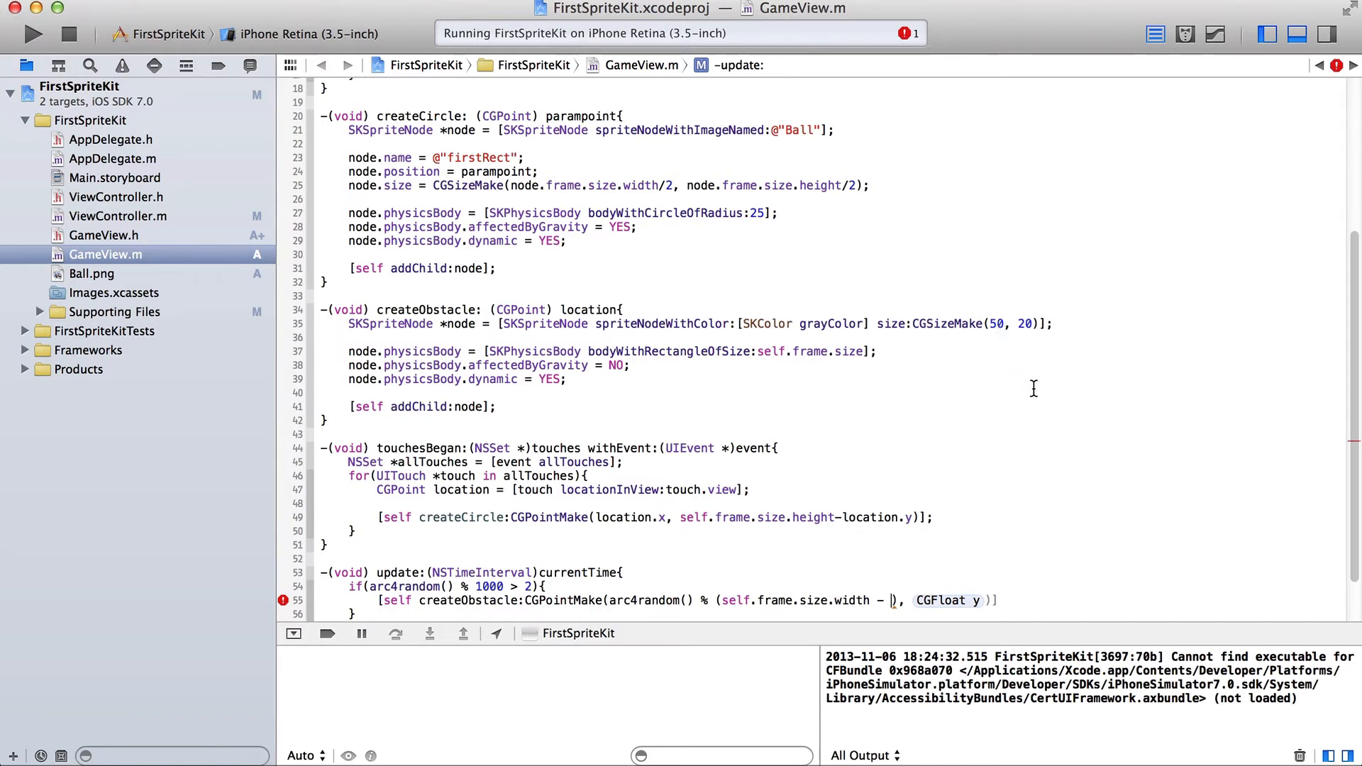
mouse_move(1081, 429)
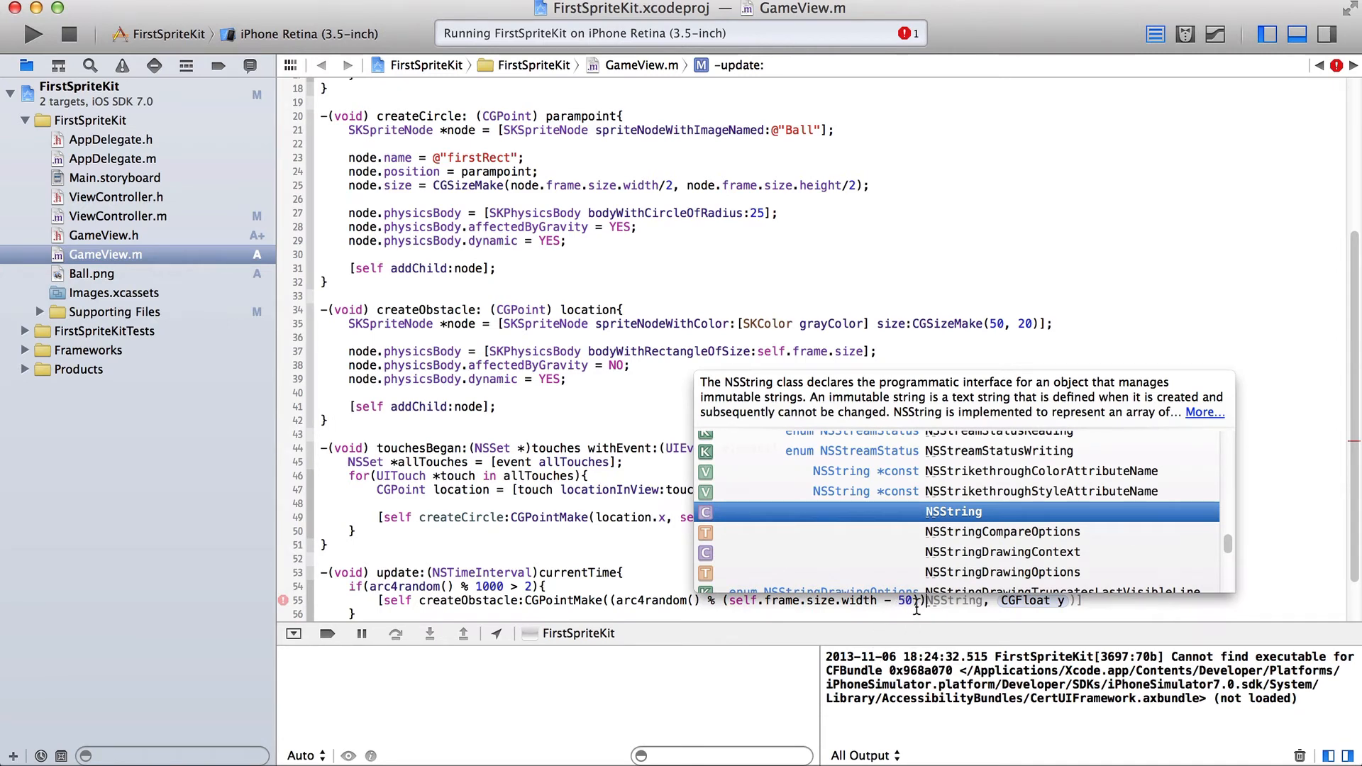
mouse_move(970, 627)
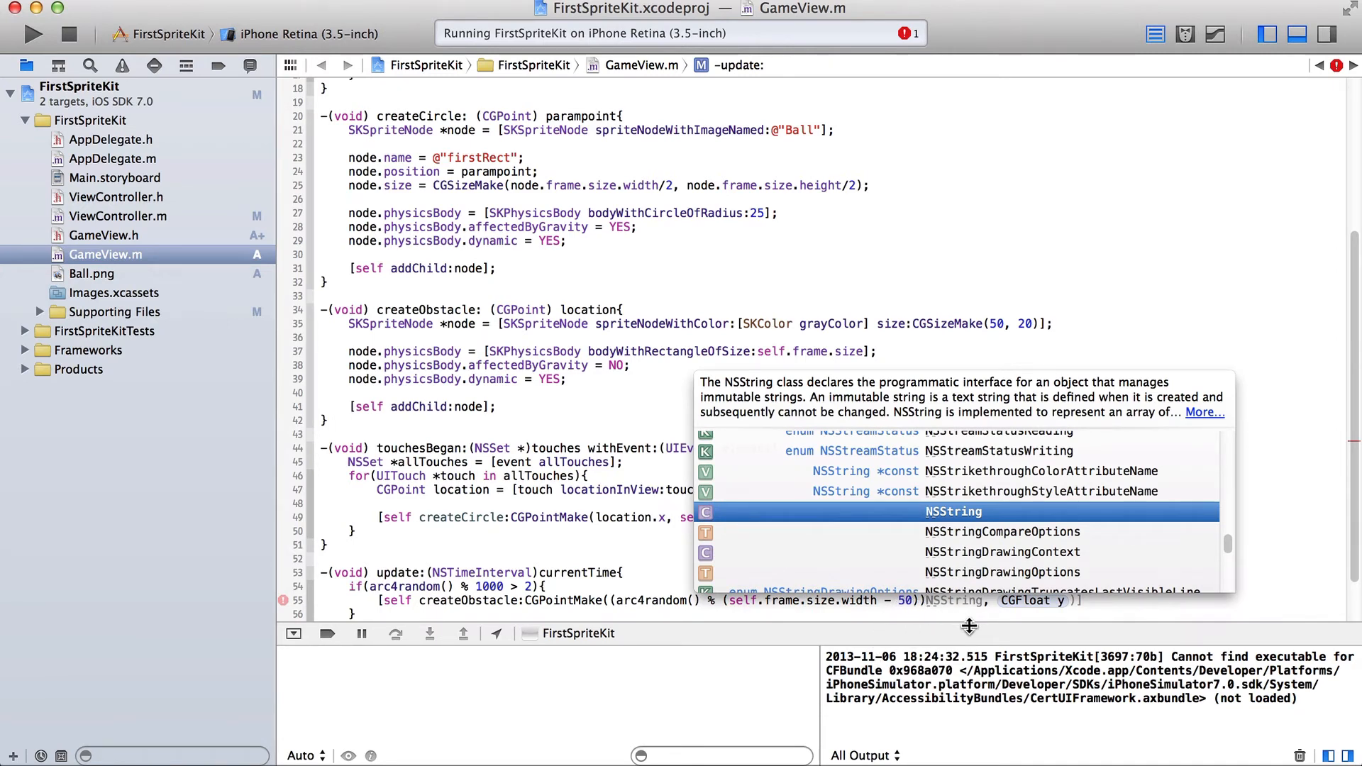
key(escape)
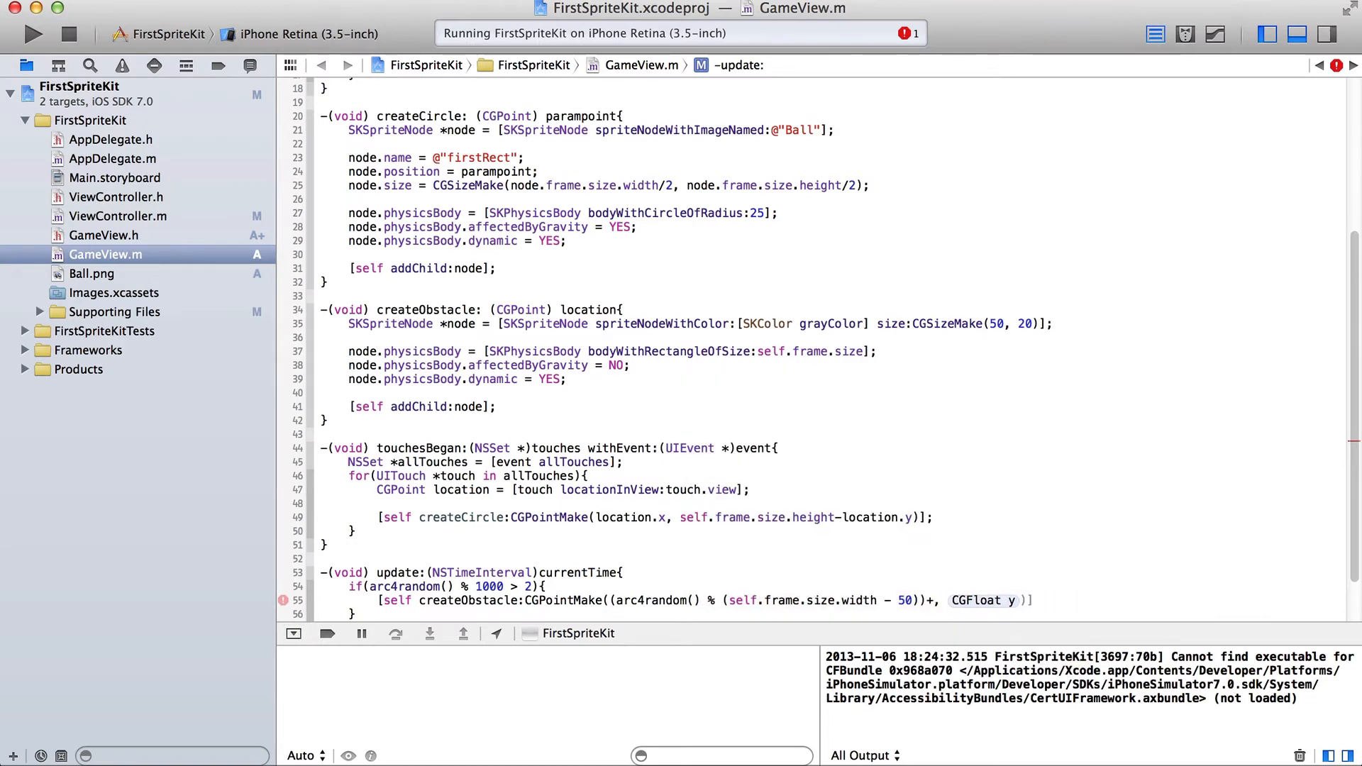
text(25)
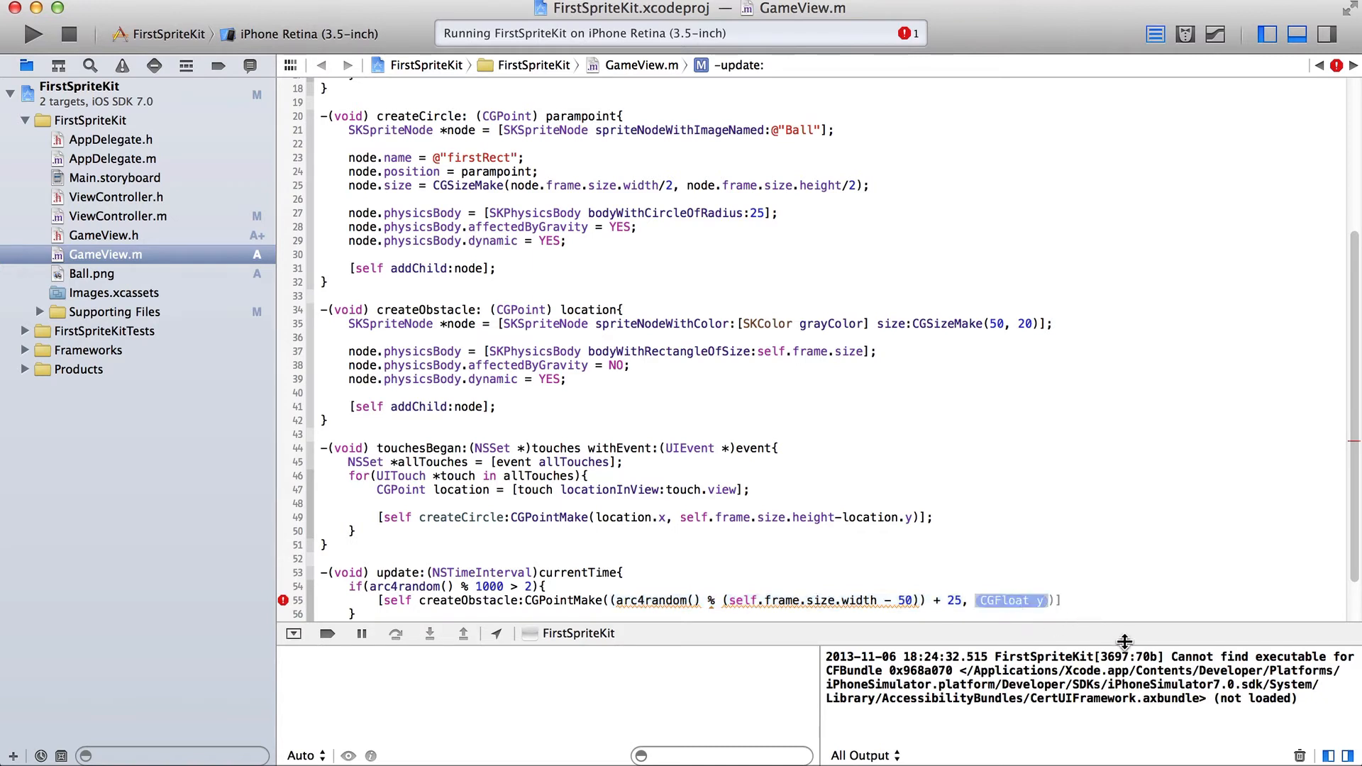
mouse_move(1032, 620)
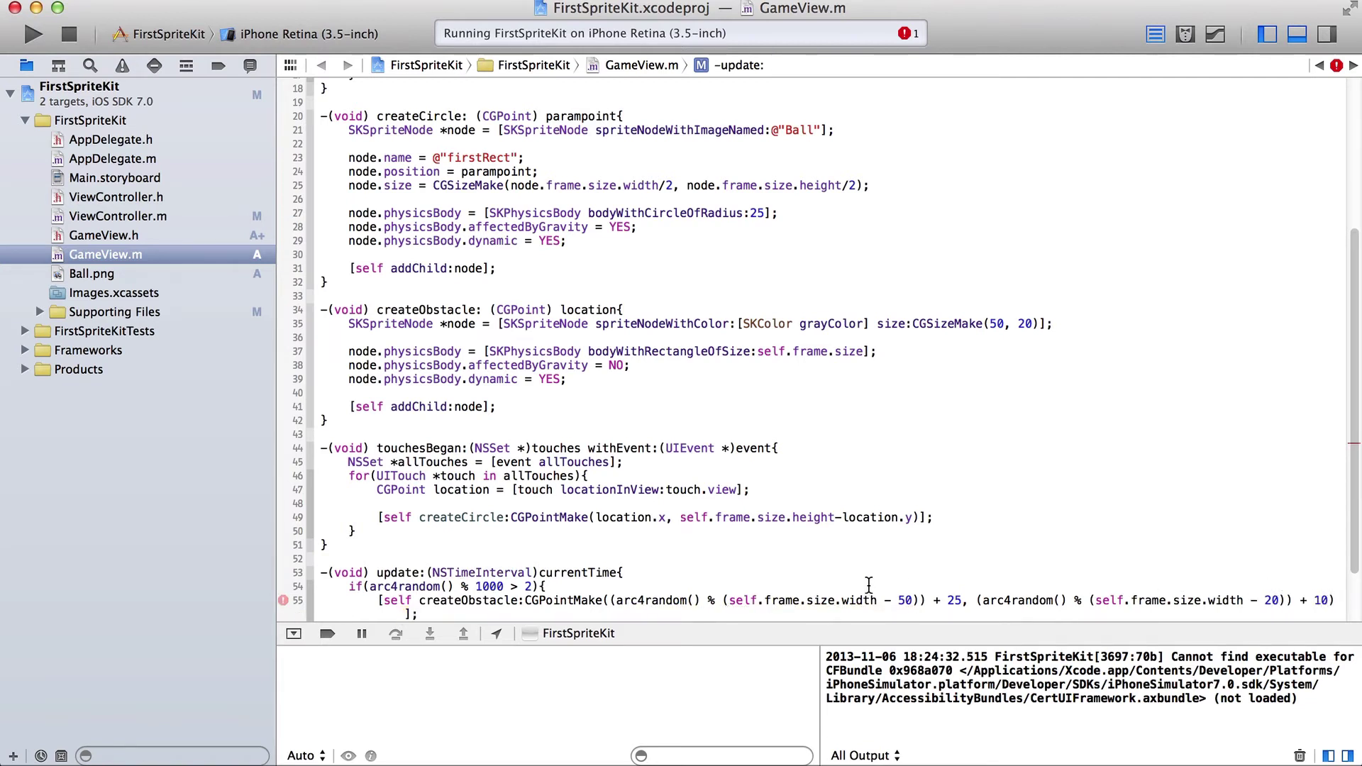
scroll(down, 3)
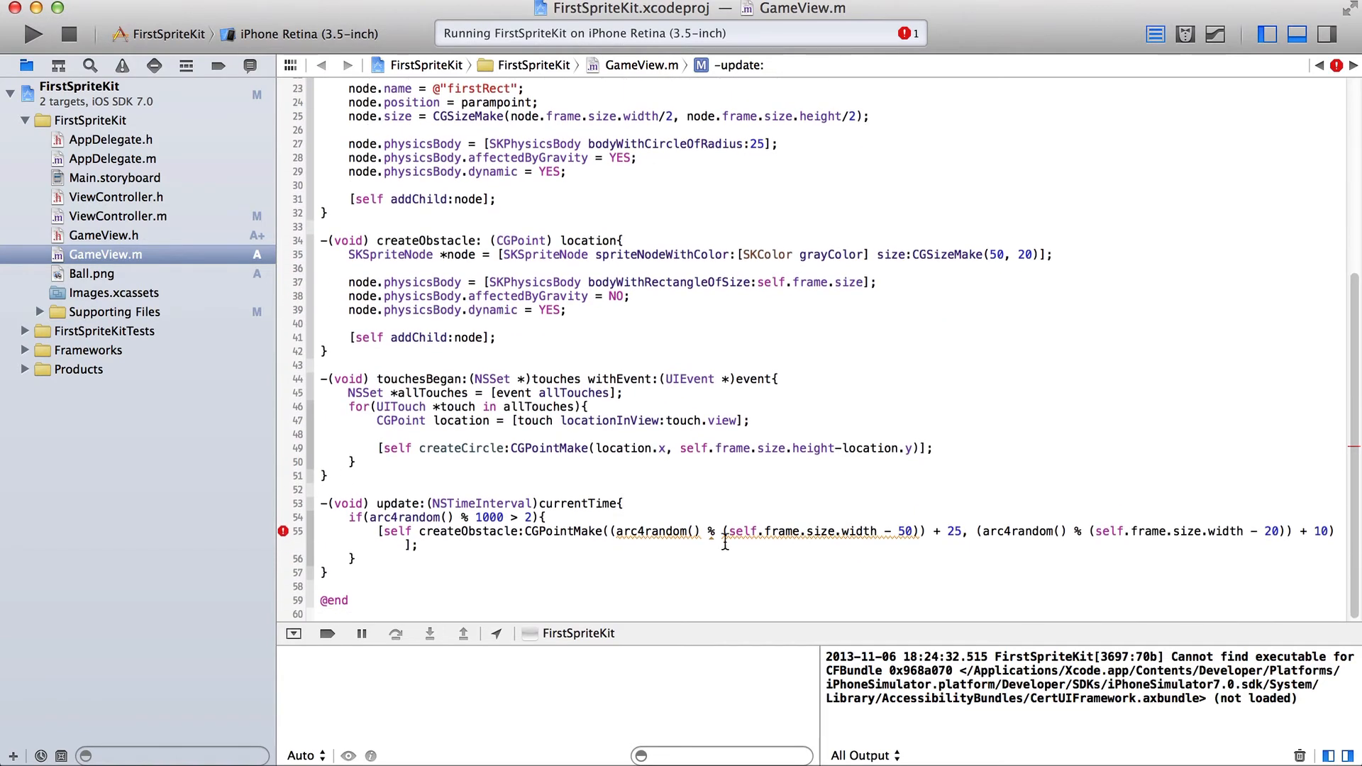
Cast the frame sizes to (int) and change the spawn condition to arc4random() % 300 < 1.
click(283, 531)
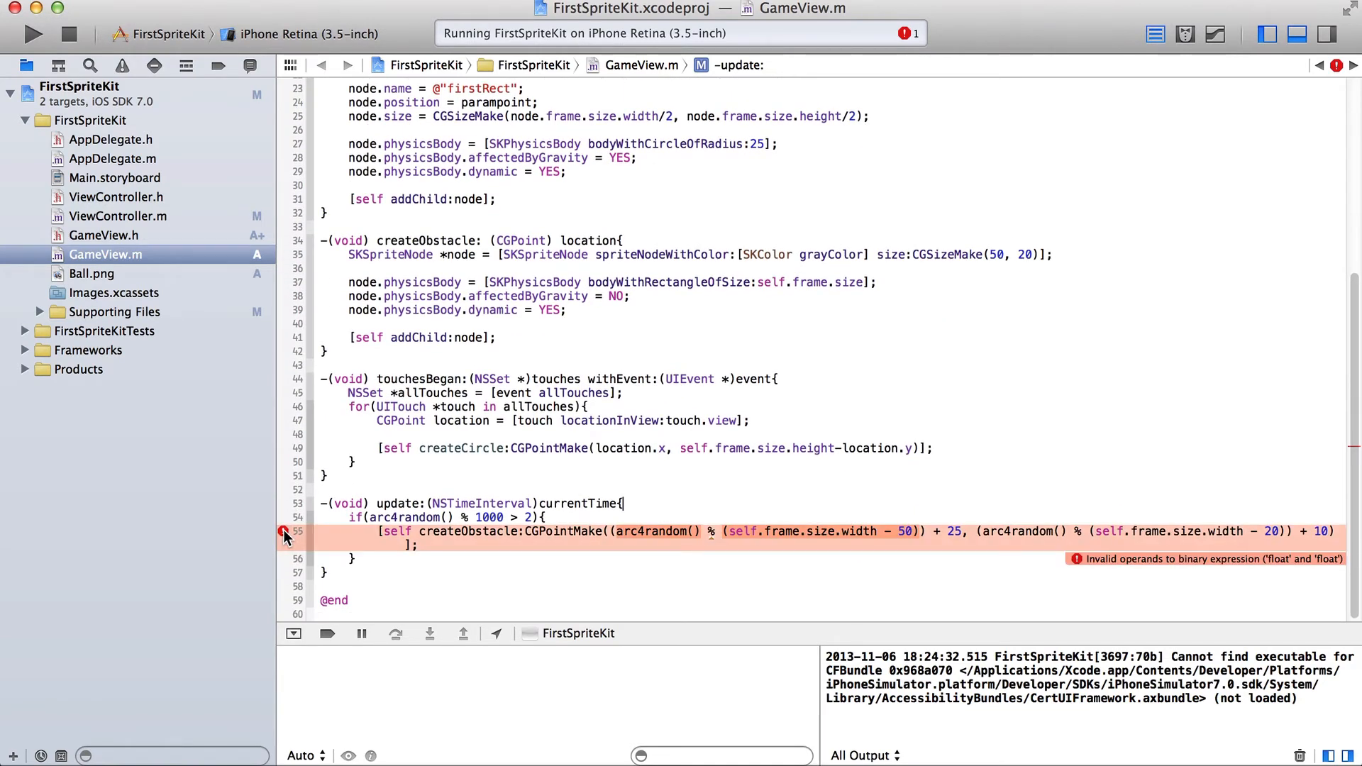
mouse_move(705, 538)
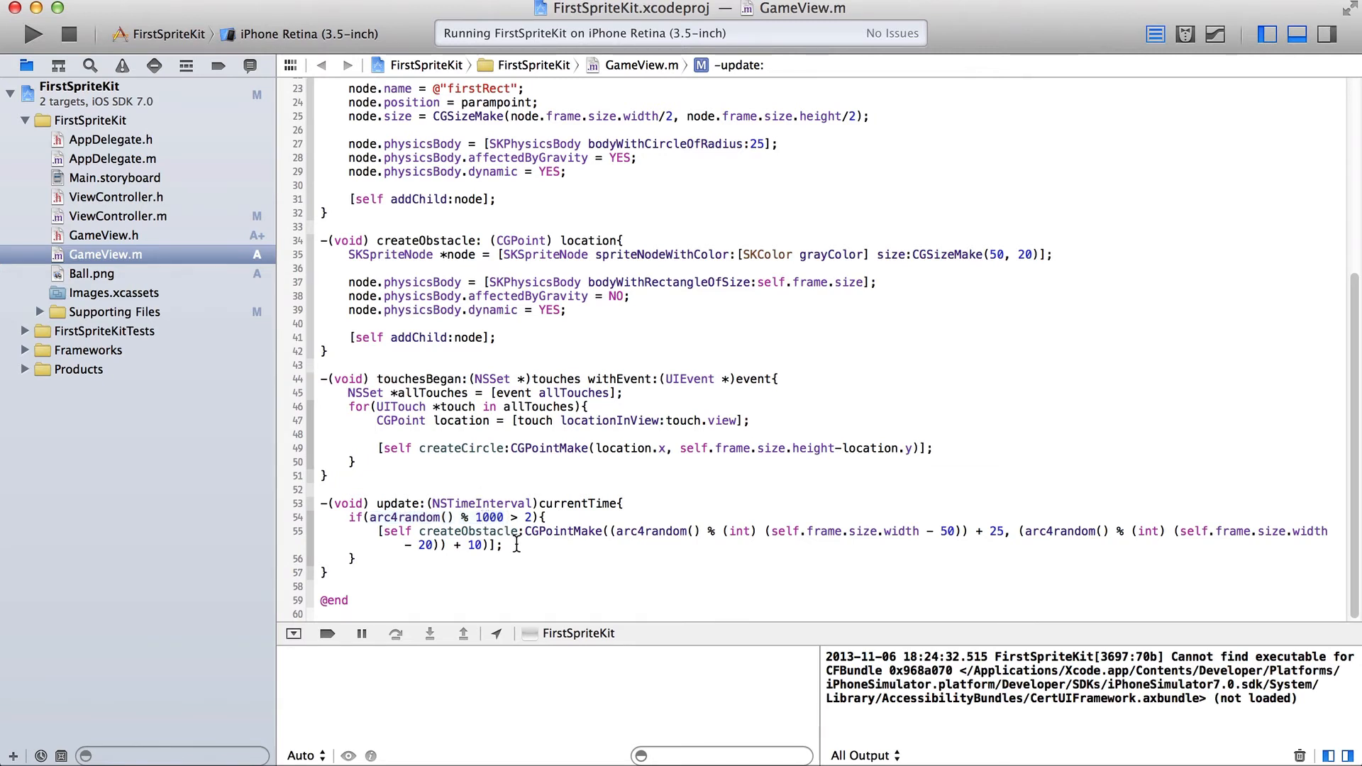
text(6000)
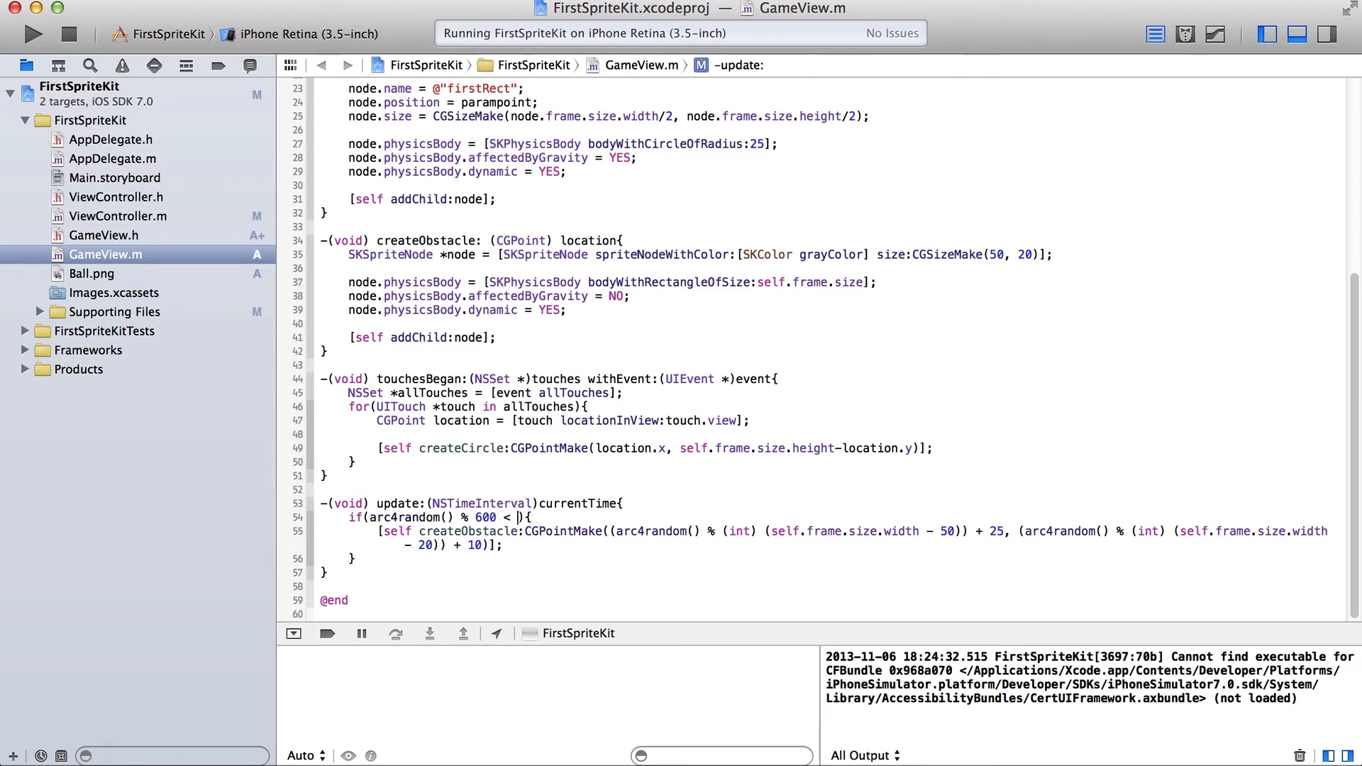
text(1)
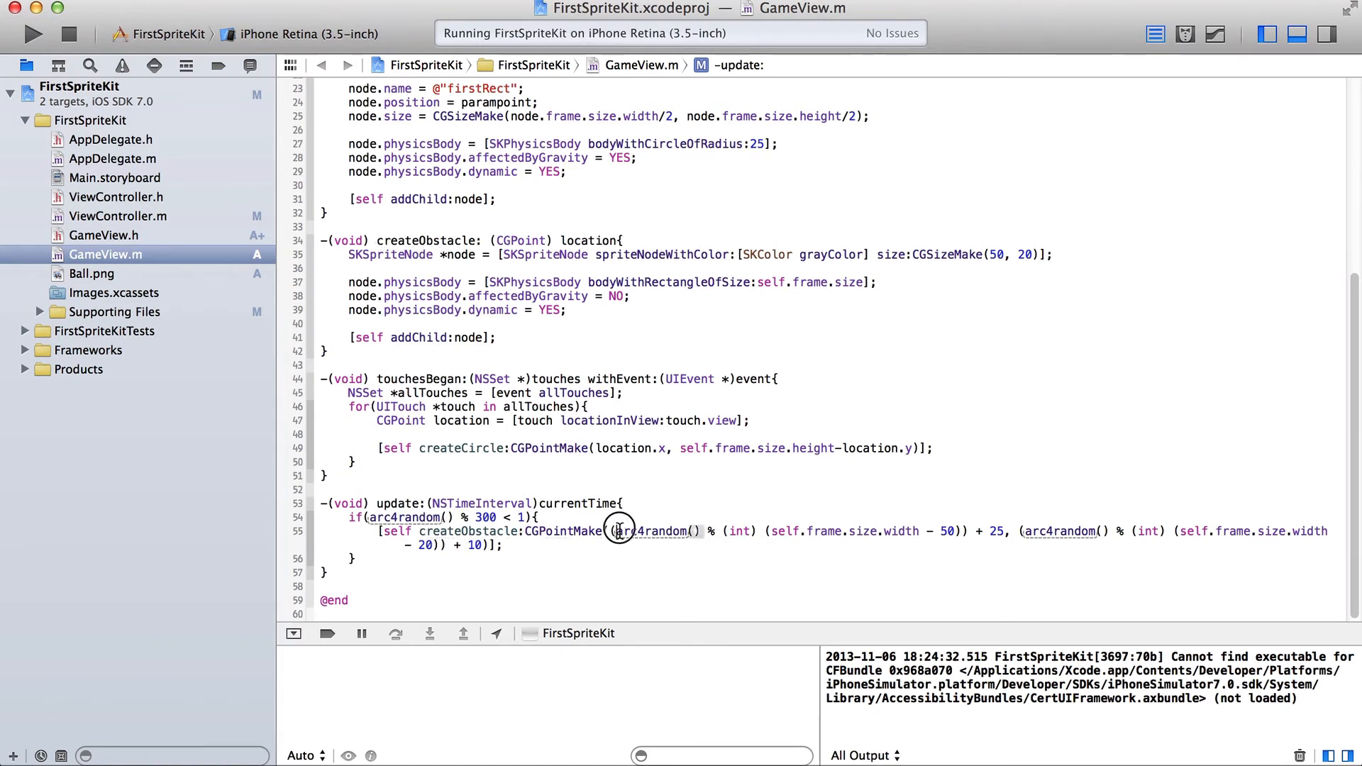
mouse_move(749, 557)
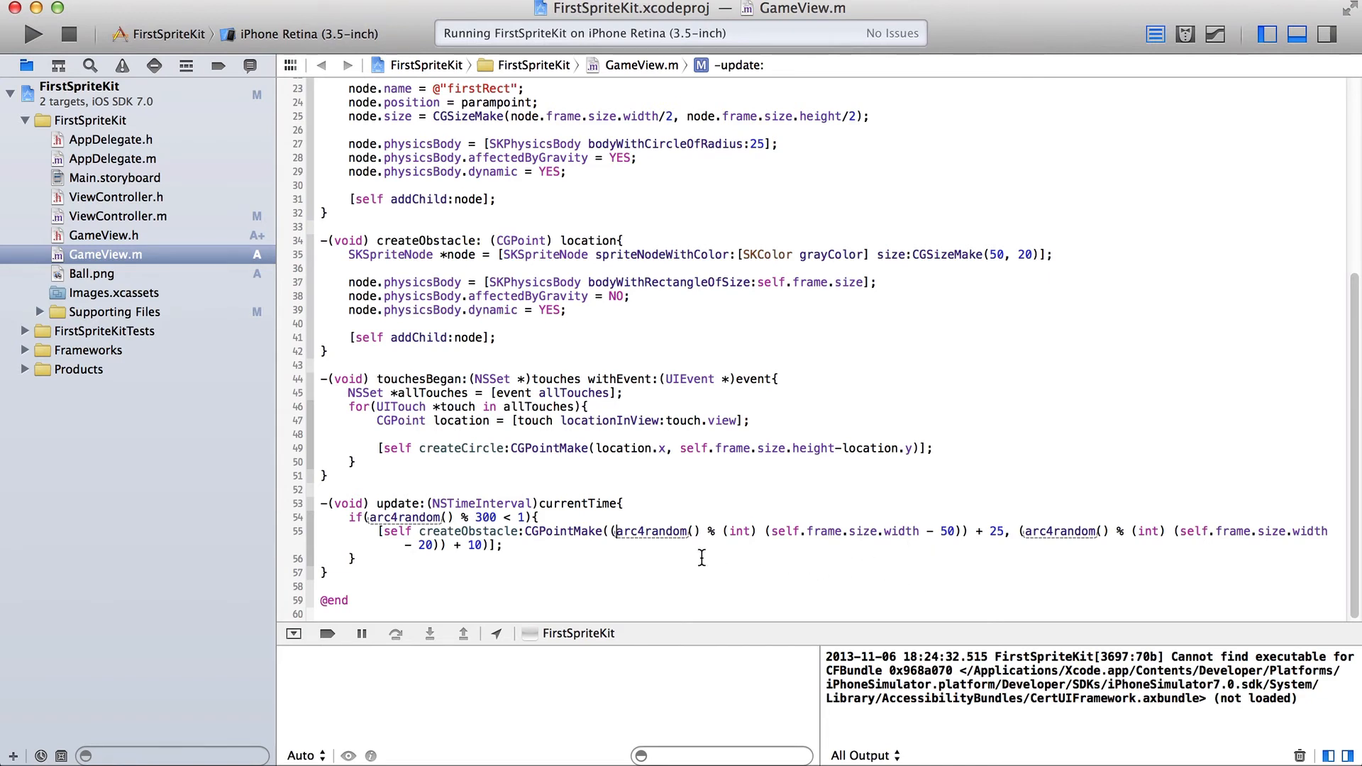
mouse_move(615, 566)
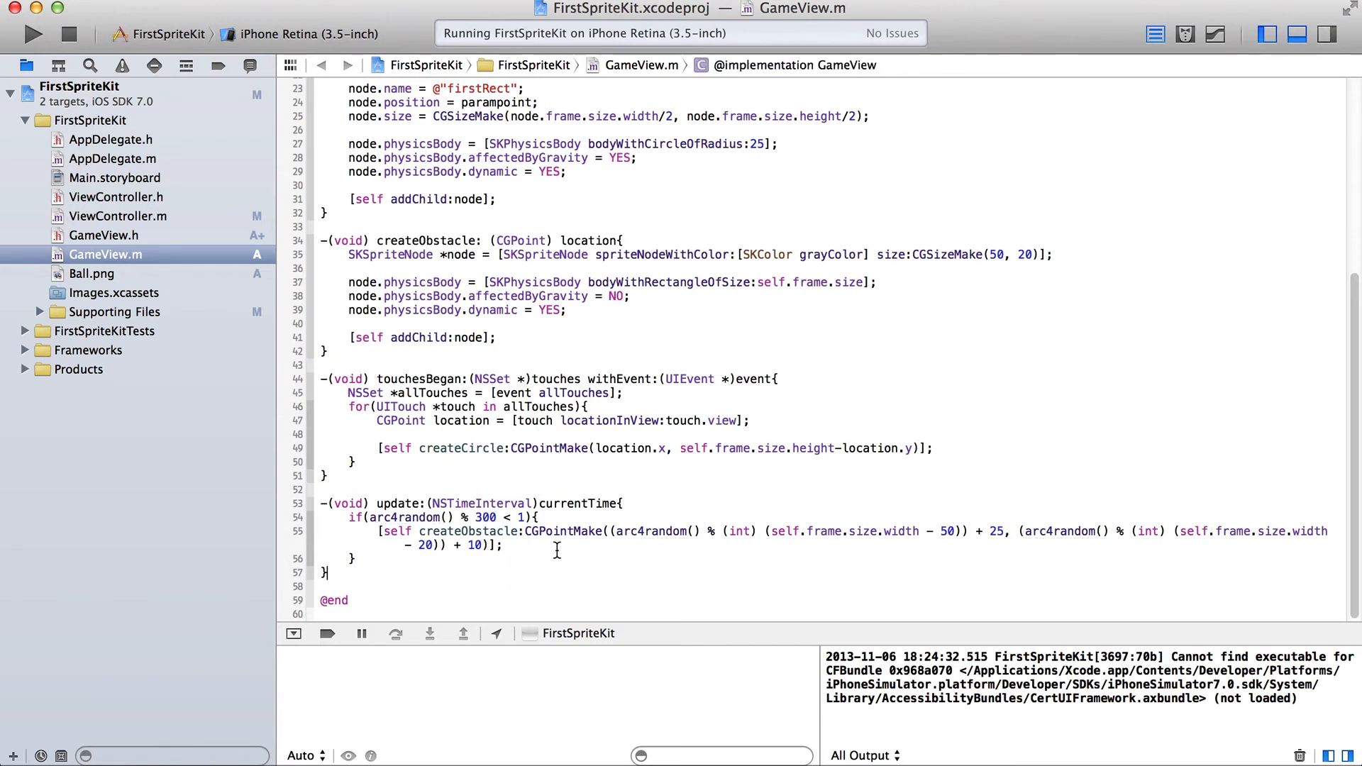
Build and run FirstSpriteKit in the iPhone simulator to check for obstacles.
click(32, 34)
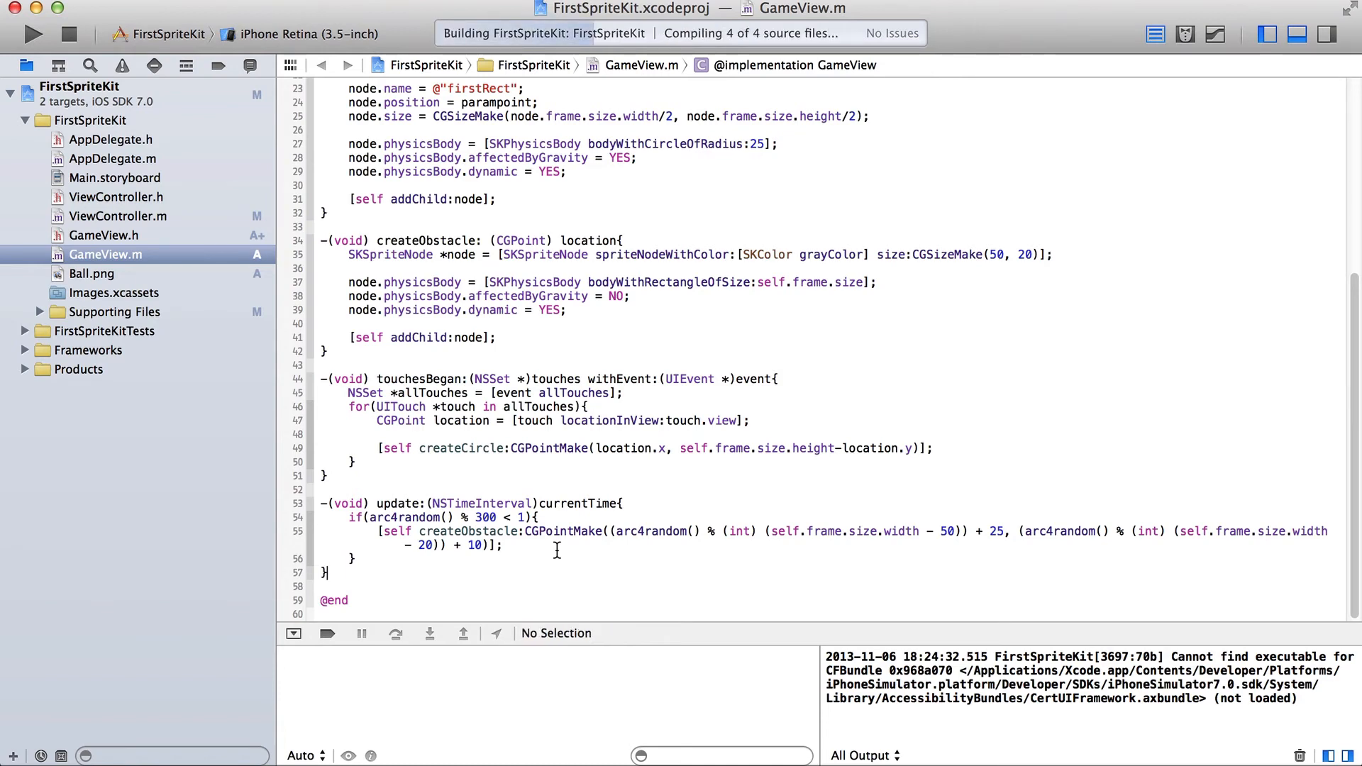
click(32, 34)
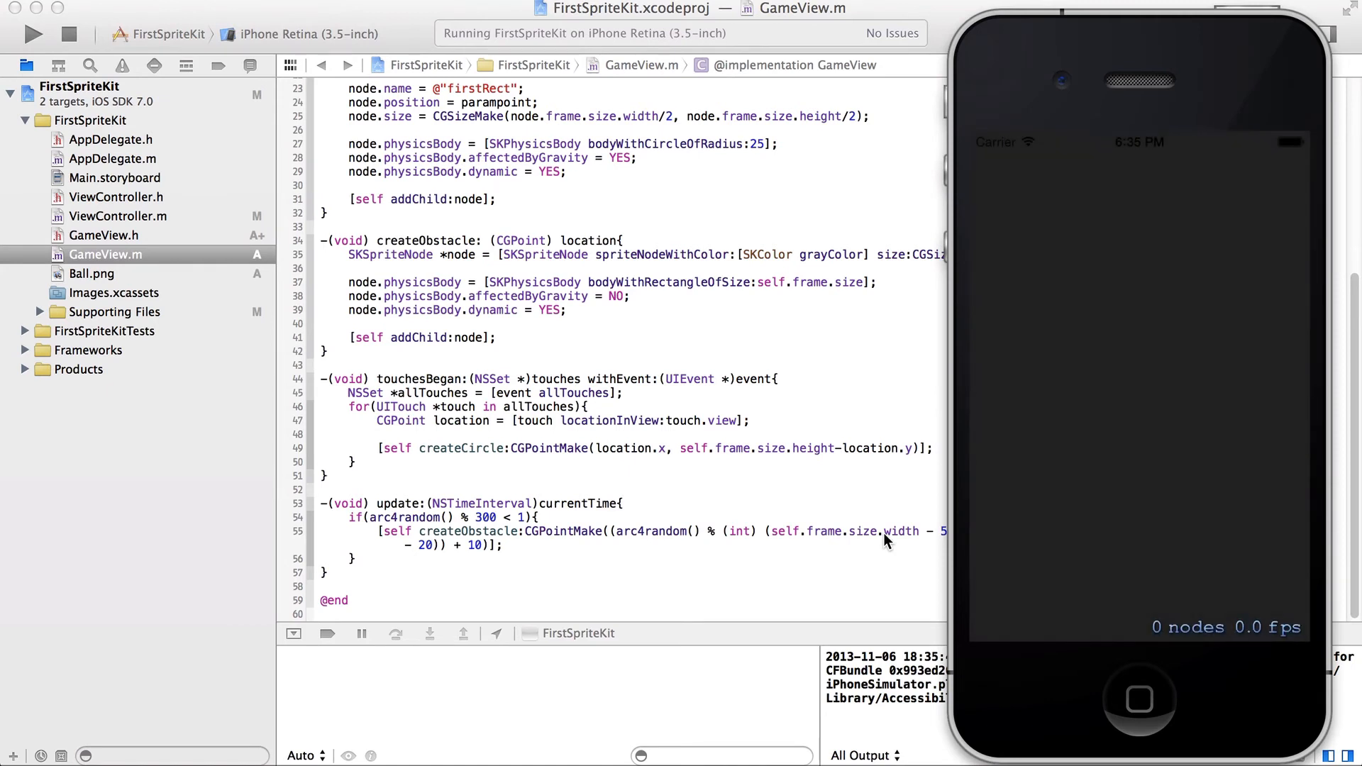
mouse_move(1081, 376)
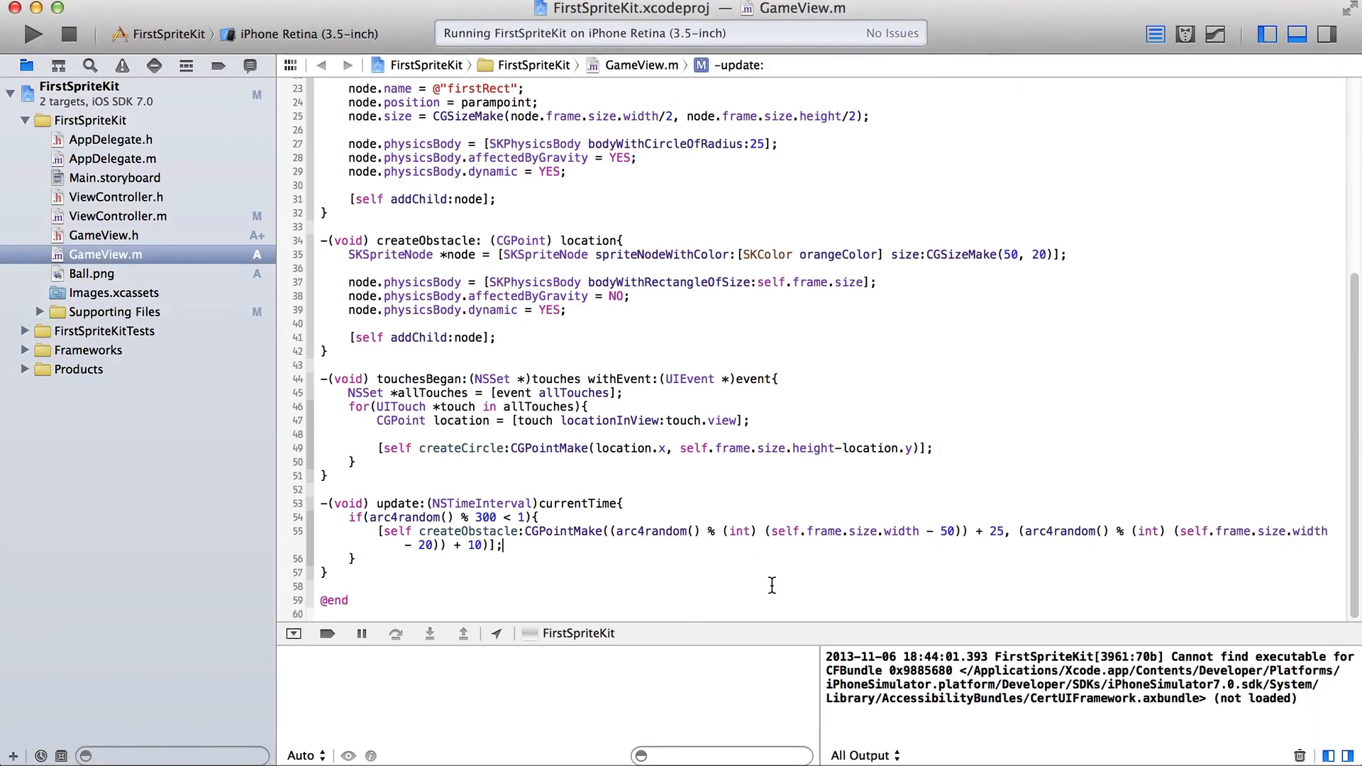
mouse_move(957, 556)
text(node.position = location;)
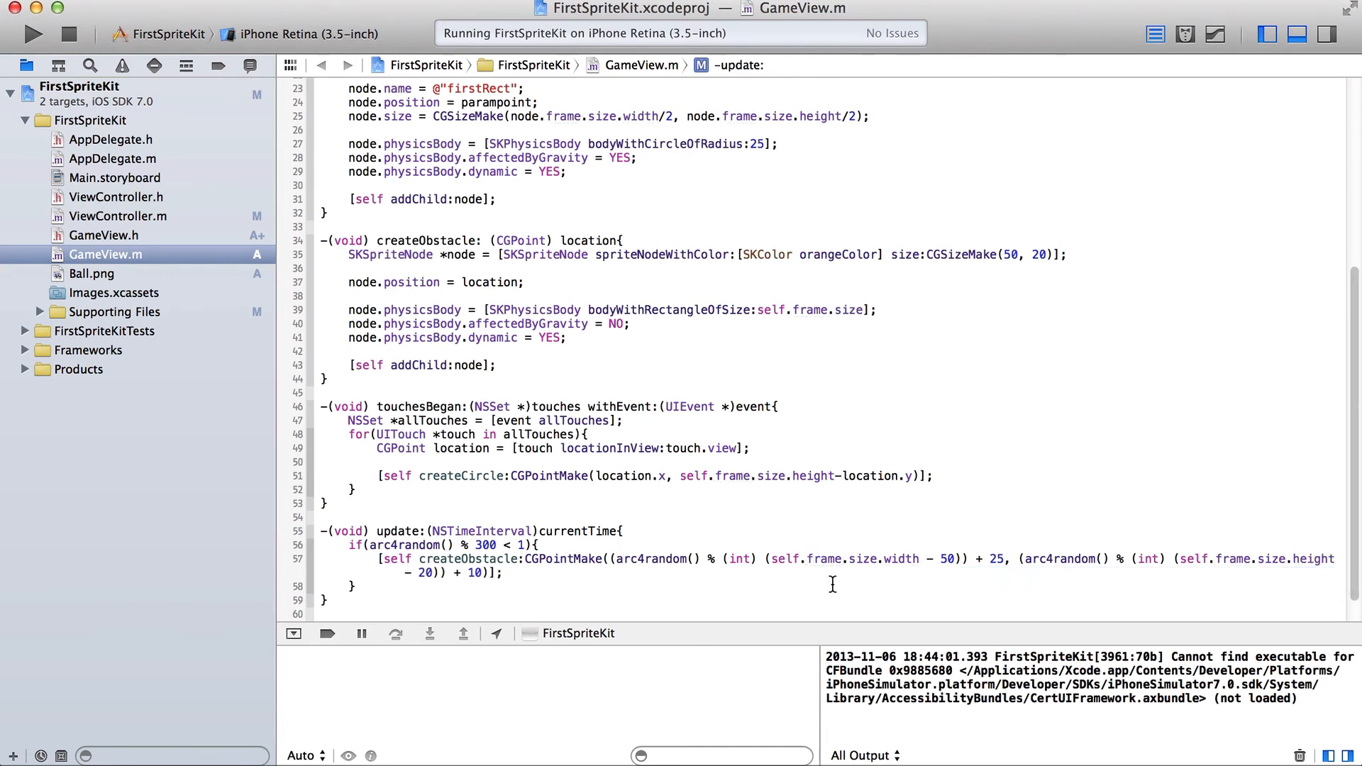
Rebuild and run the app with node.position set to the passed location.
click(31, 34)
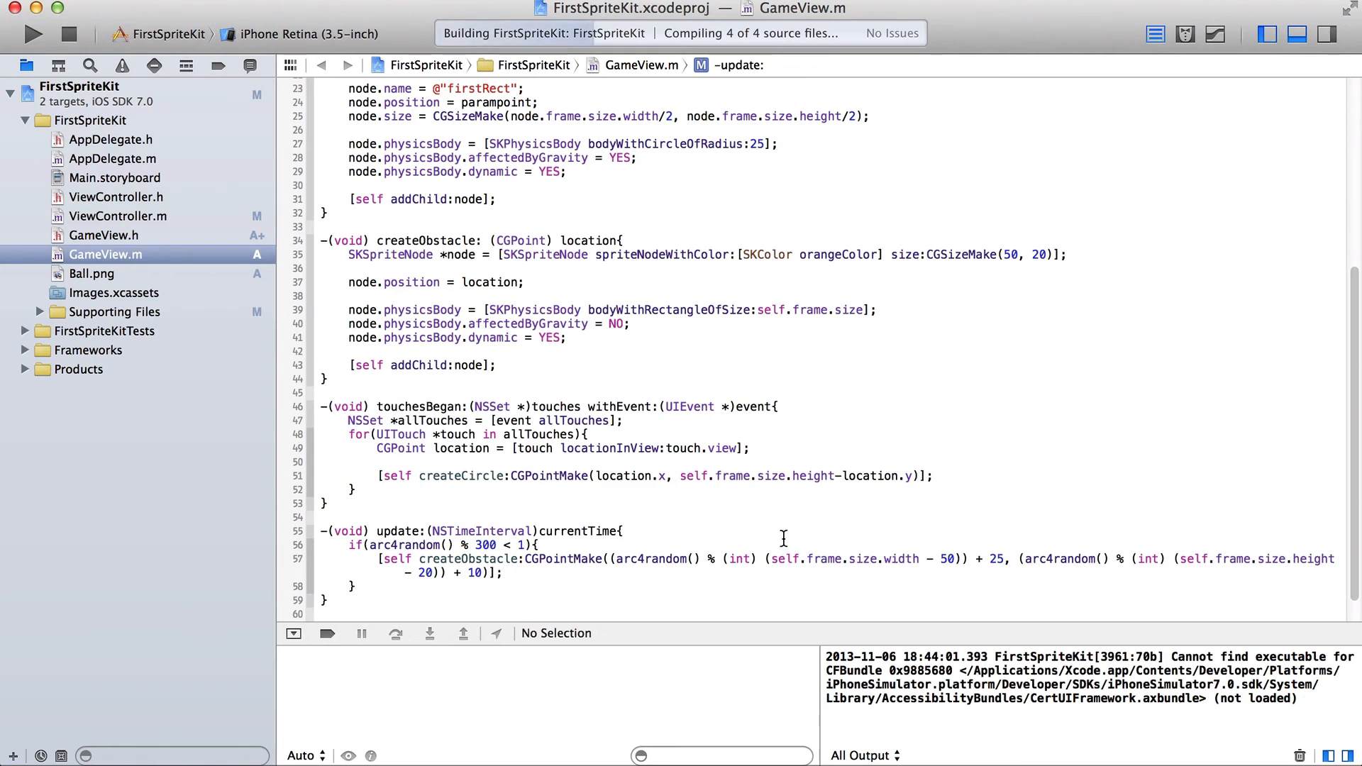
Run the app twice in the simulator, watching an orange obstacle among falling balls.
click(32, 34)
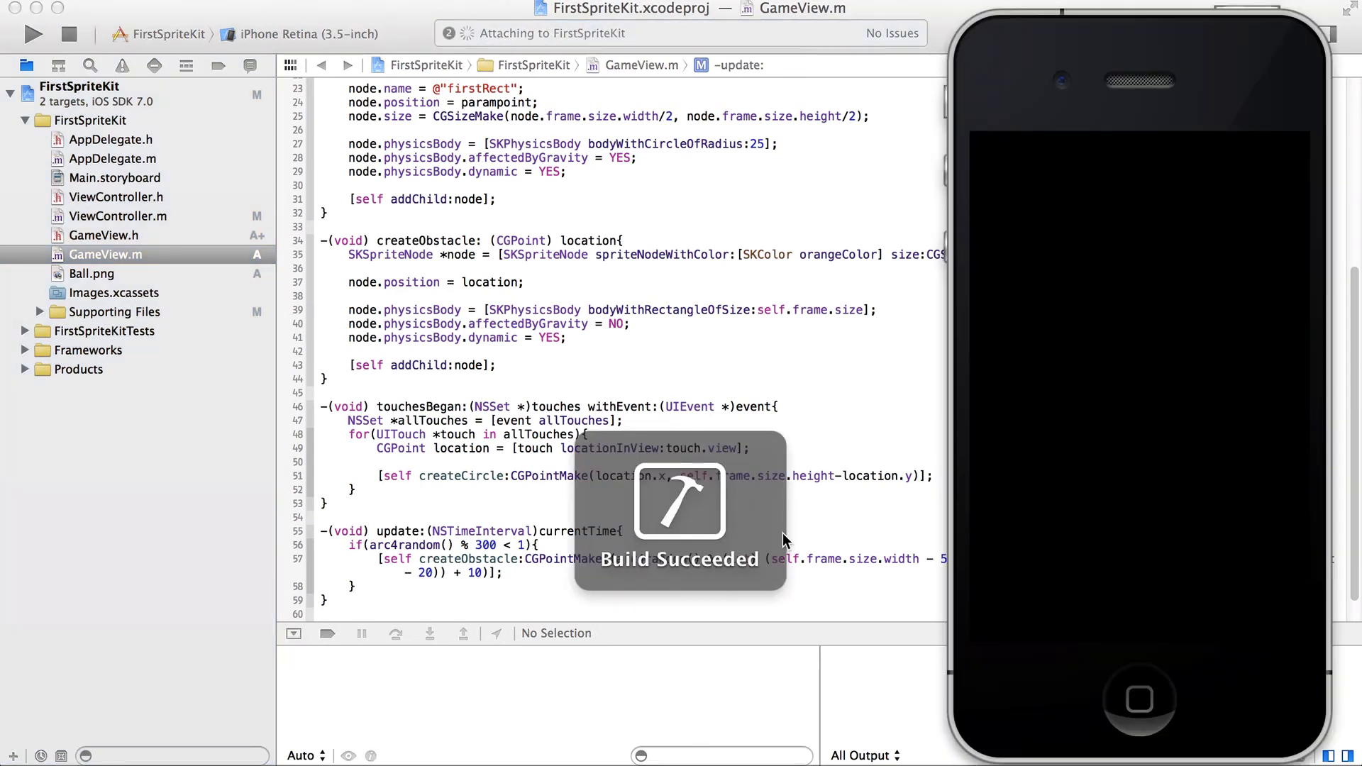
click(32, 34)
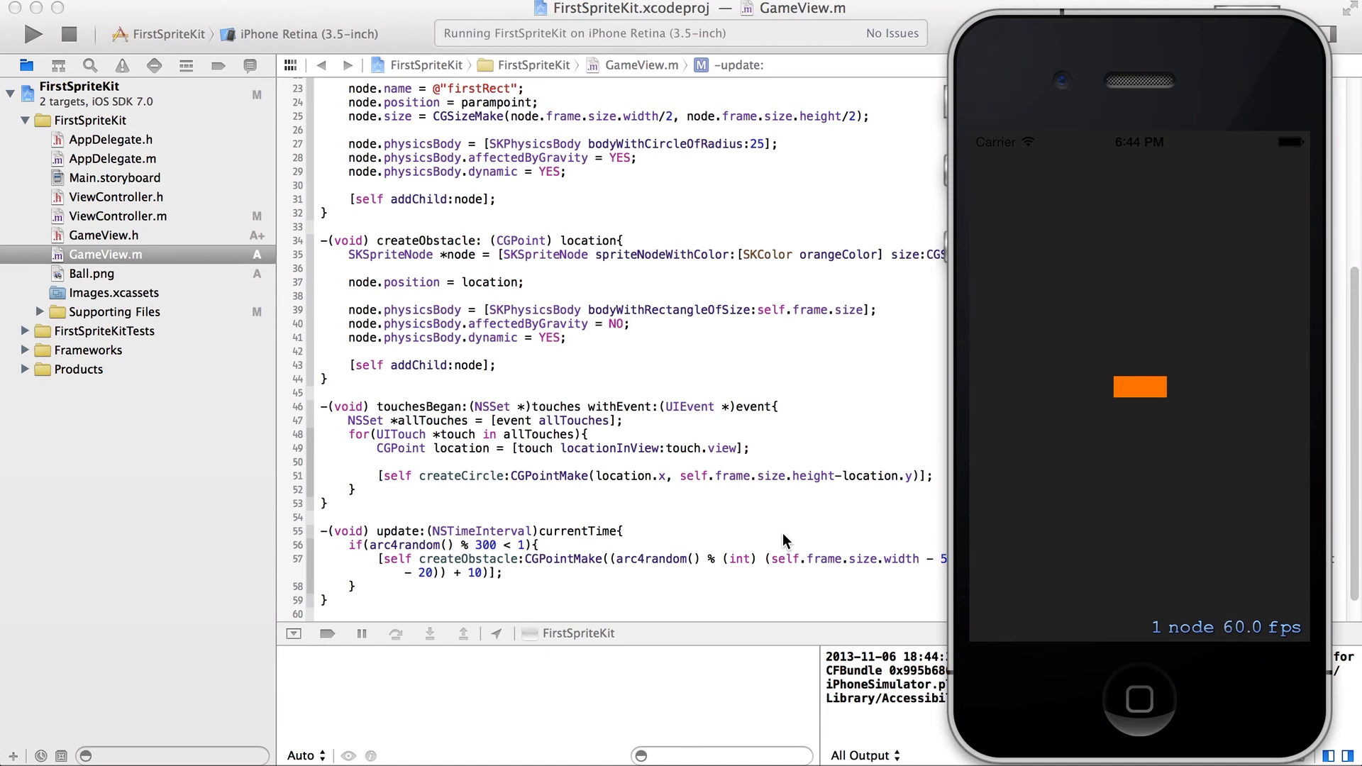
mouse_move(1142, 331)
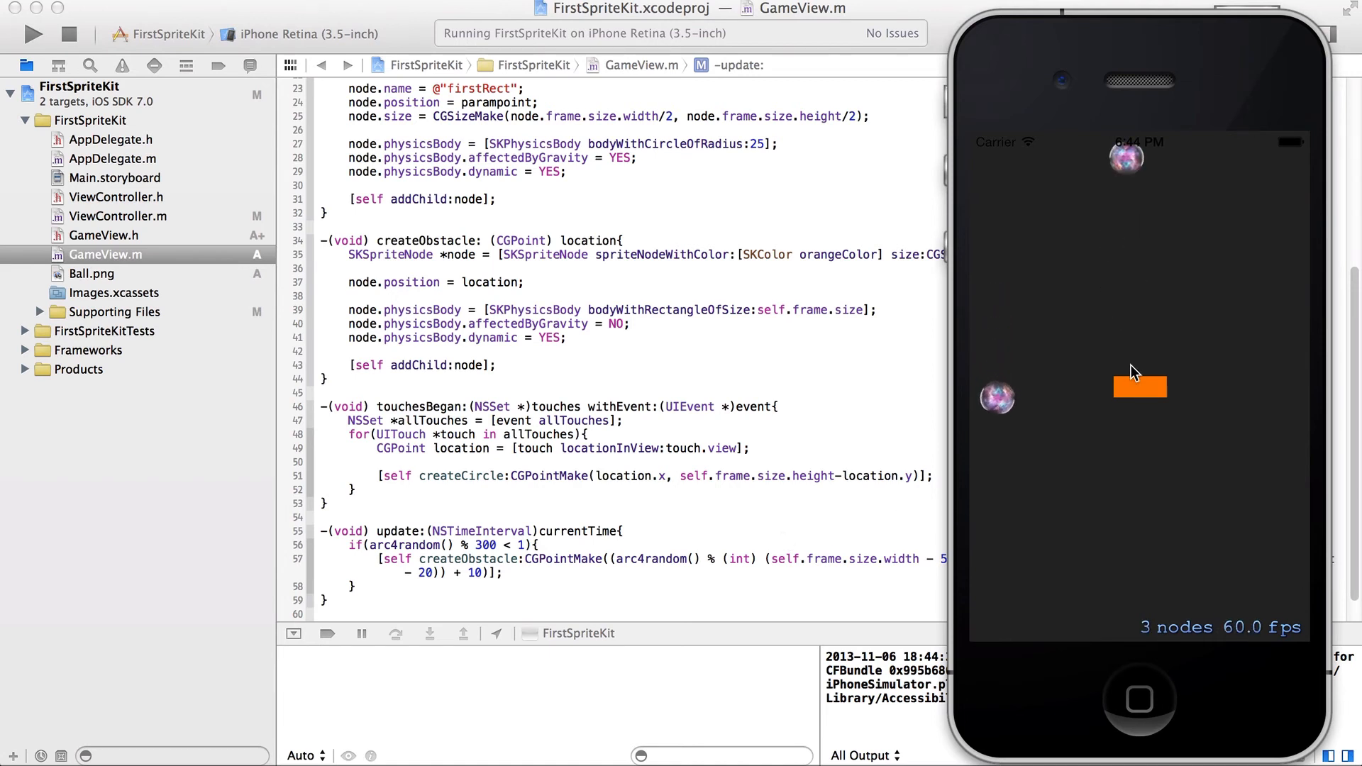
mouse_move(1145, 424)
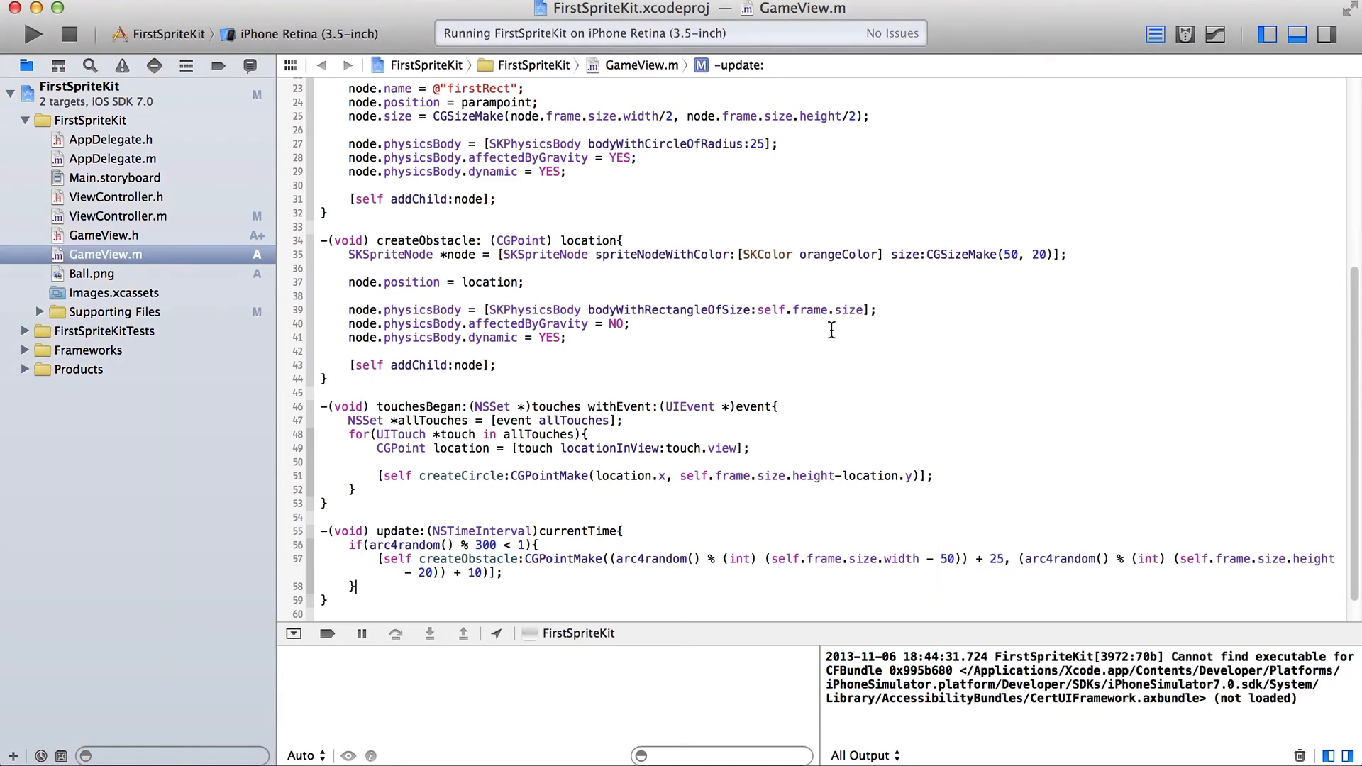
click(33, 34)
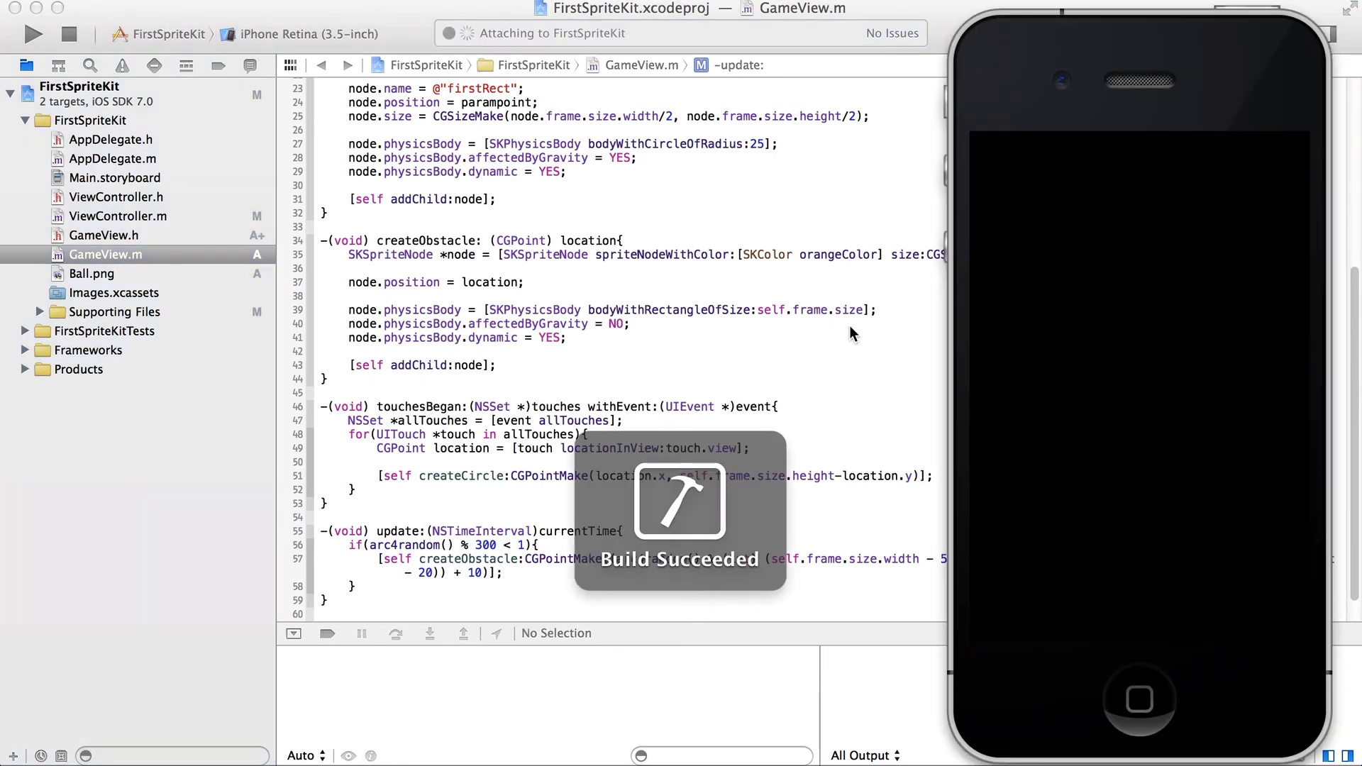
click(33, 34)
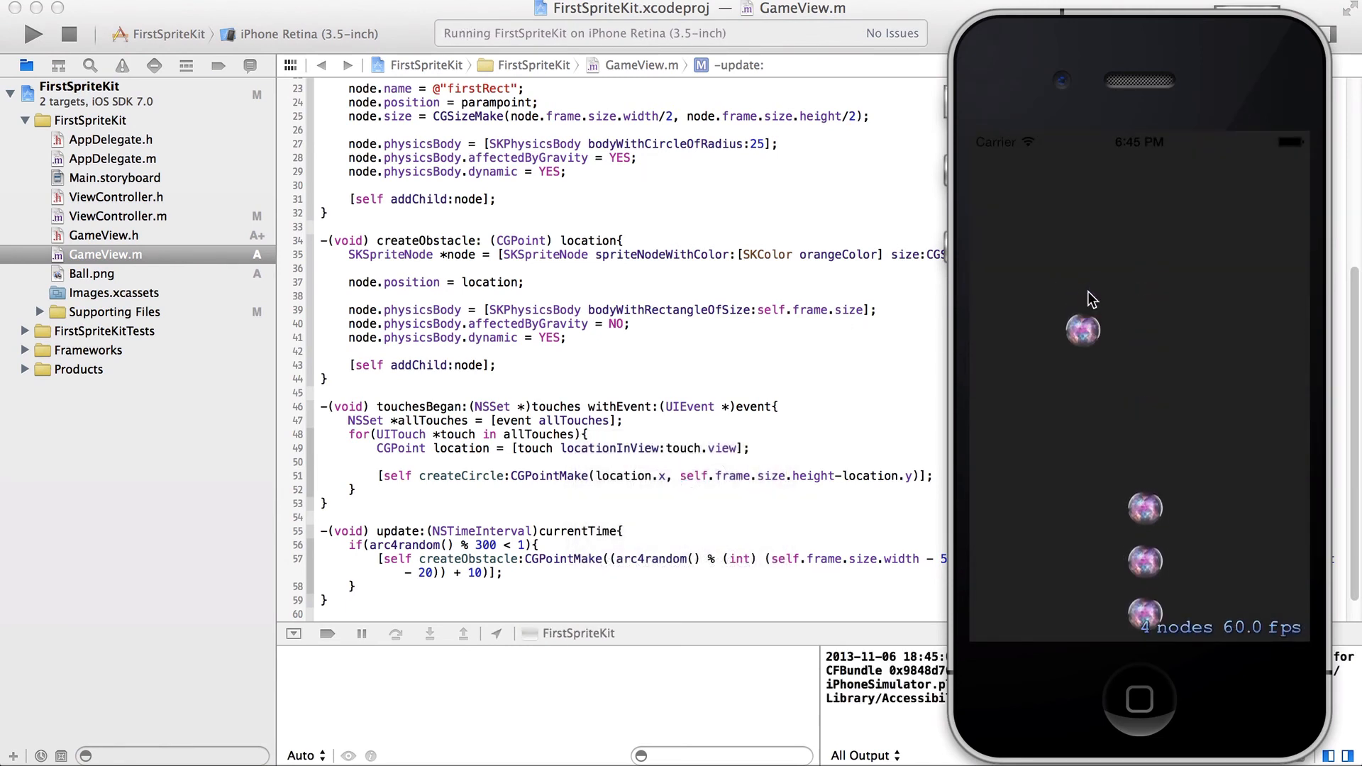
mouse_move(1234, 198)
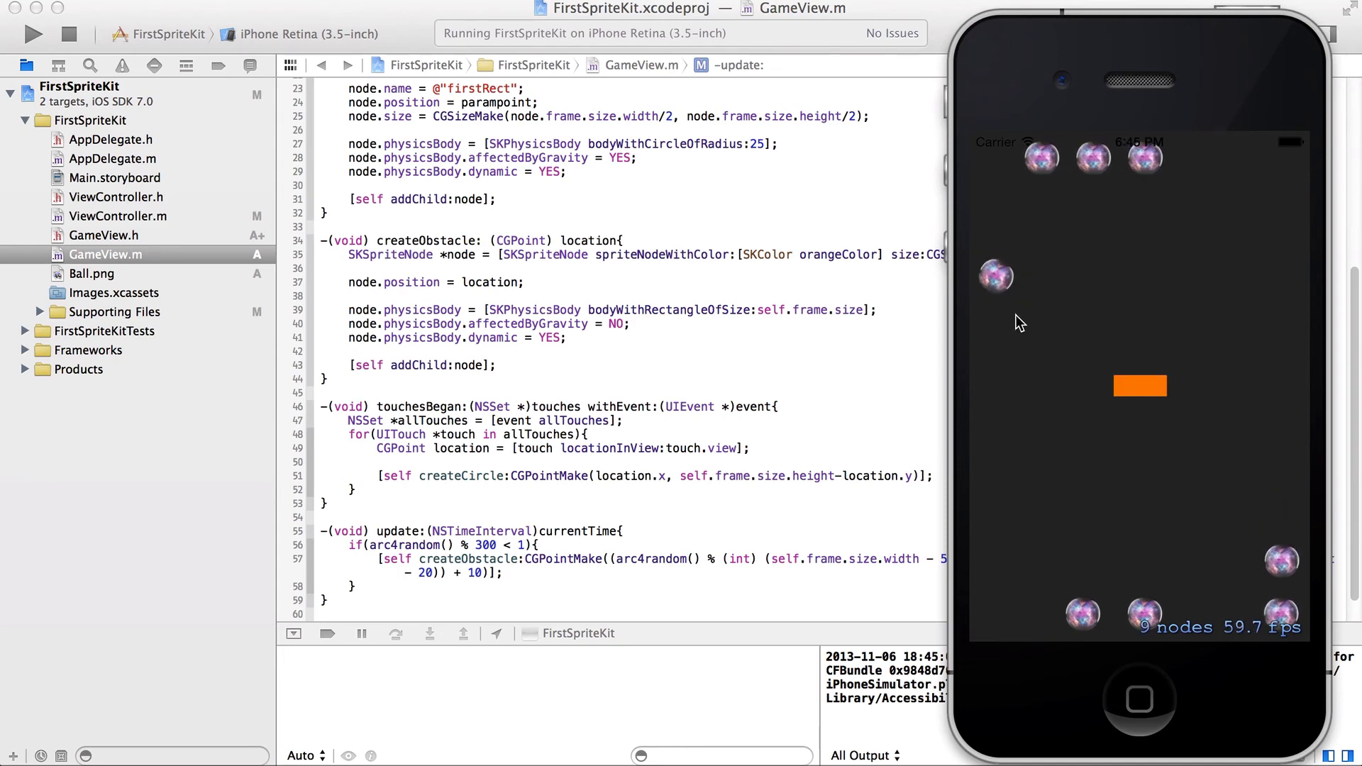
mouse_move(588, 326)
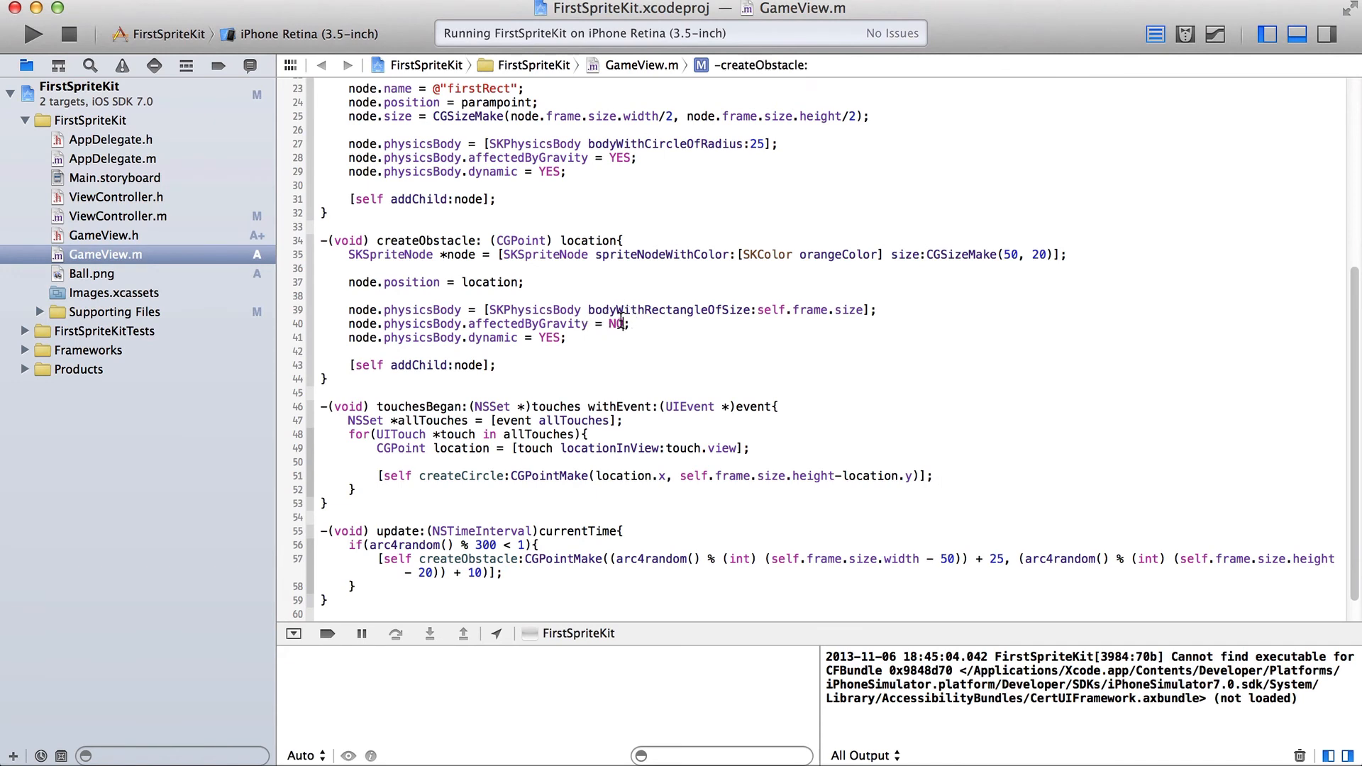
mouse_move(863, 310)
text(nod)
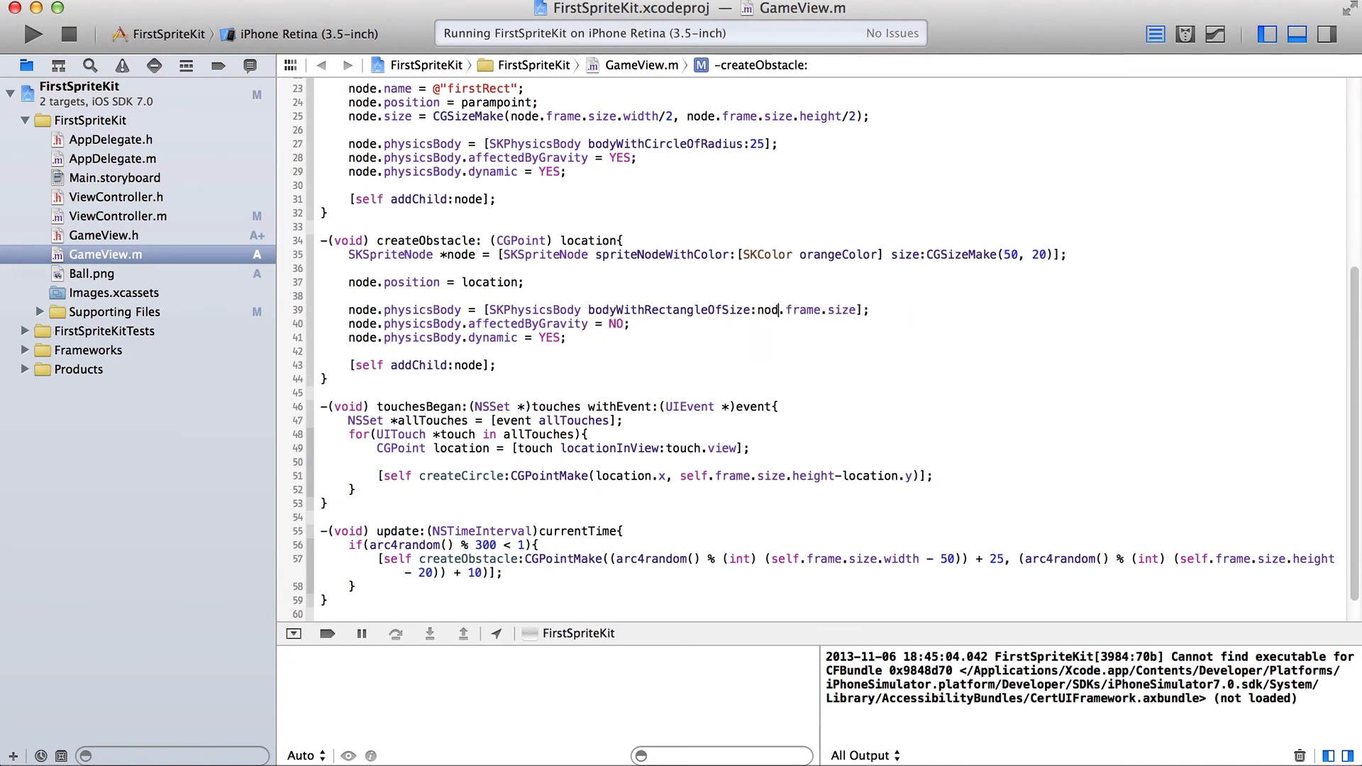
Stop the running simulator session before making the obstacle body non-dynamic.
click(32, 34)
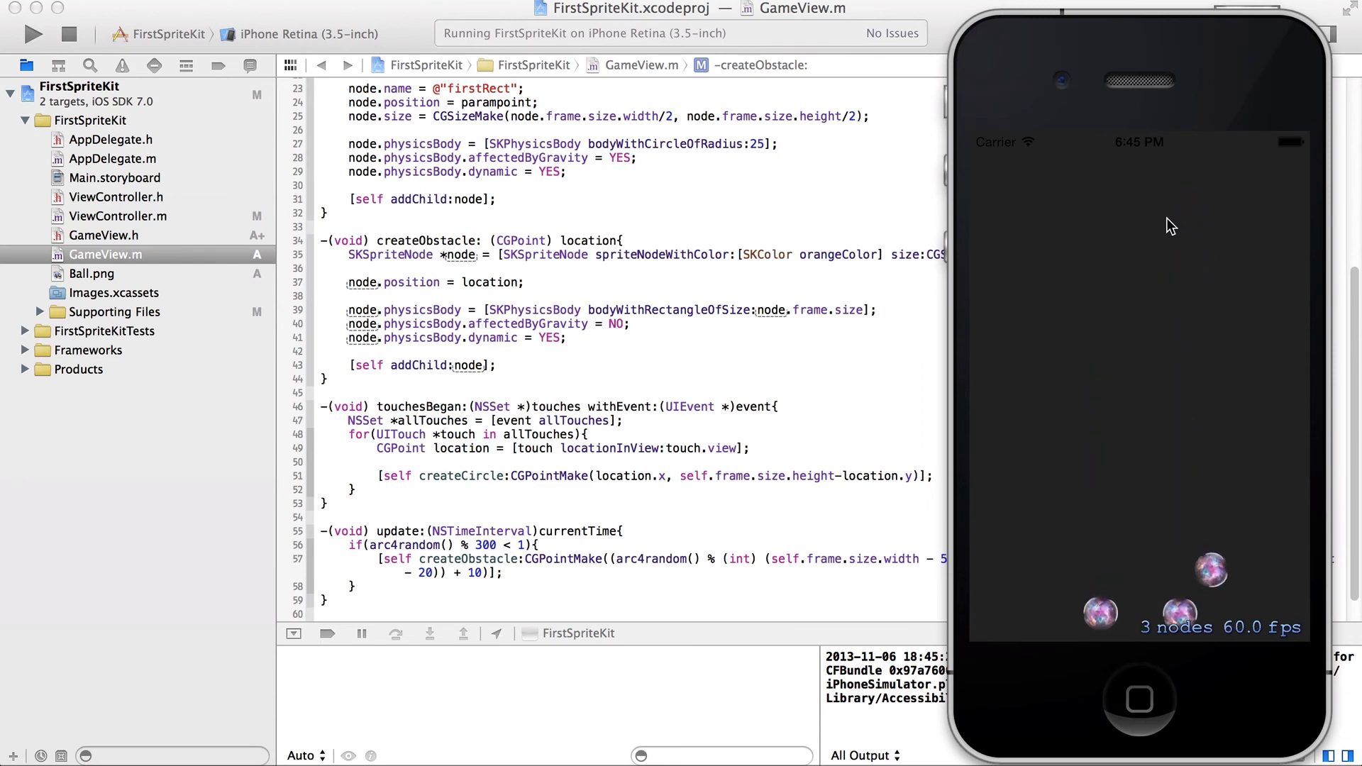
mouse_move(1127, 315)
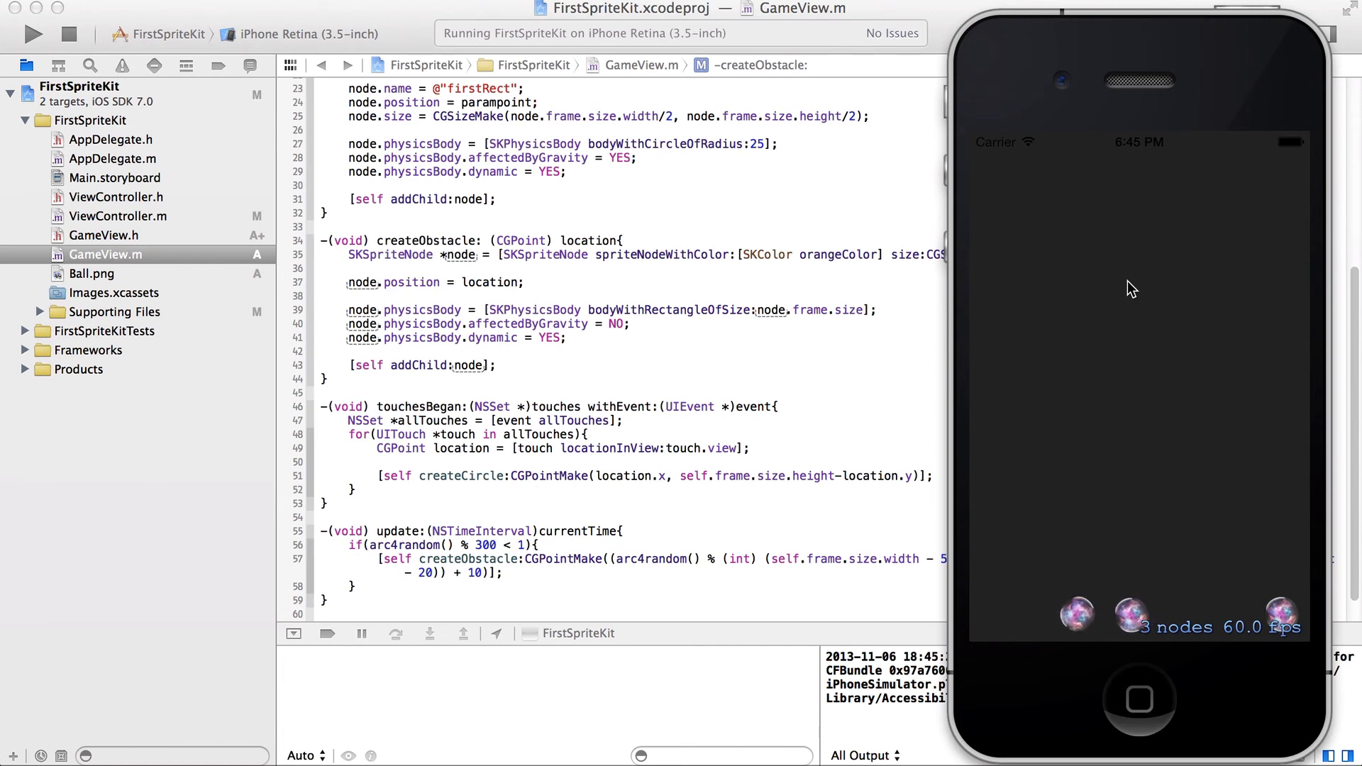
mouse_move(1134, 266)
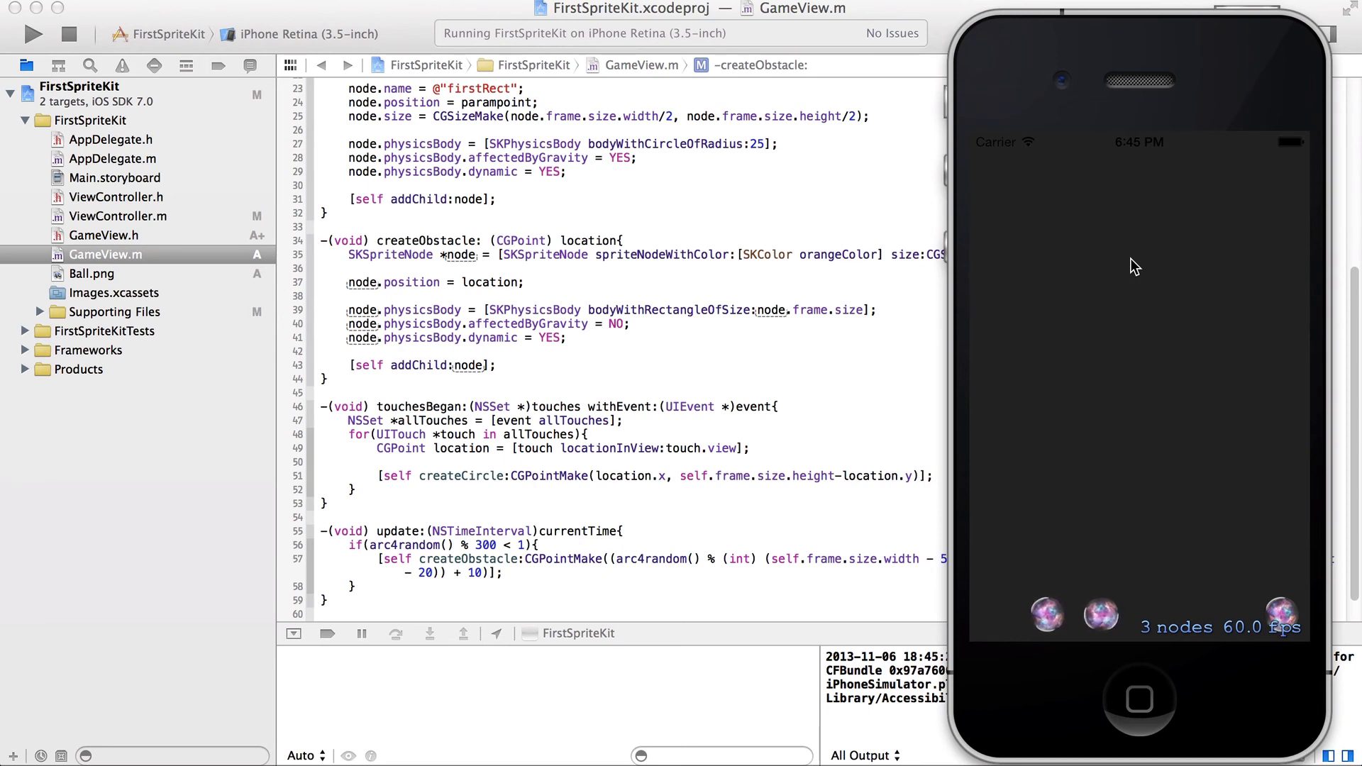
mouse_move(1107, 265)
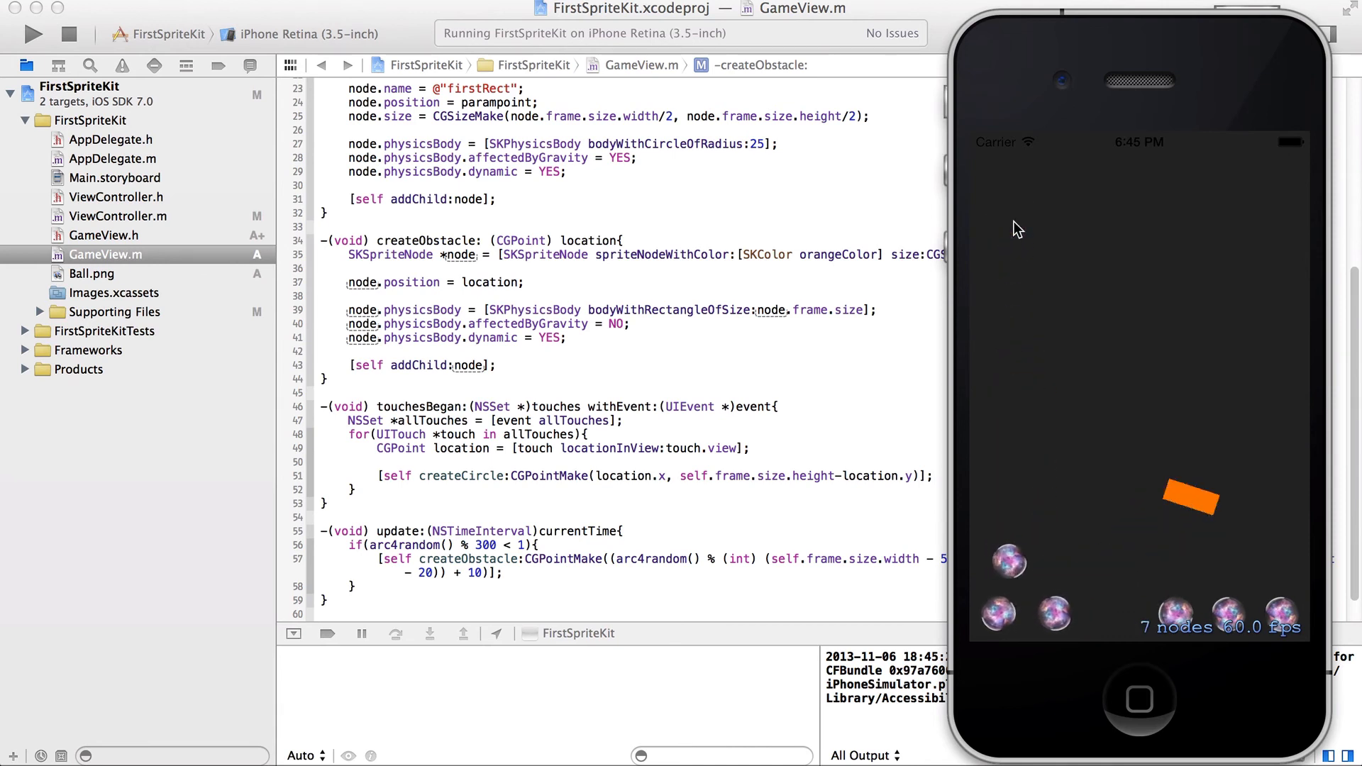
mouse_move(695, 316)
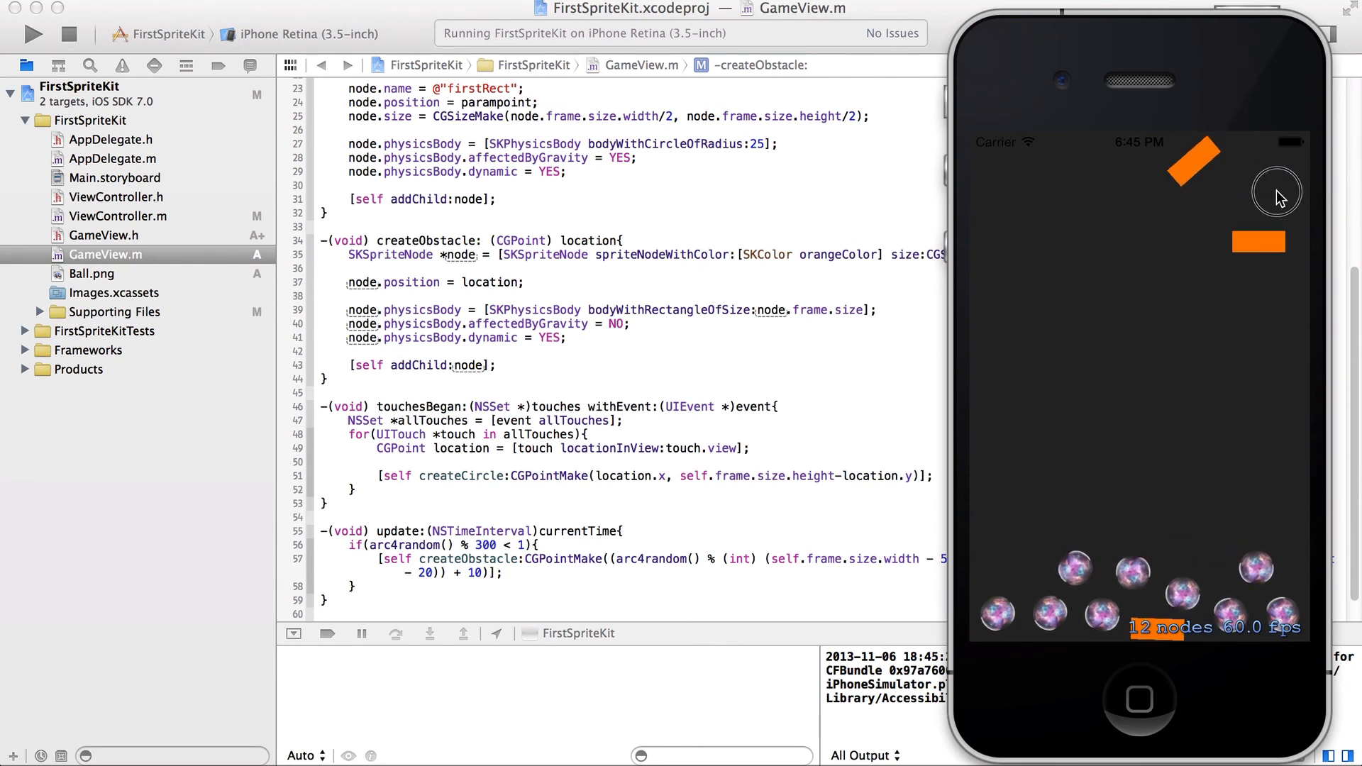
mouse_move(855, 339)
text(NO)
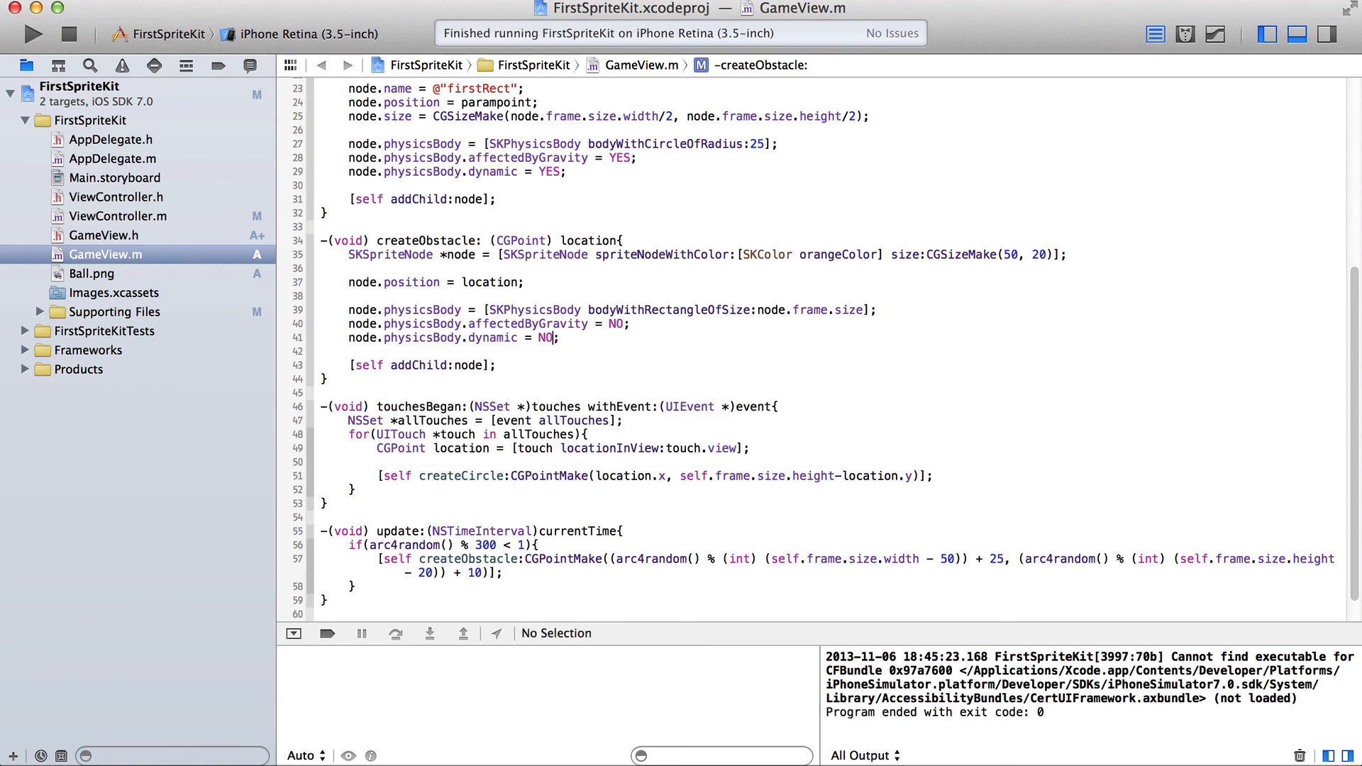
Relaunch the game showing static orange platforms holding balls, then return to the editor.
click(32, 34)
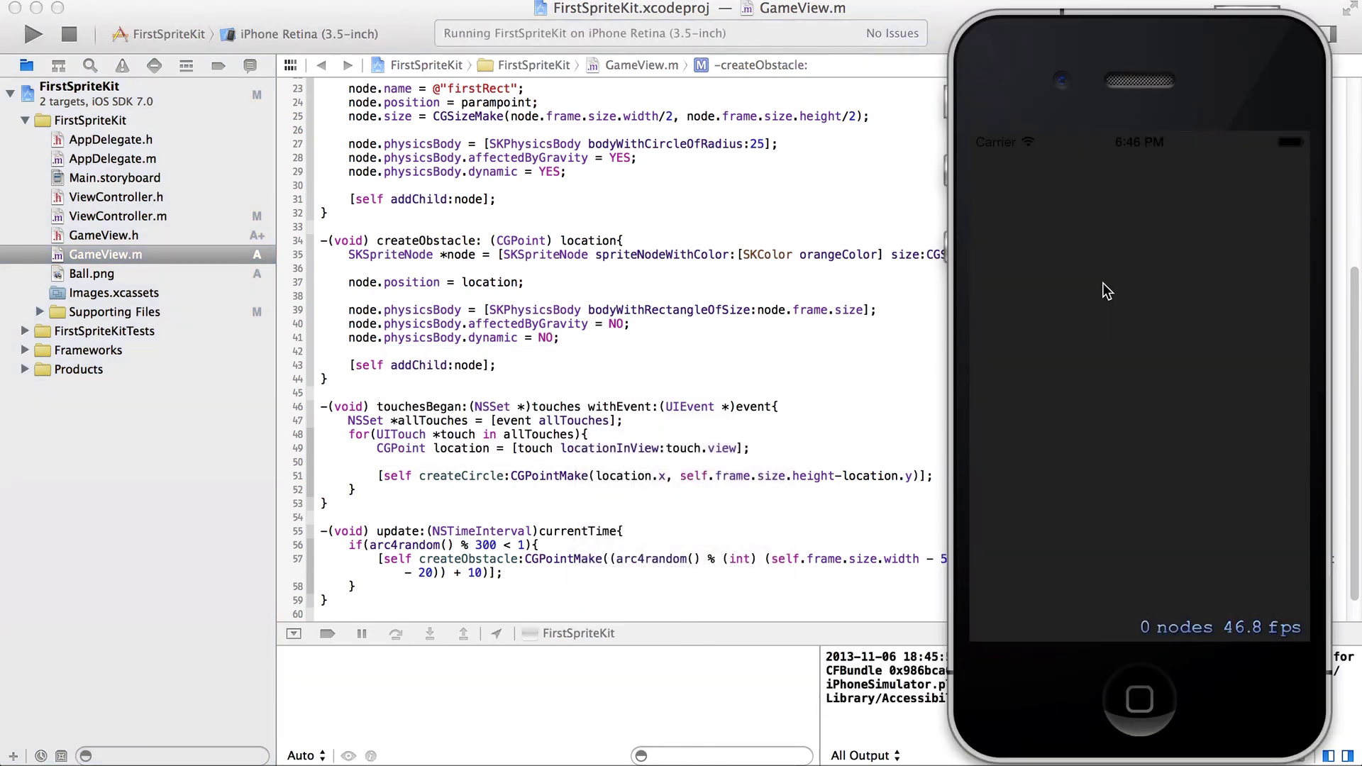
mouse_move(1211, 438)
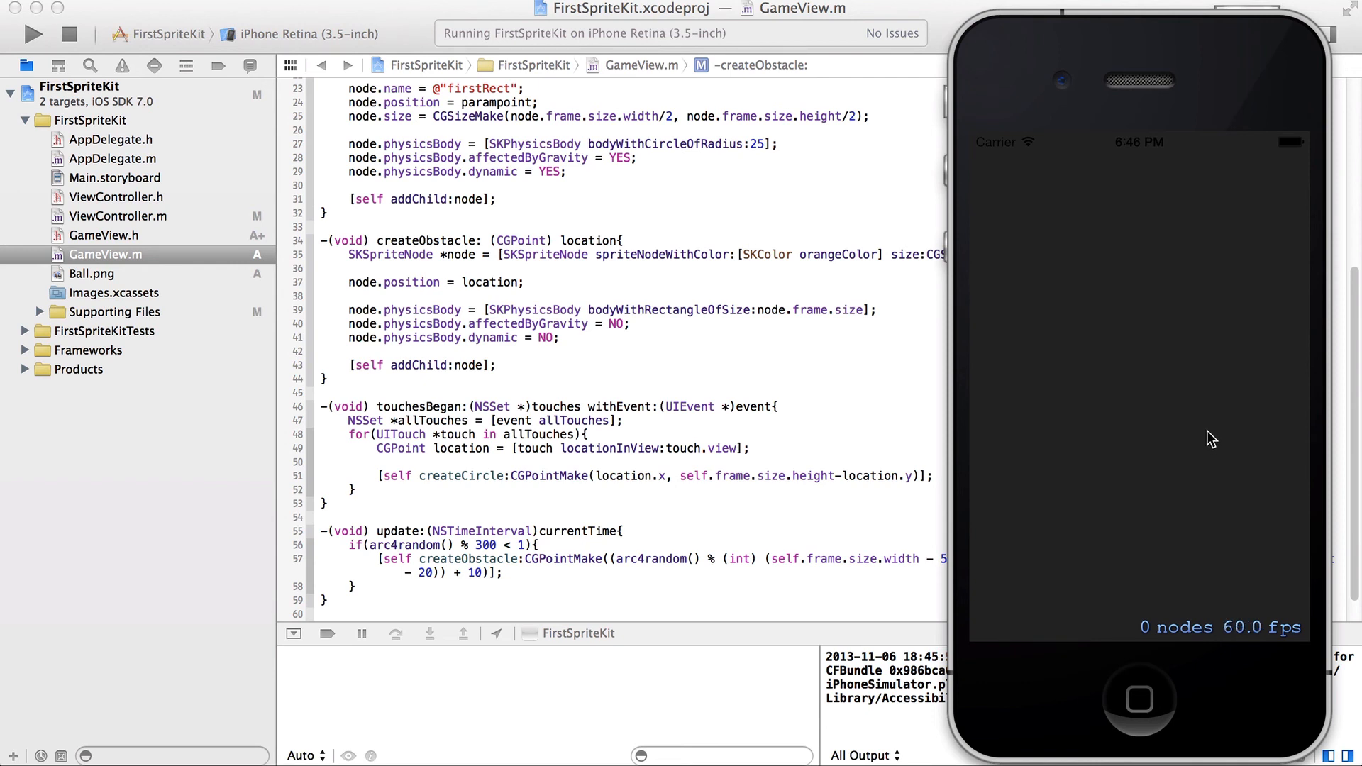
mouse_move(1100, 387)
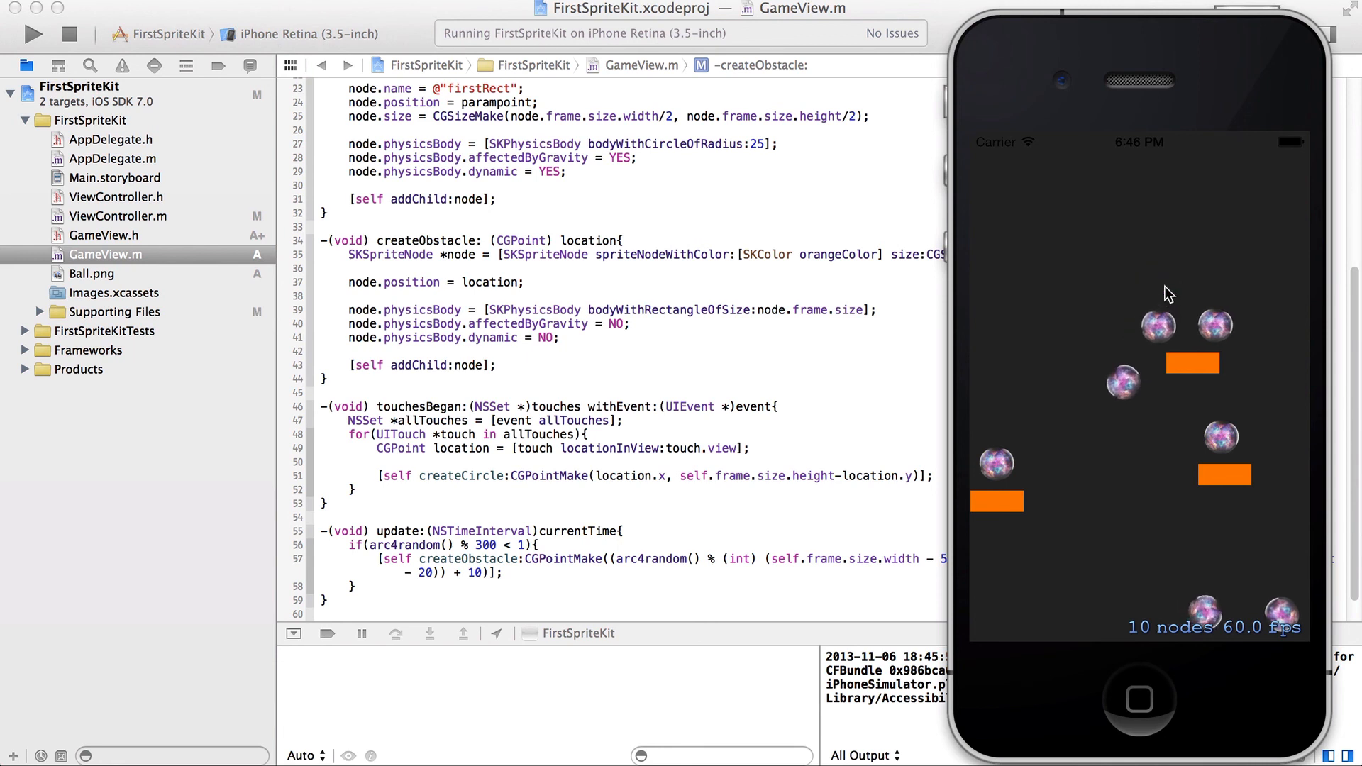
mouse_move(1203, 381)
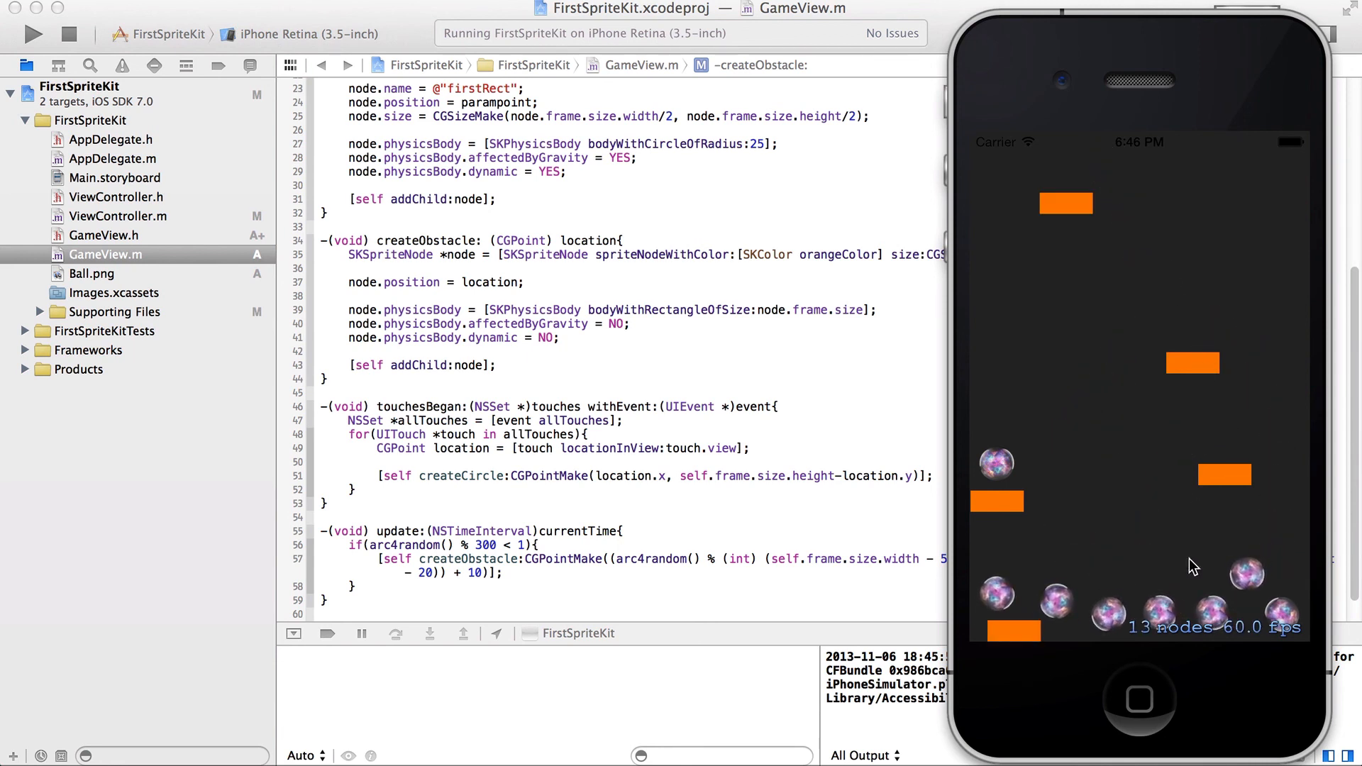
mouse_move(1166, 589)
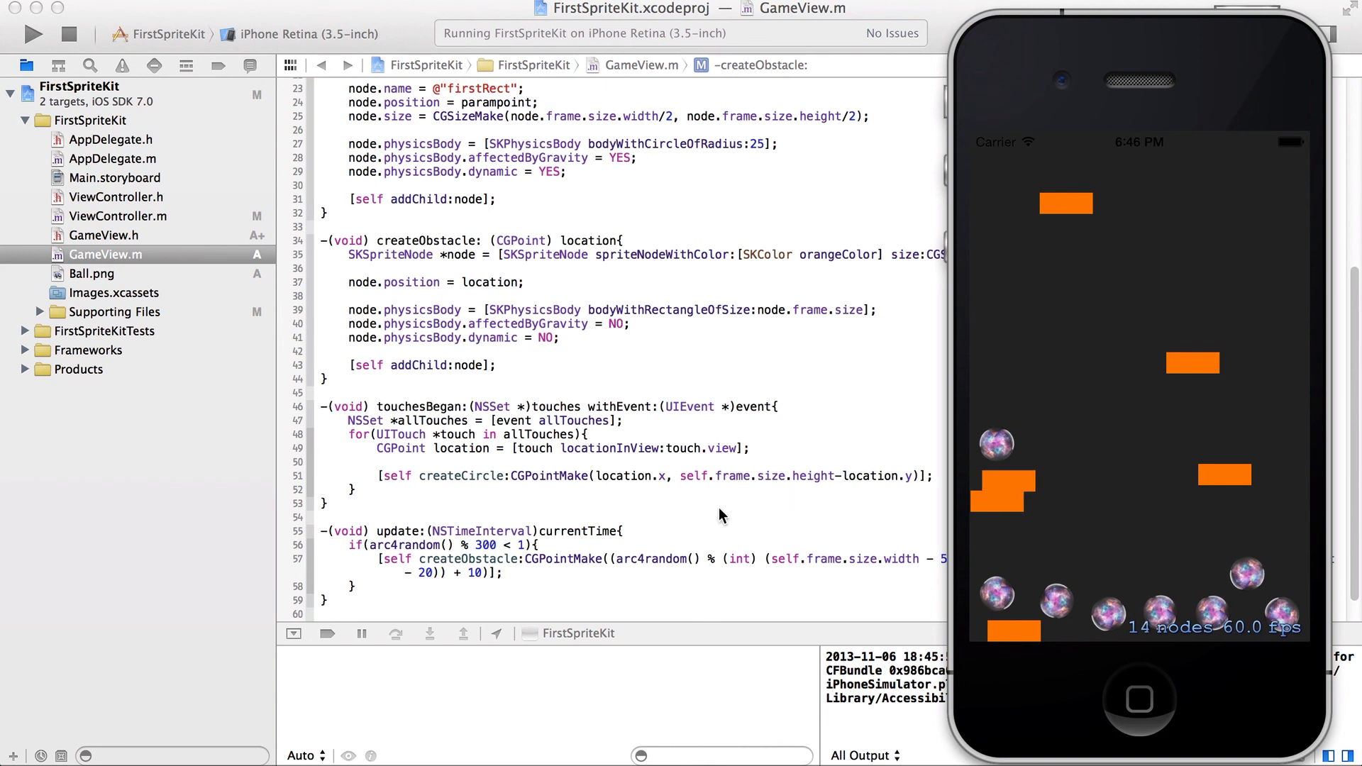
mouse_move(531, 562)
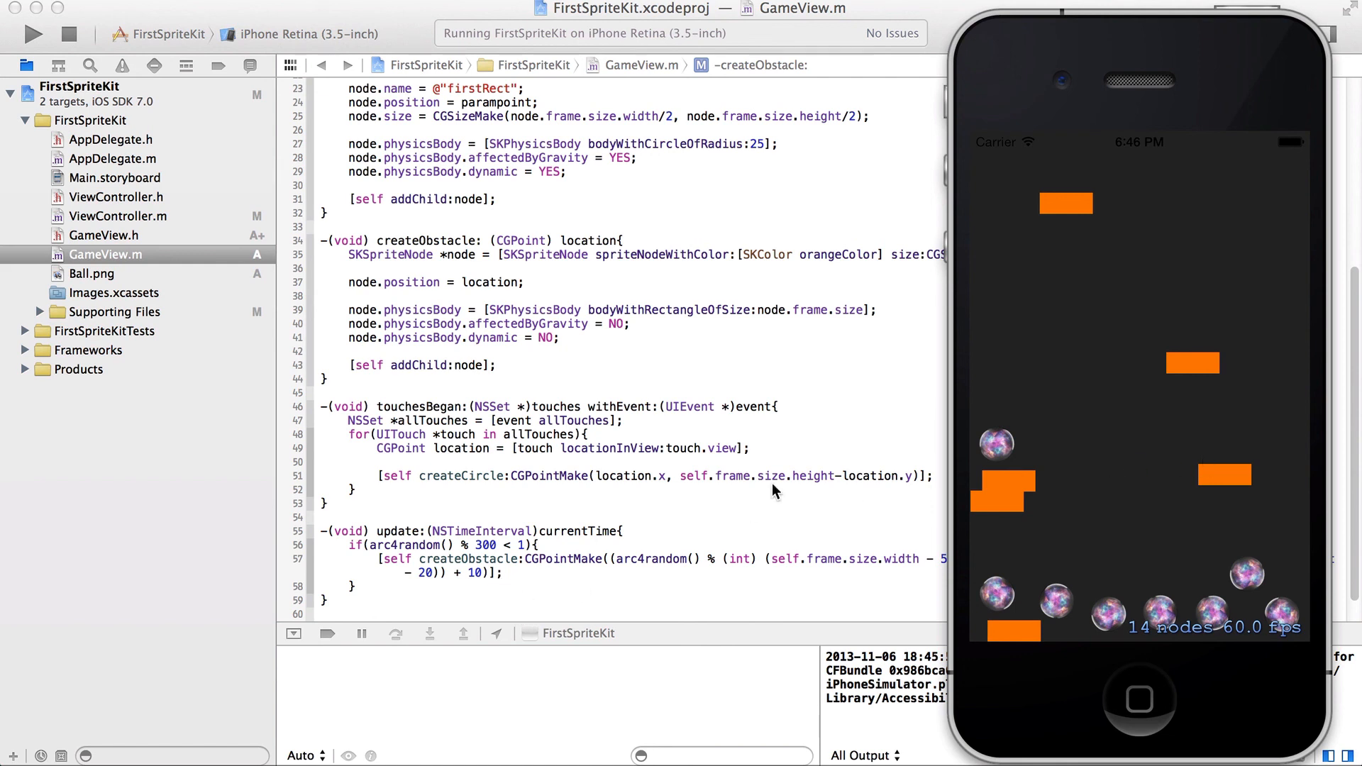
mouse_move(658, 554)
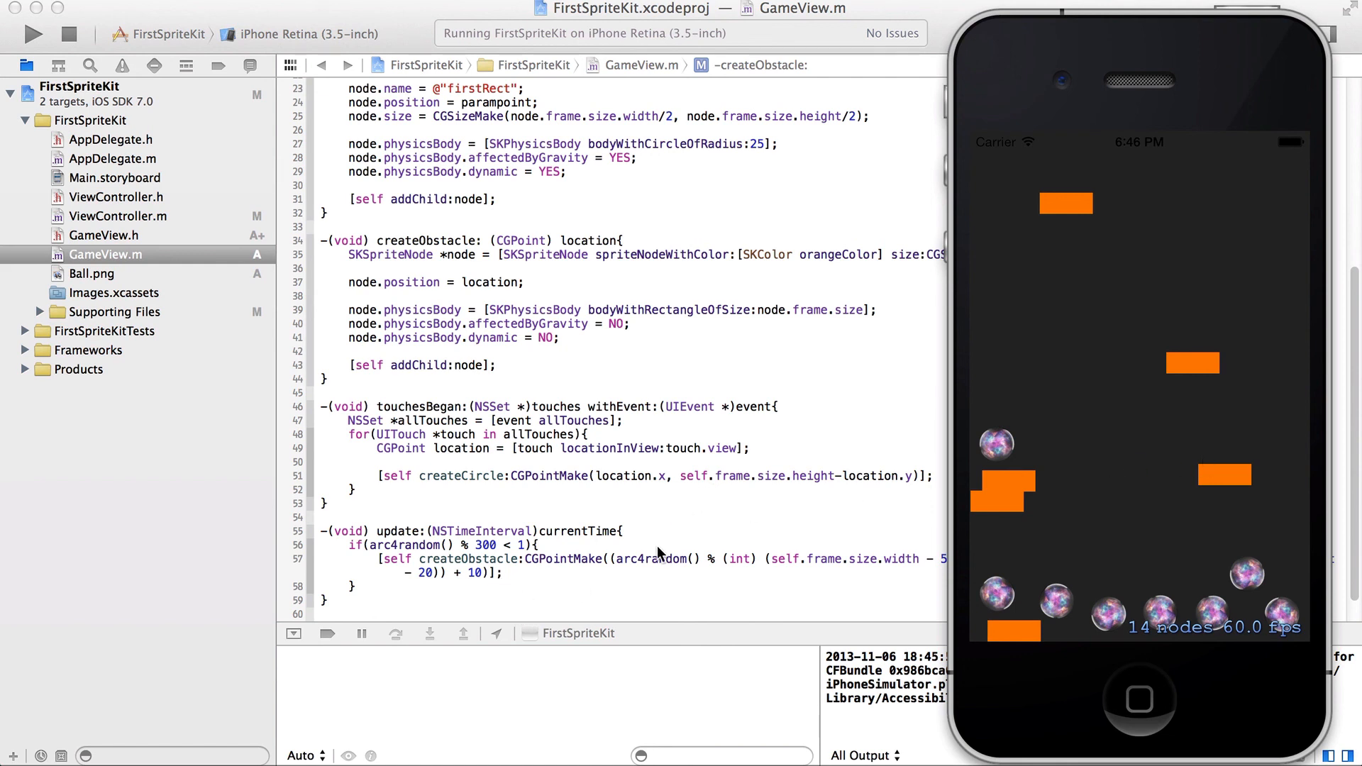
mouse_move(622, 553)
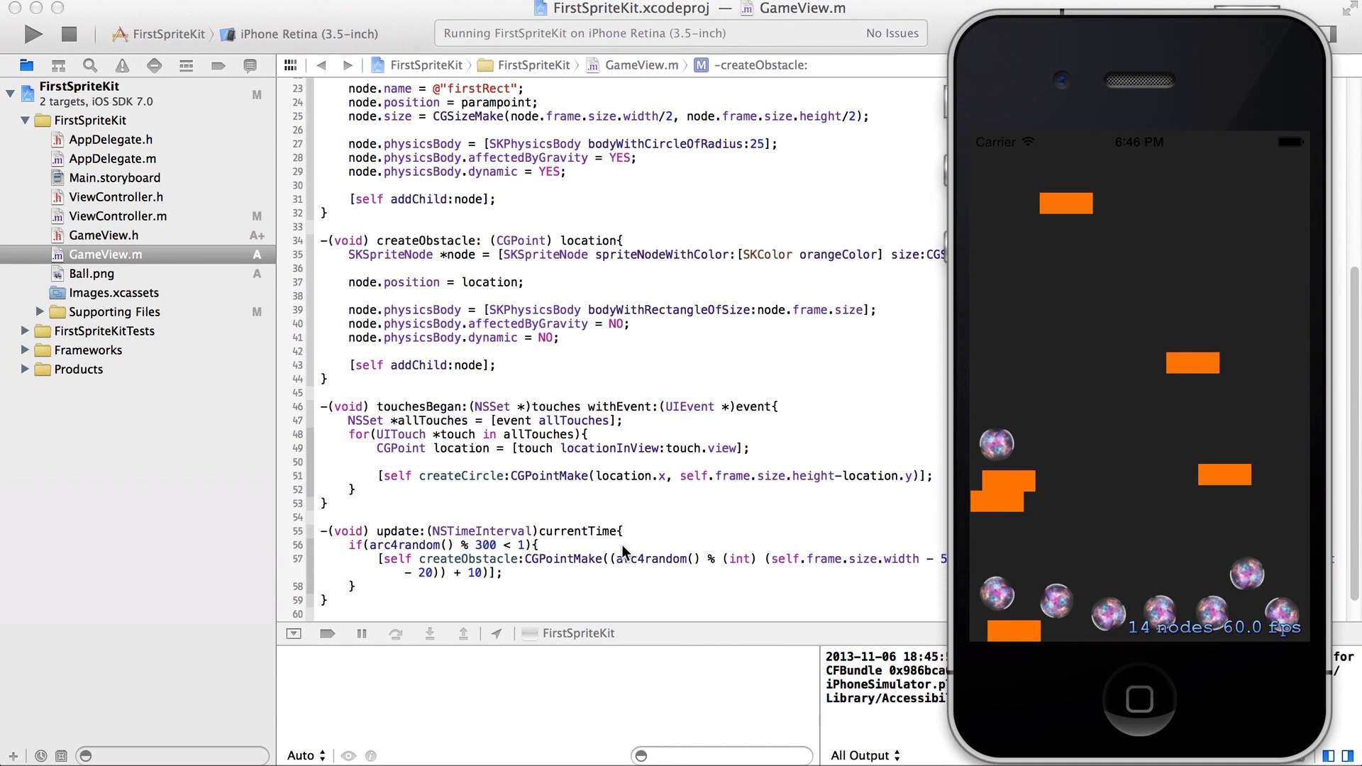
mouse_move(749, 565)
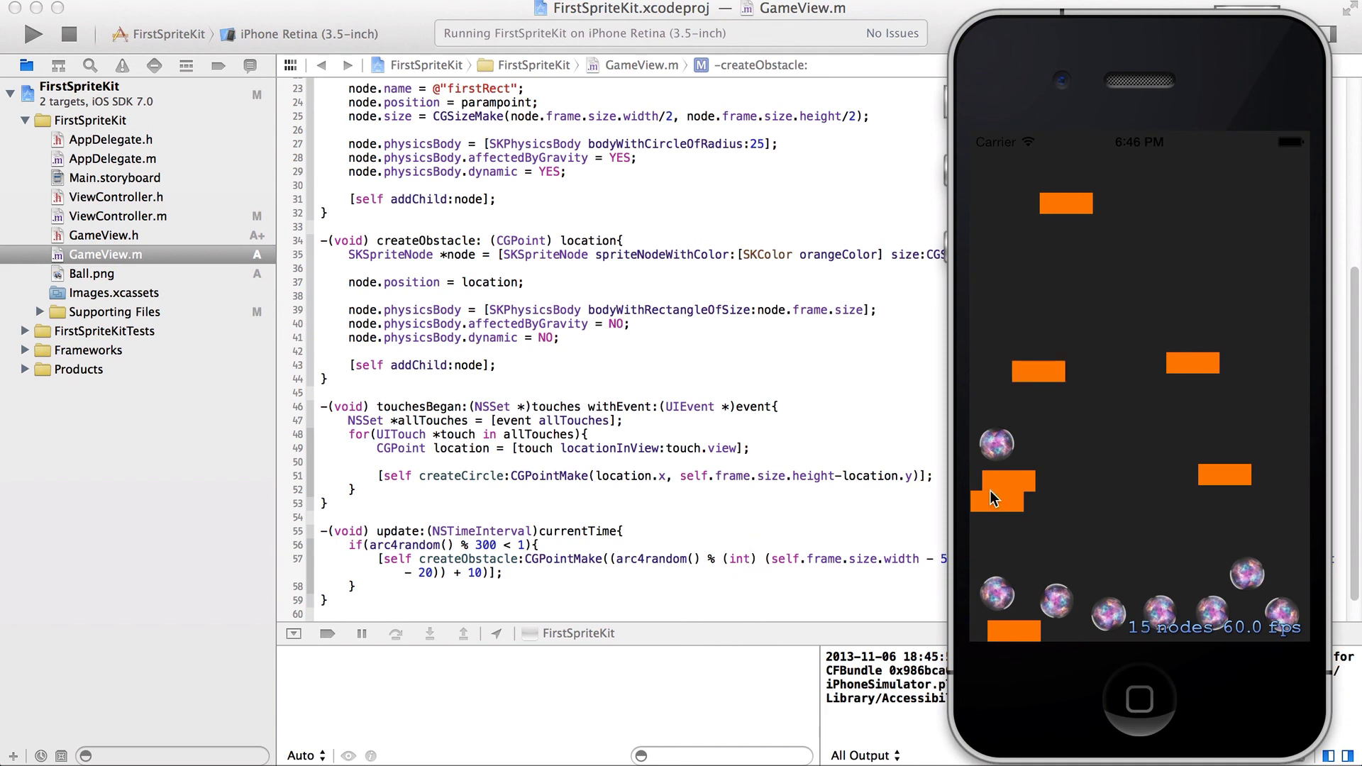
mouse_move(1179, 539)
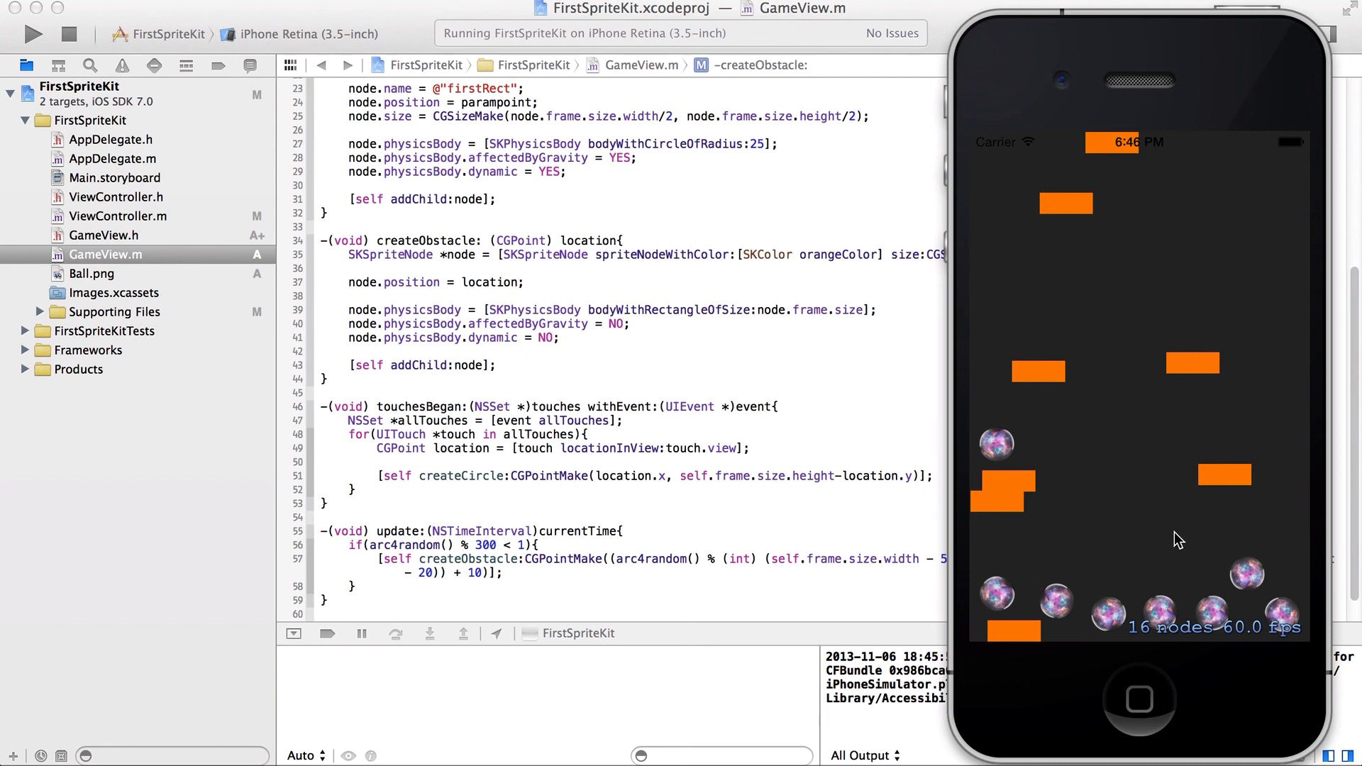
mouse_move(1154, 581)
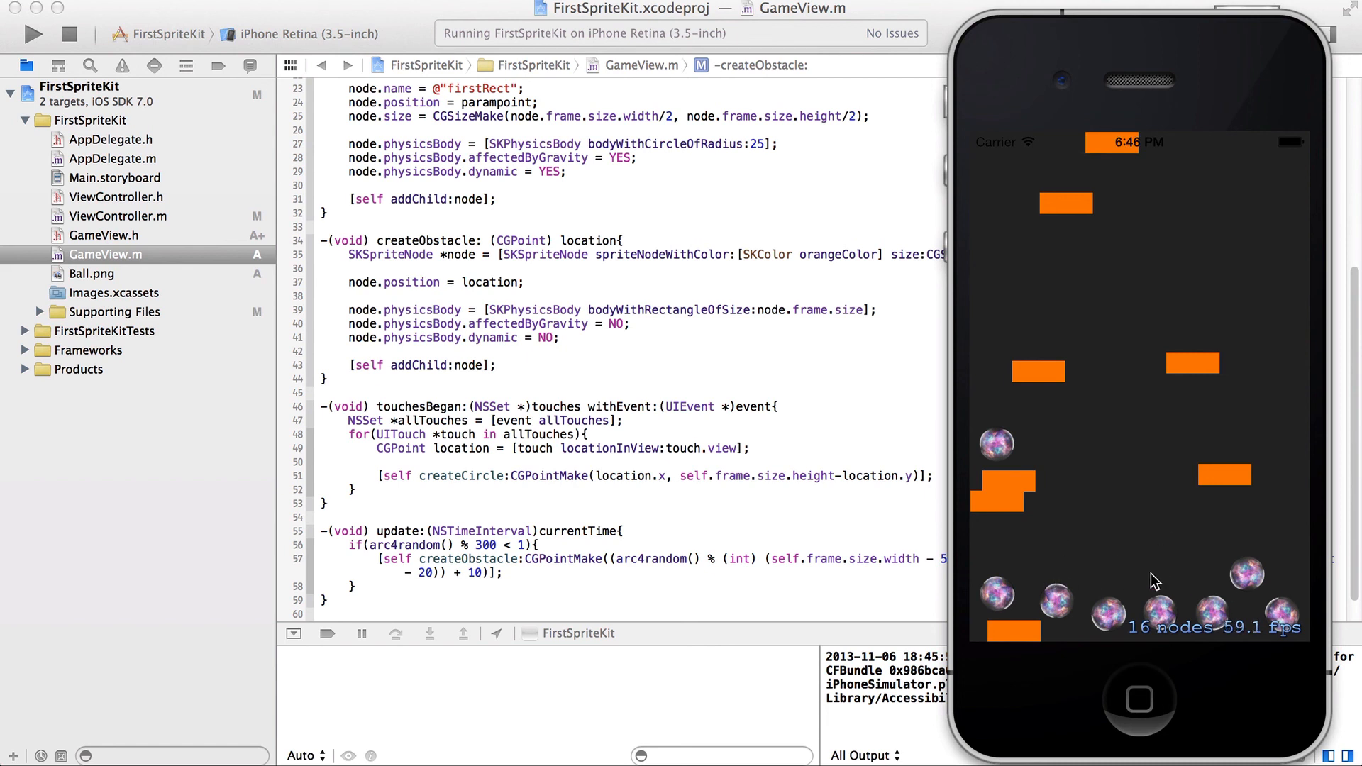
mouse_move(1101, 632)
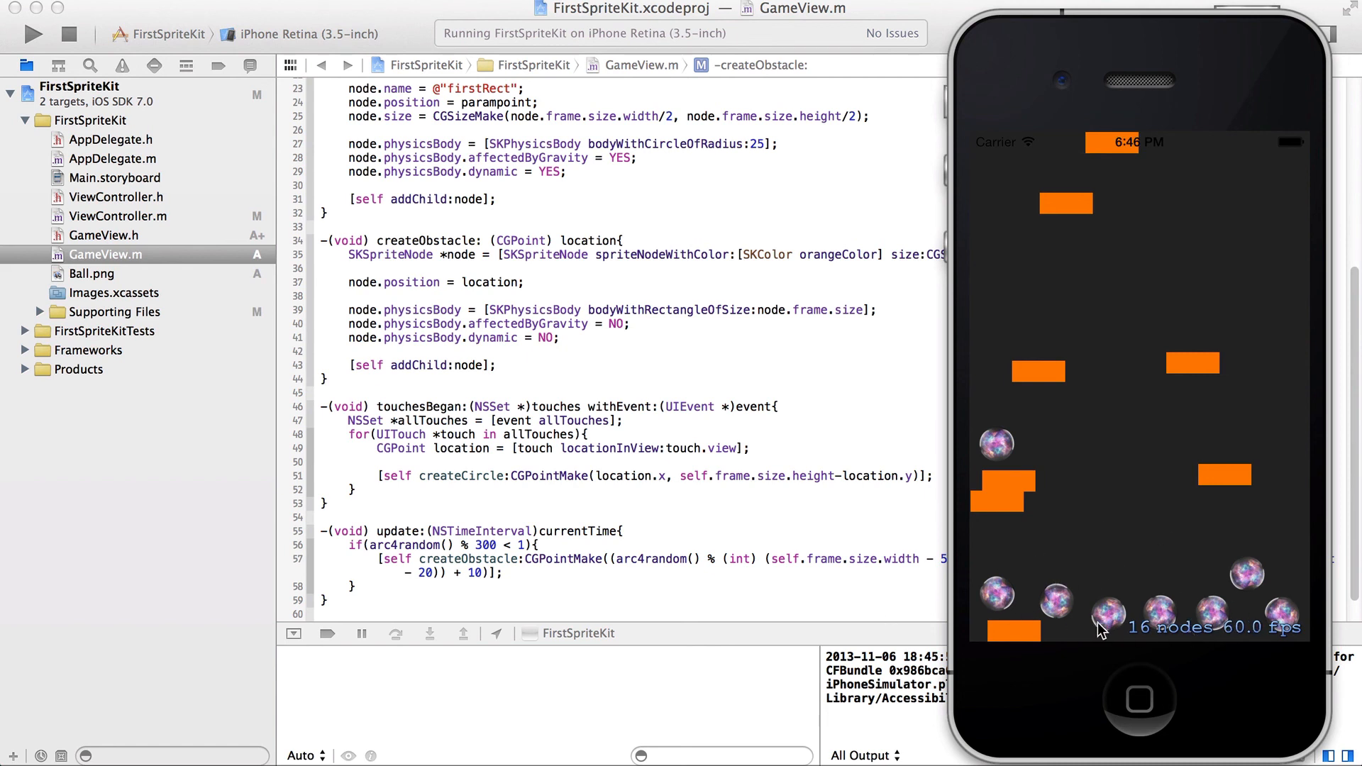
mouse_move(1148, 487)
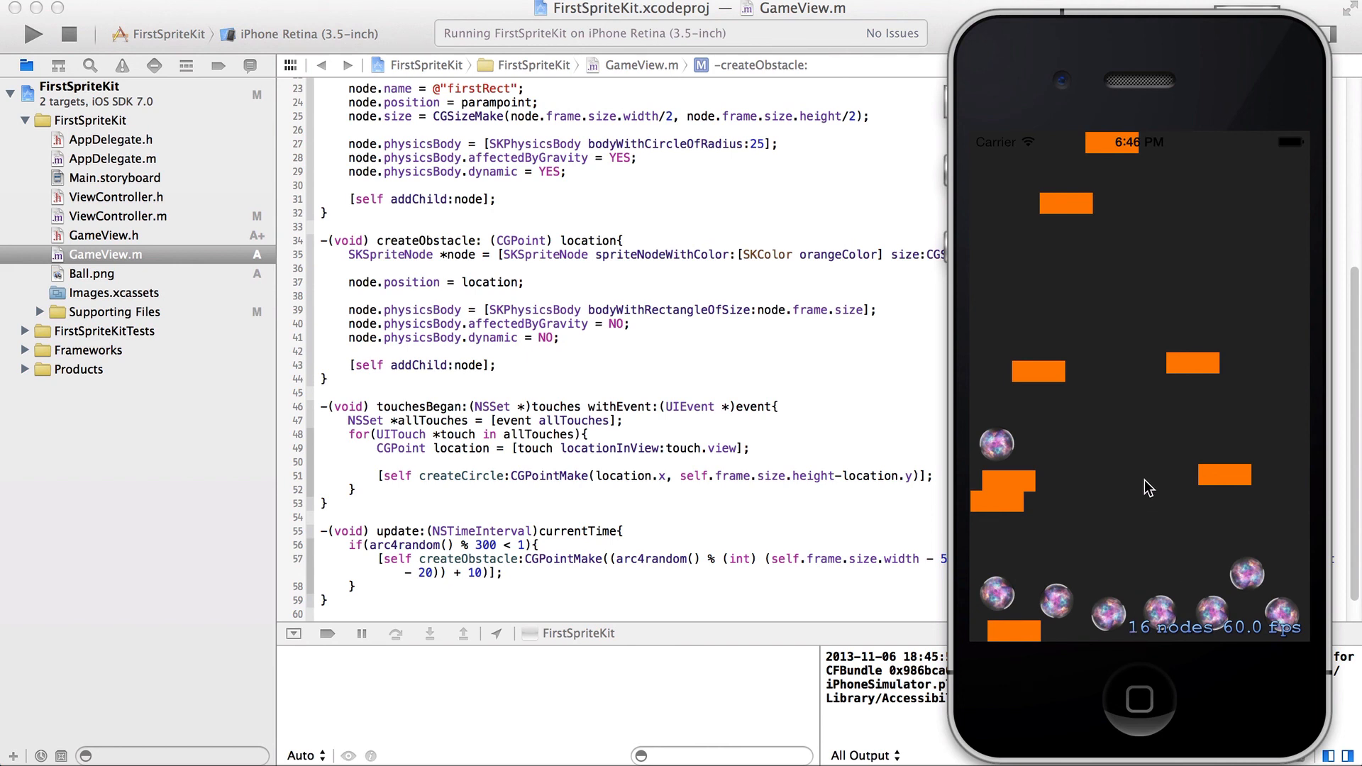
mouse_move(1124, 531)
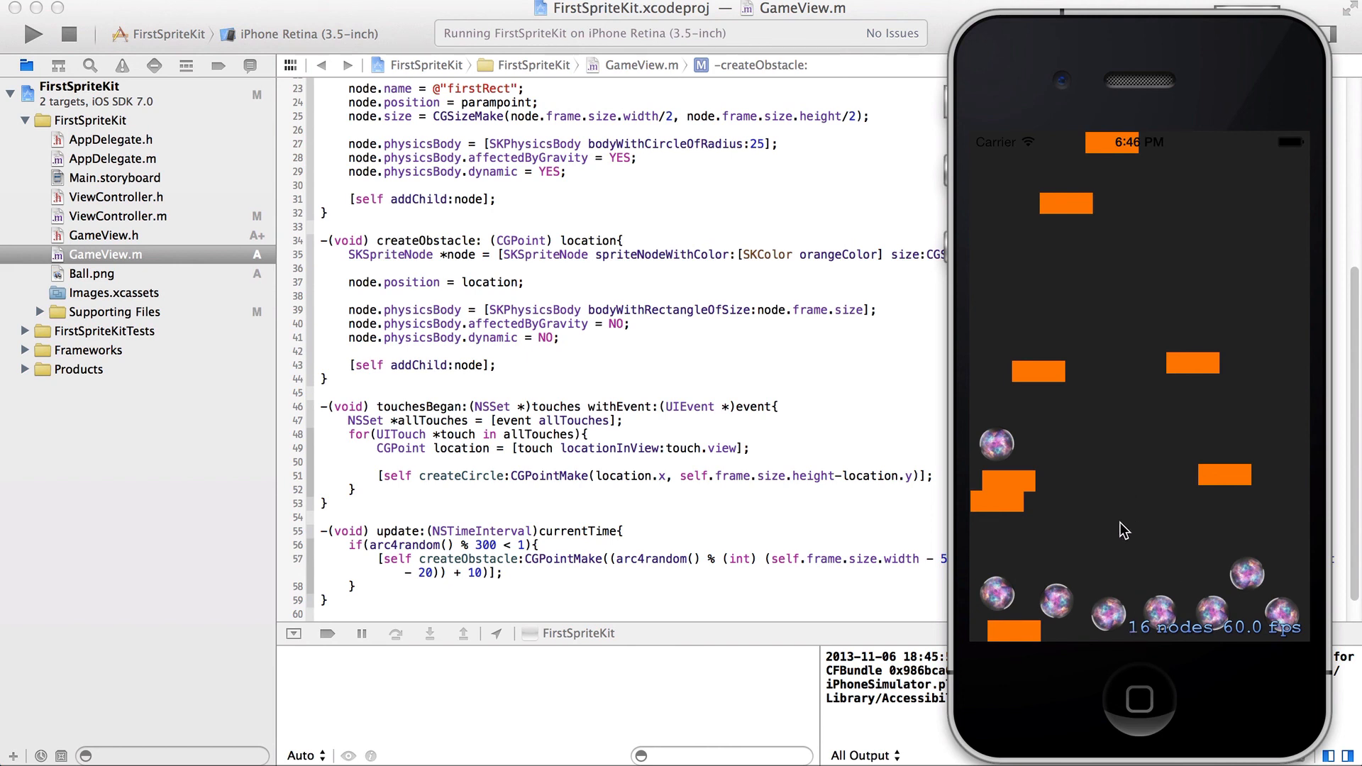
mouse_move(1227, 558)
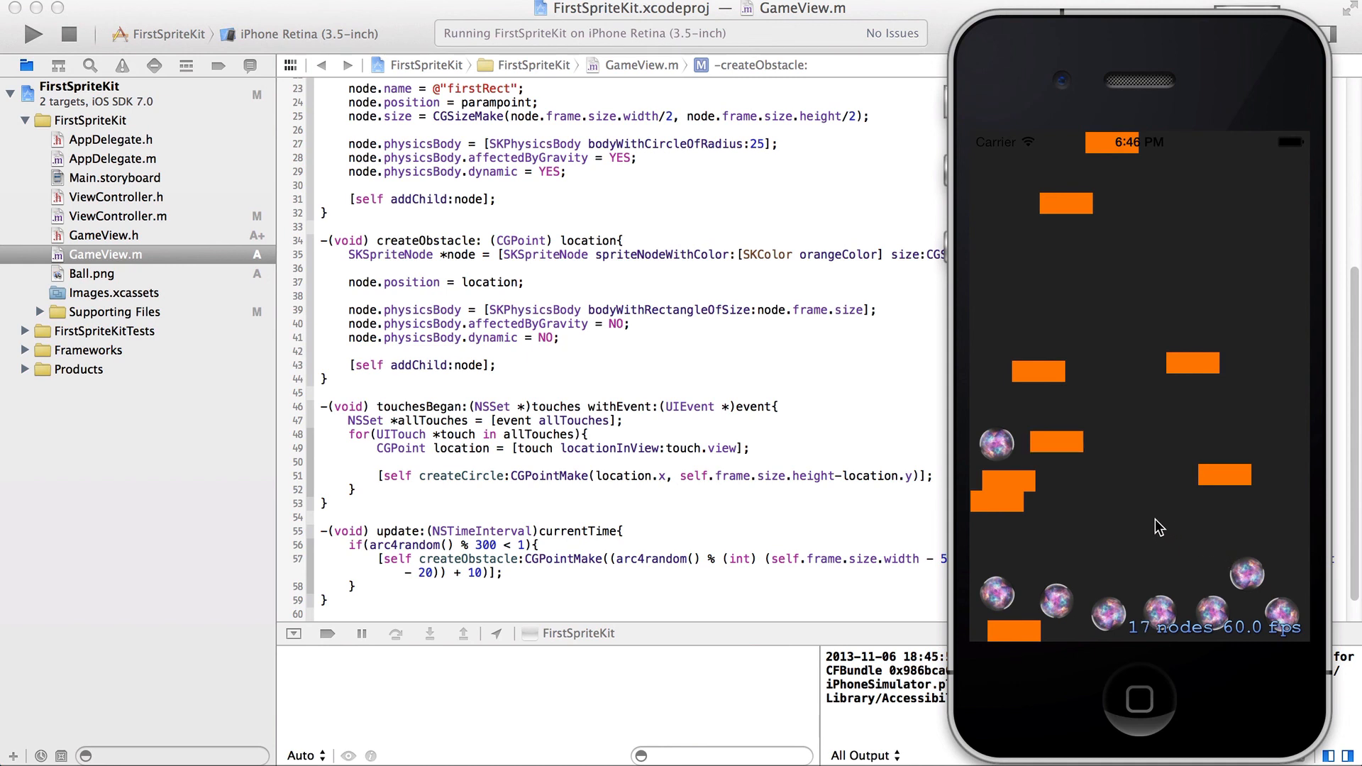
mouse_move(1233, 417)
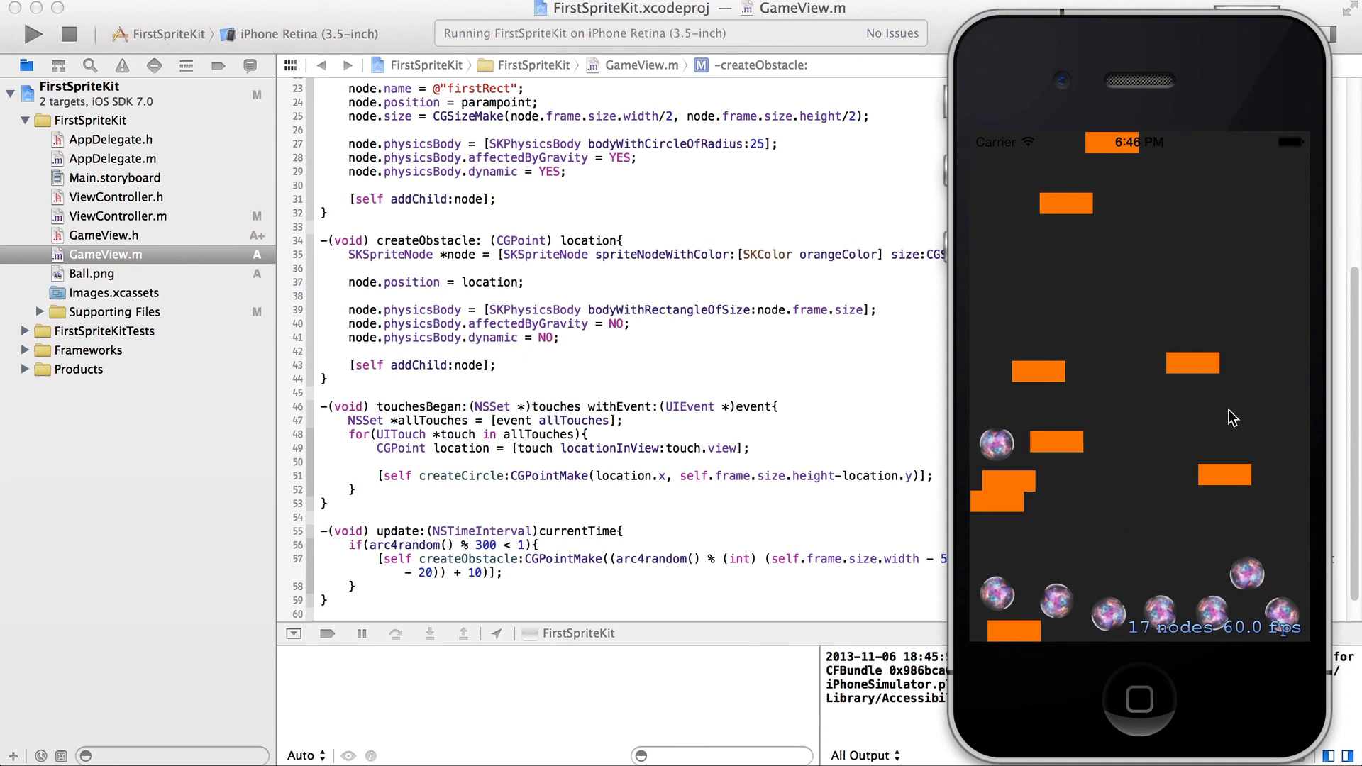
mouse_move(1246, 513)
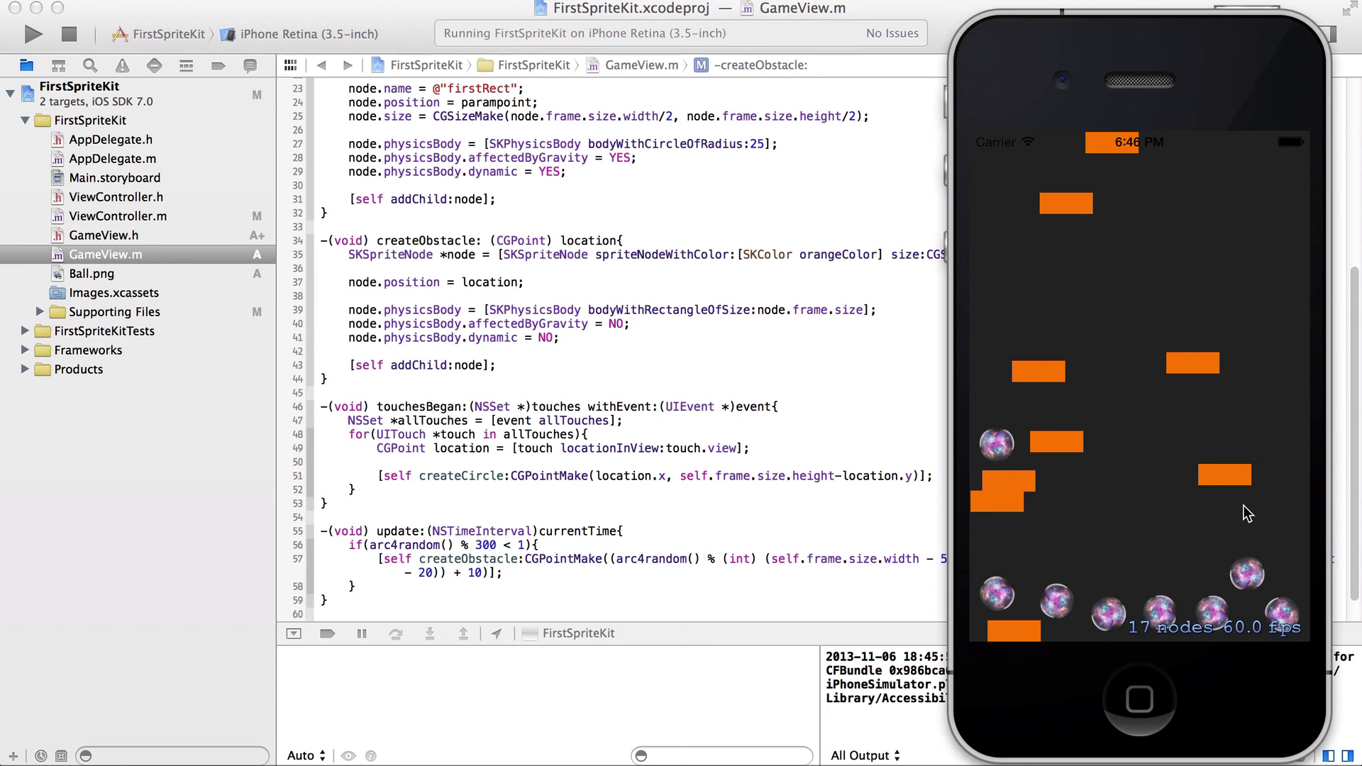
mouse_move(1229, 545)
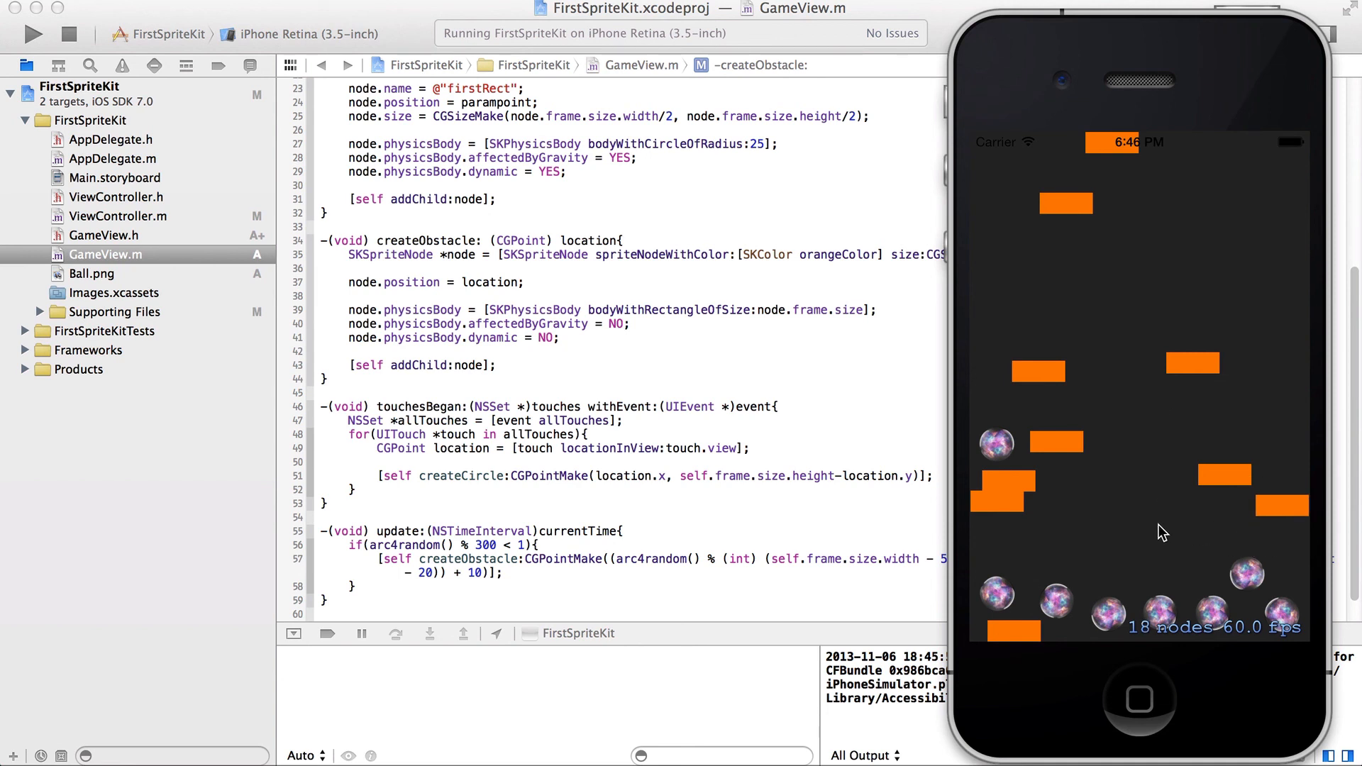
mouse_move(808, 433)
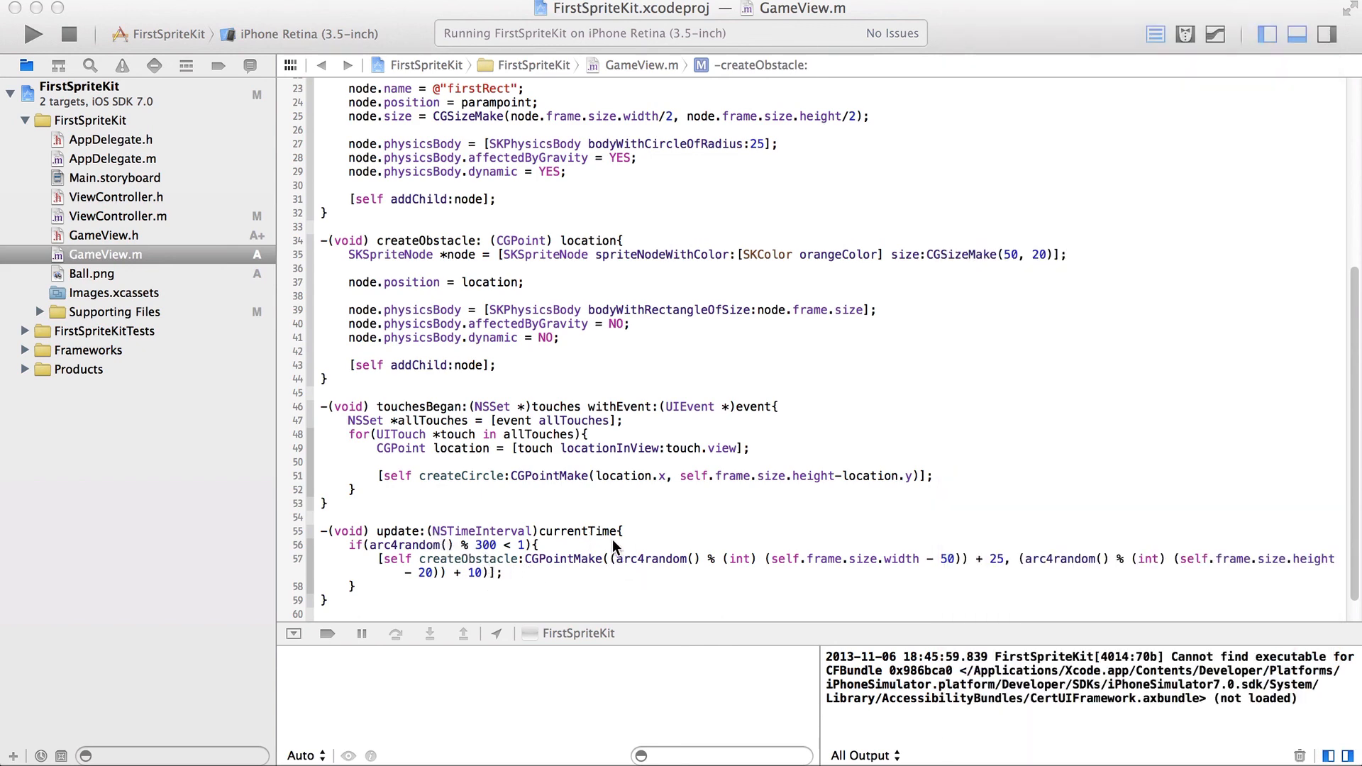
click(649, 573)
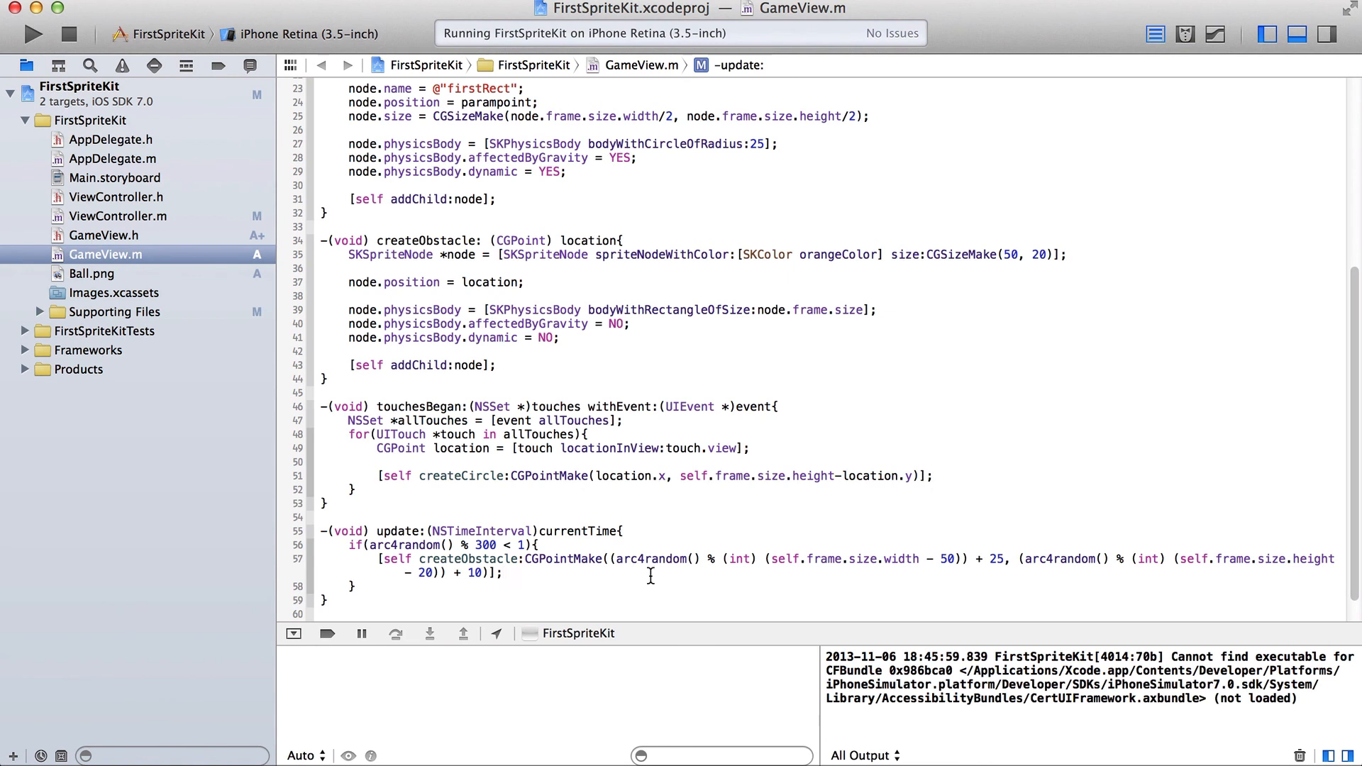